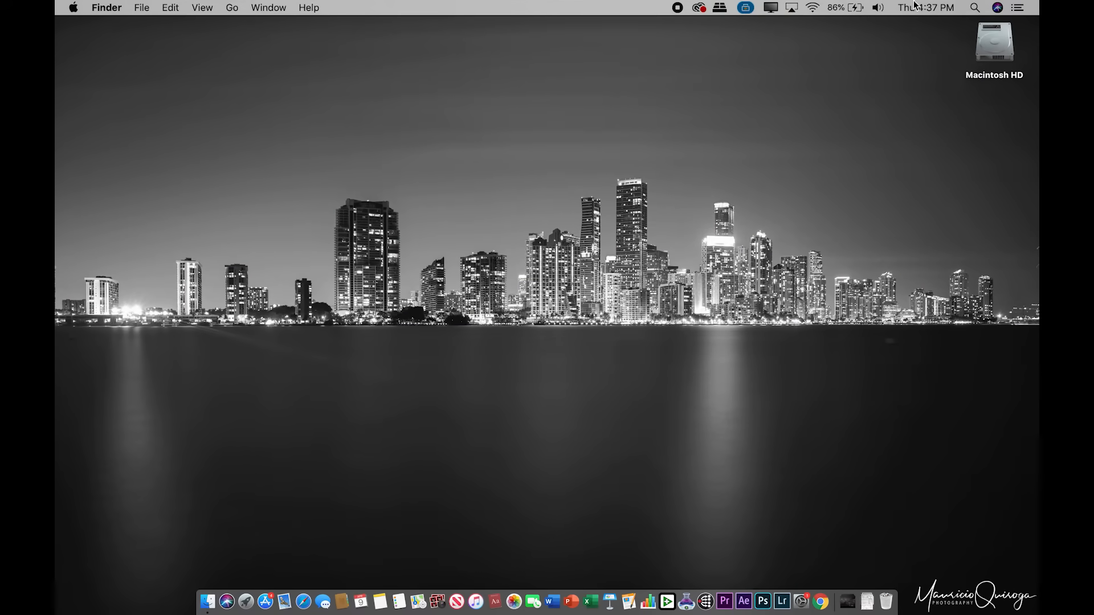
{"action": "mouse_move", "coordinate": [800, 602]}
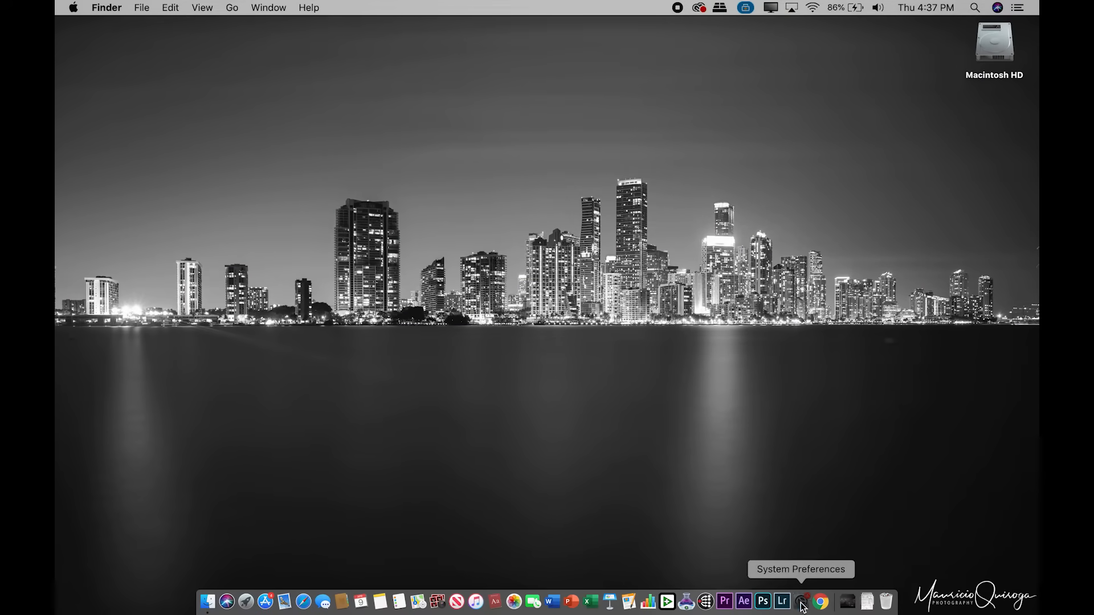
- Show the wired USB 10/100/1000 LAN service in Network preferences with its IP 192.168.10.25
{"action": "left_click", "coordinate": [800, 602]}
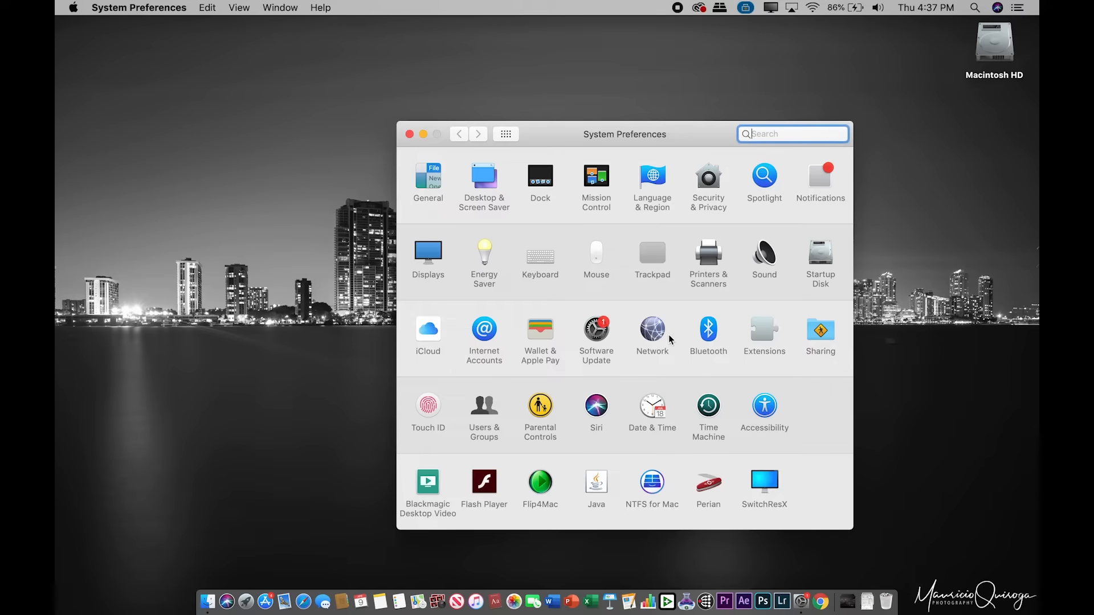
{"action": "left_click", "coordinate": [652, 328]}
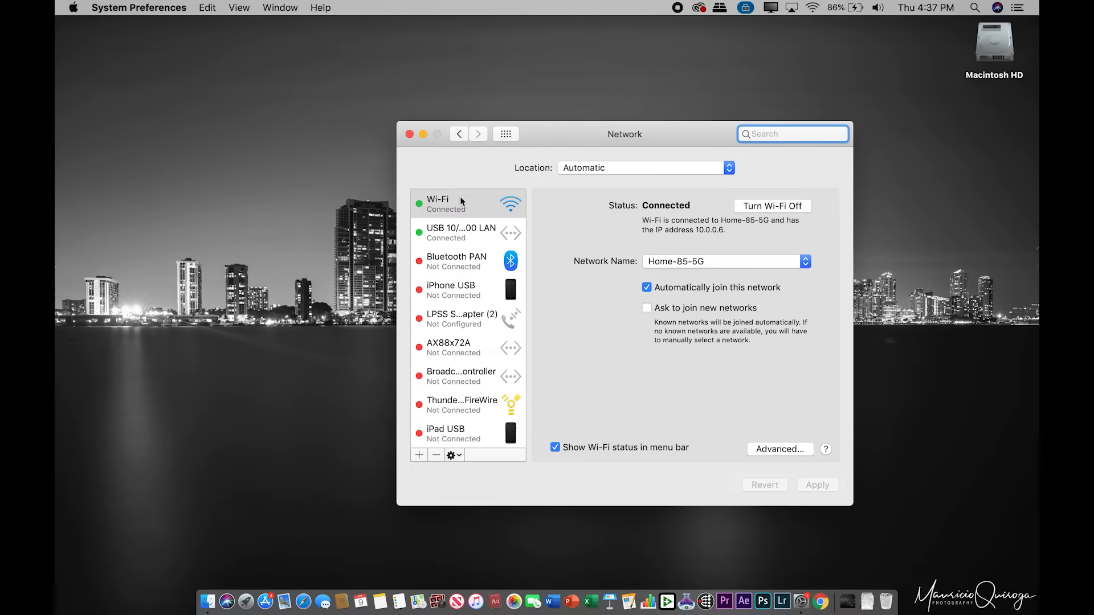
{"action": "left_click", "coordinate": [462, 233]}
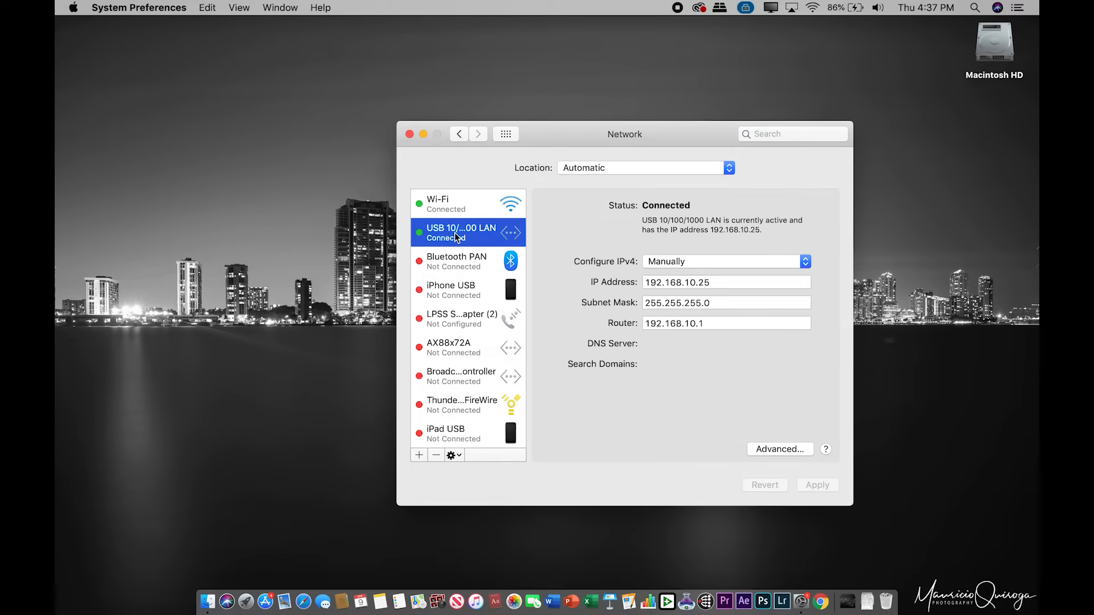
{"action": "left_click", "coordinate": [725, 281]}
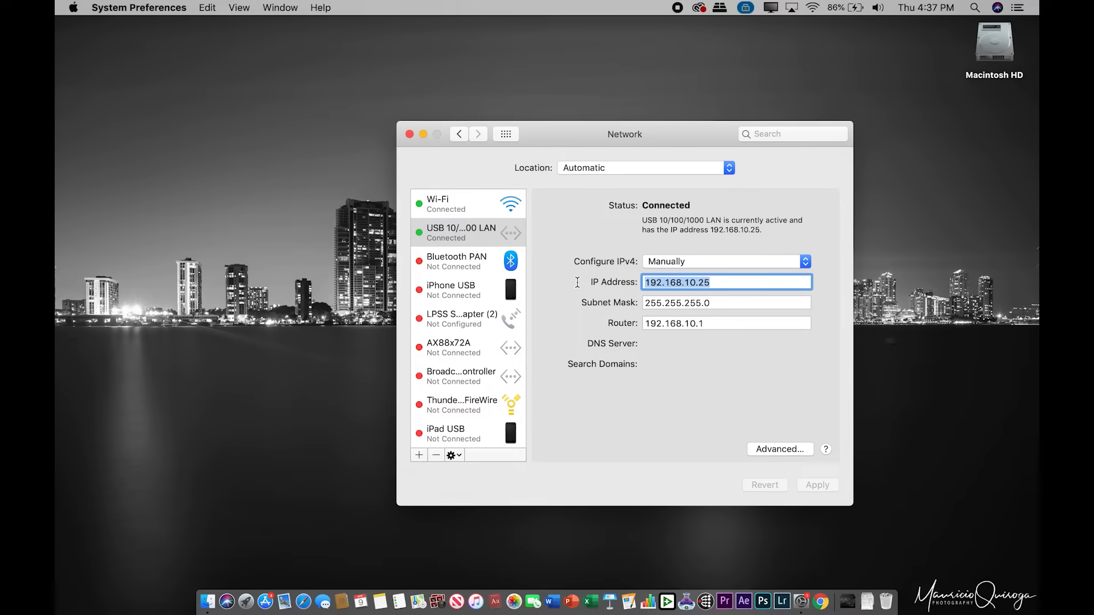
{"action": "mouse_move", "coordinate": [602, 132]}
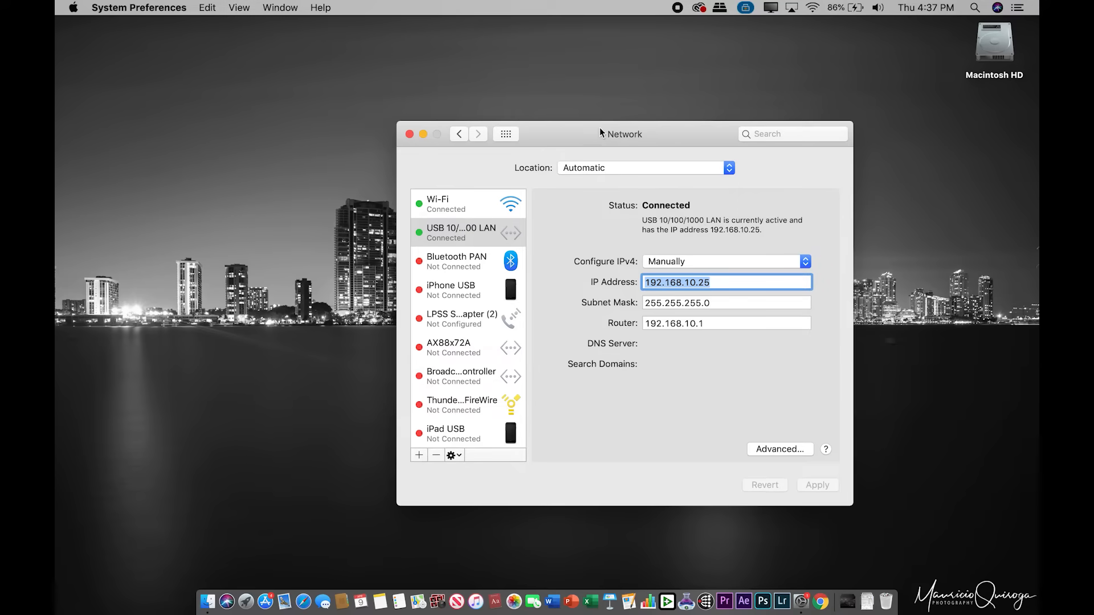
{"action": "left_click", "coordinate": [409, 134]}
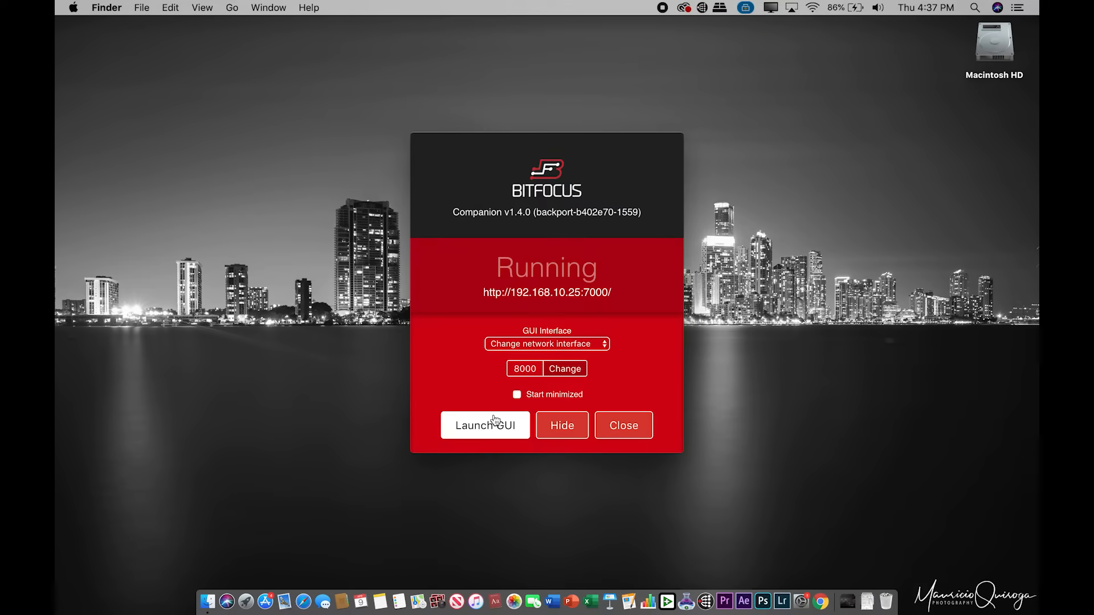
- Choose 192.168.10.25 as the GUI interface for the Companion admin page
{"action": "left_click", "coordinate": [546, 343]}
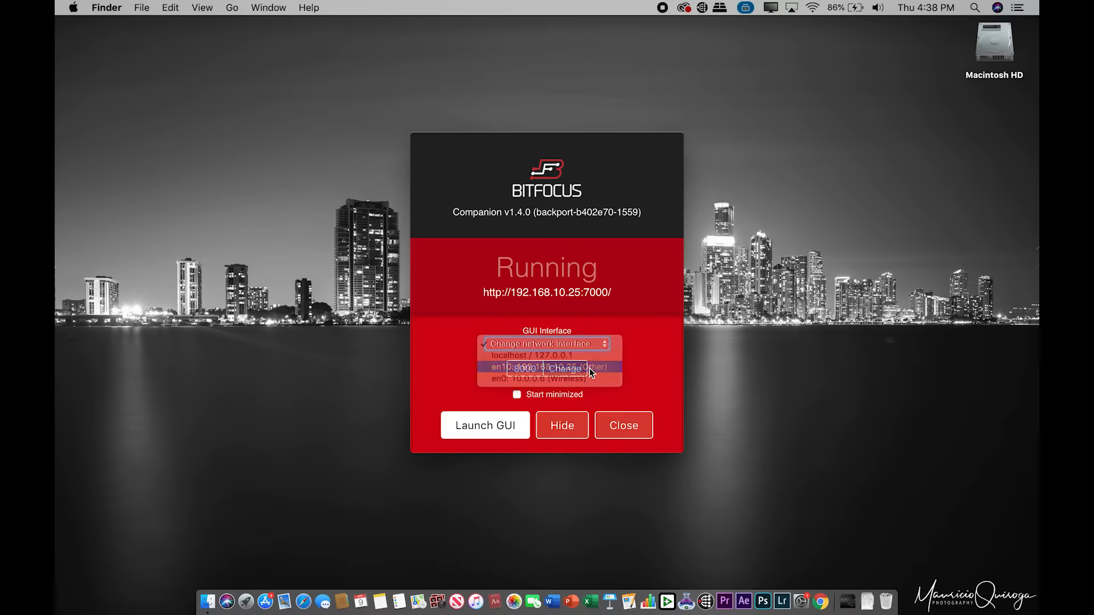
{"action": "left_click", "coordinate": [546, 367]}
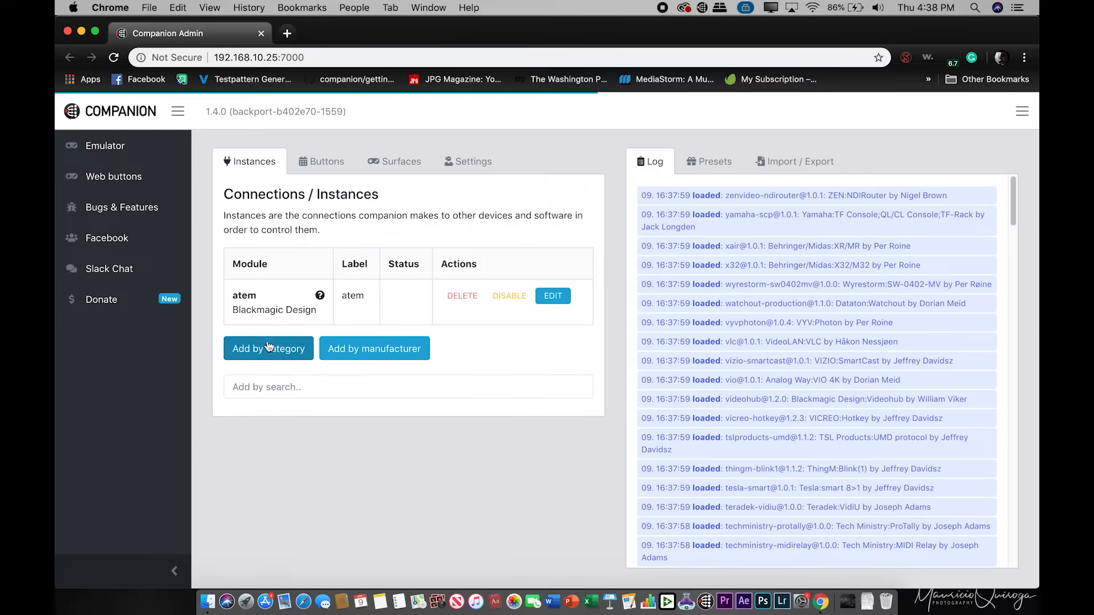
- Delete the old atem instance and give the new ATEM instance target IP 192.168.10.240
{"action": "left_click", "coordinate": [462, 296]}
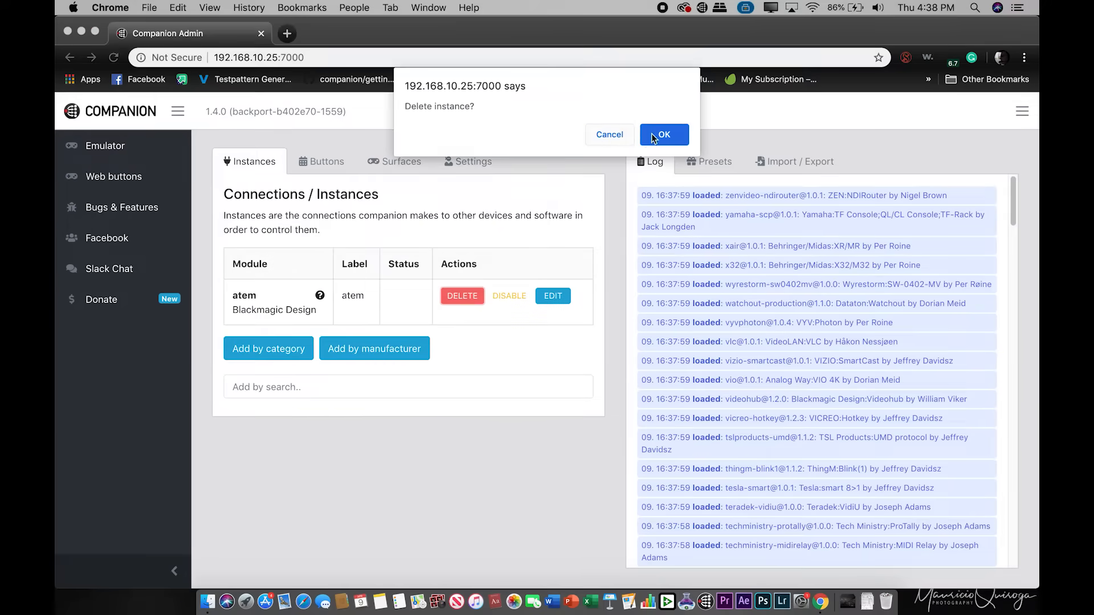
{"action": "left_click", "coordinate": [663, 135]}
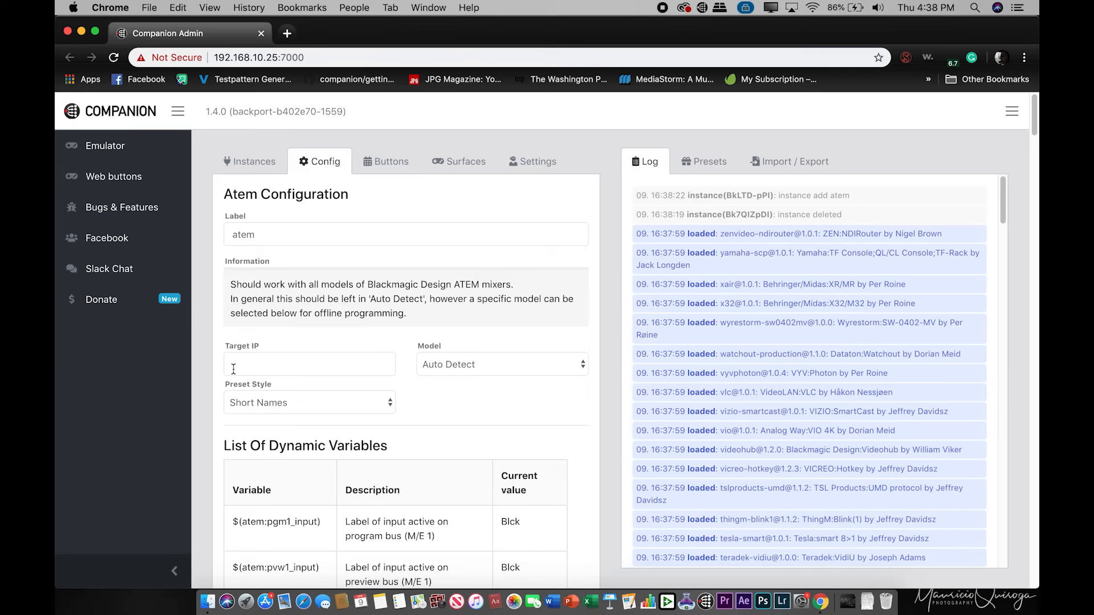
{"action": "type", "text": "192.168.10.2"}
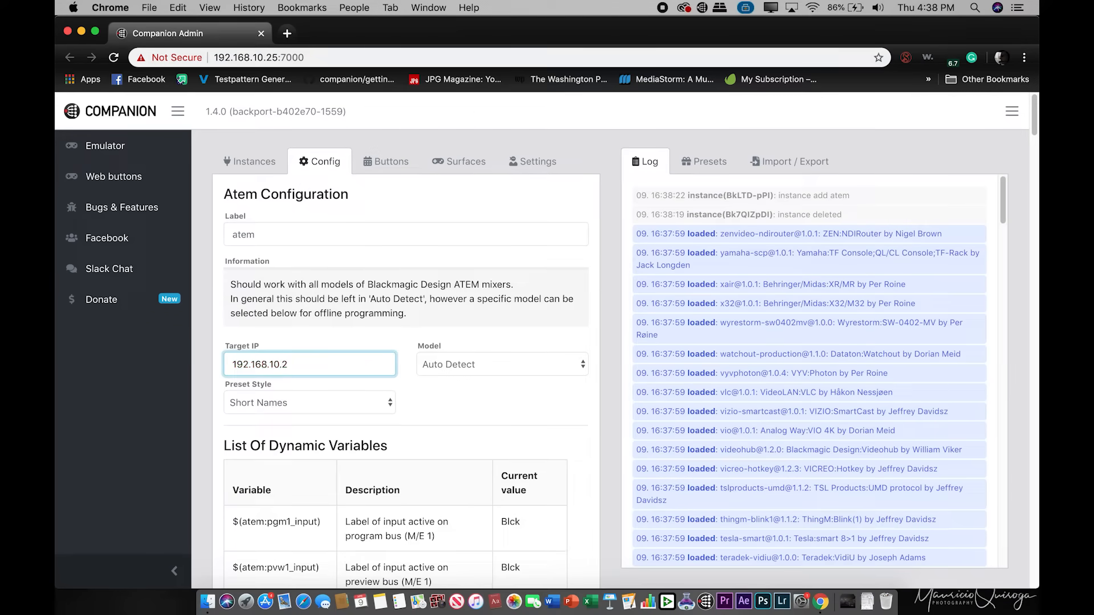
{"action": "scroll", "scroll_direction": "down", "scroll_amount": 3}
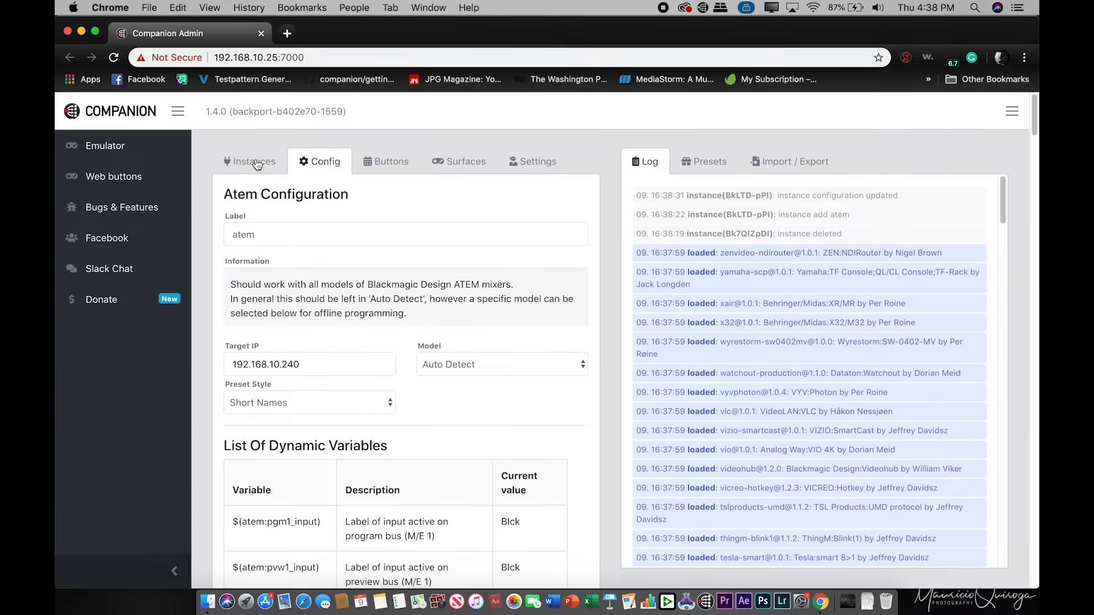
- Rescan USB twice on the Surfaces list to detect the Stream Deck
{"action": "left_click", "coordinate": [254, 160]}
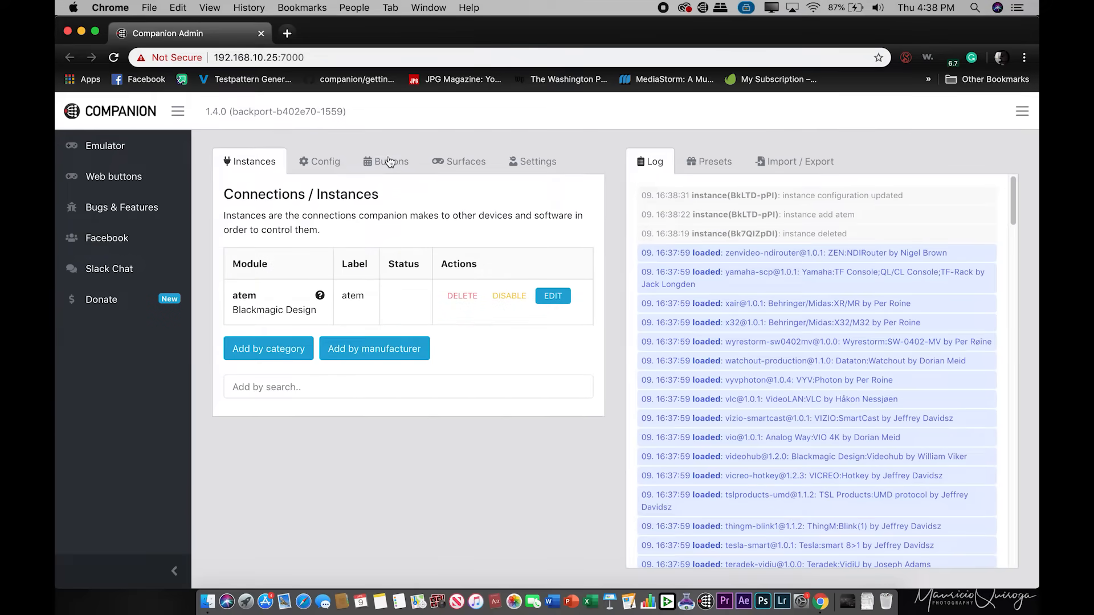
{"action": "left_click", "coordinate": [464, 160]}
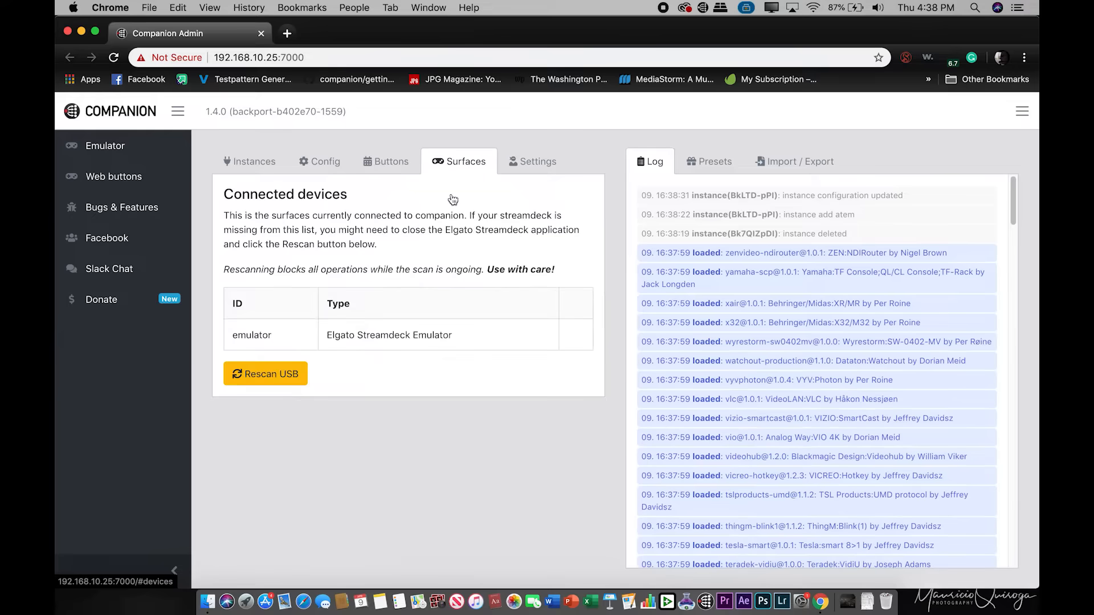
{"action": "left_click", "coordinate": [265, 374]}
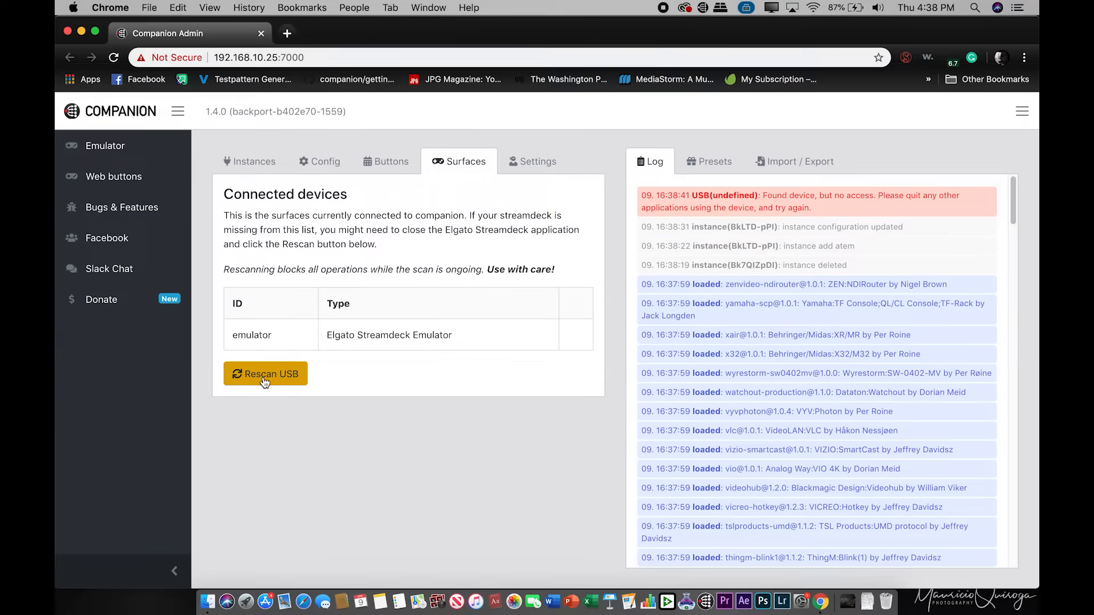
{"action": "left_click", "coordinate": [265, 374]}
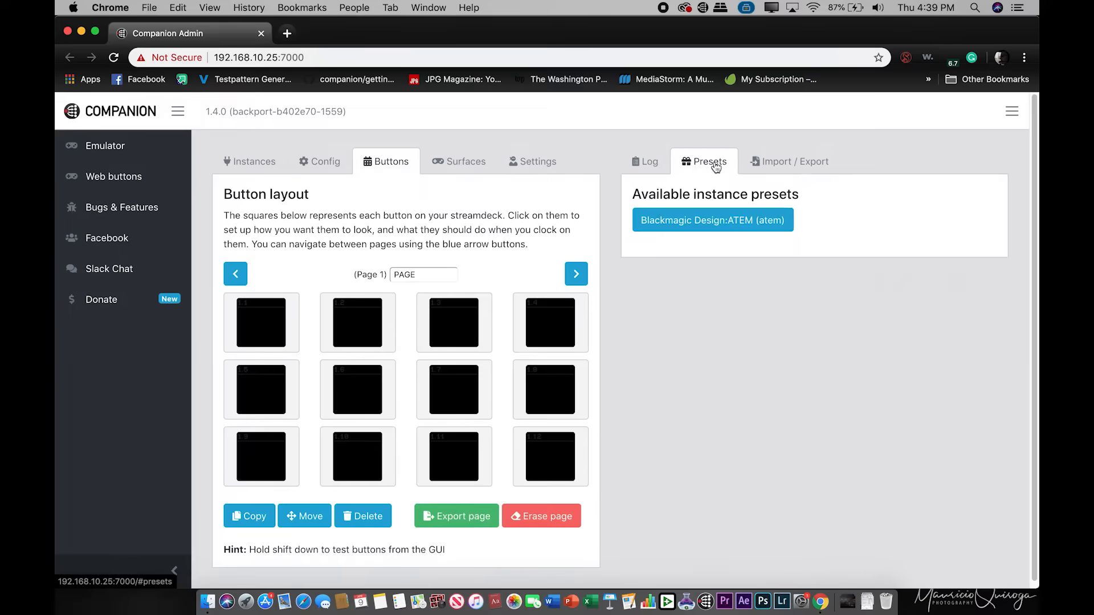
- From the ATEM Preview (M/E 1) presets, place In 1 on button 1.5
{"action": "left_click", "coordinate": [711, 220]}
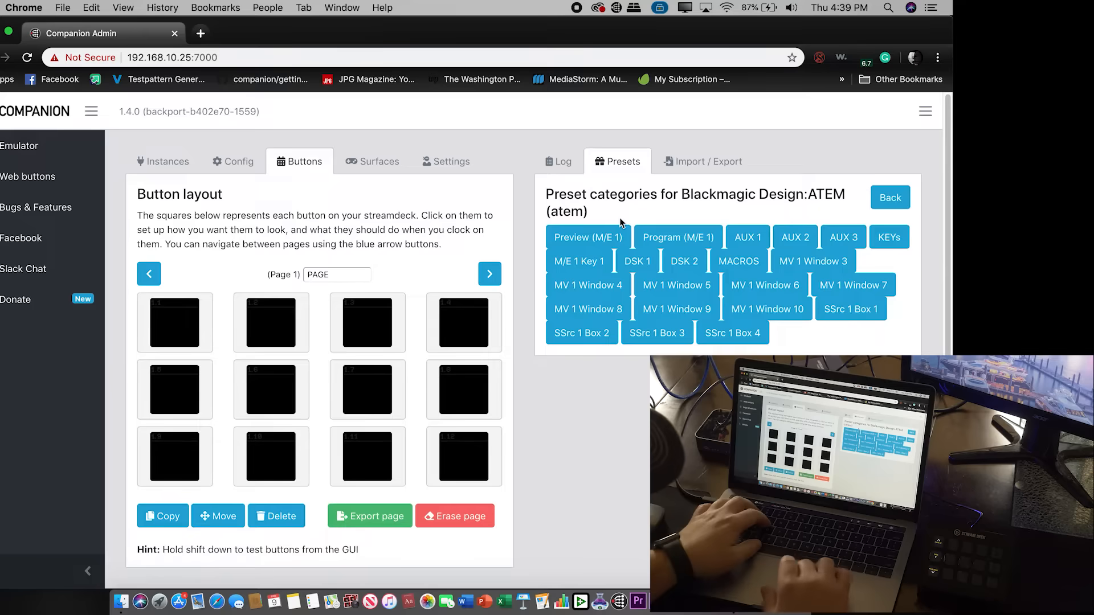
{"action": "left_click", "coordinate": [587, 237]}
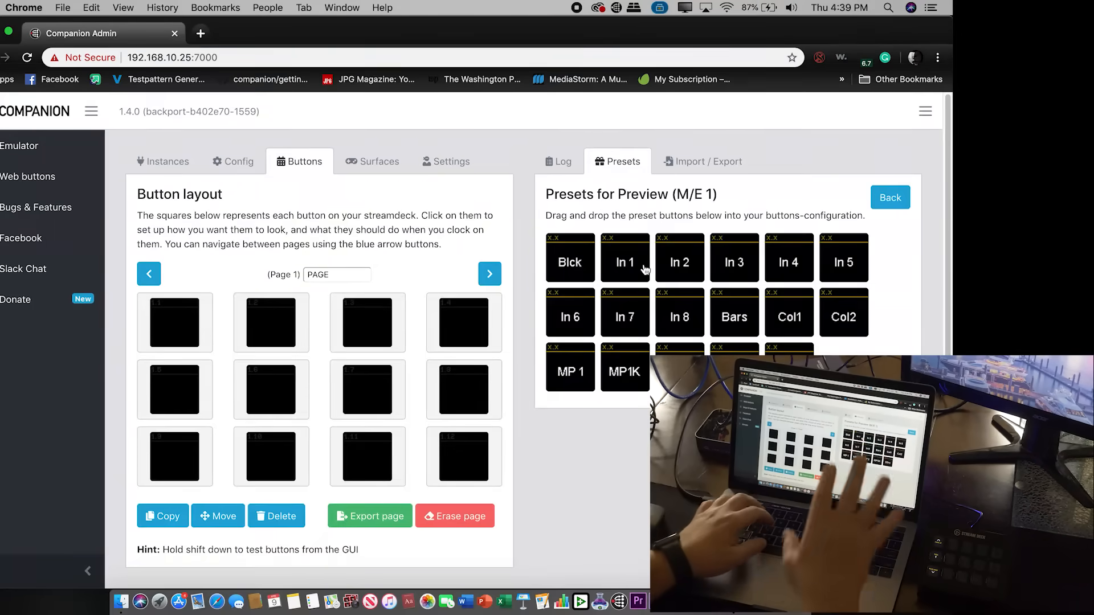
{"action": "mouse_move", "coordinate": [624, 262]}
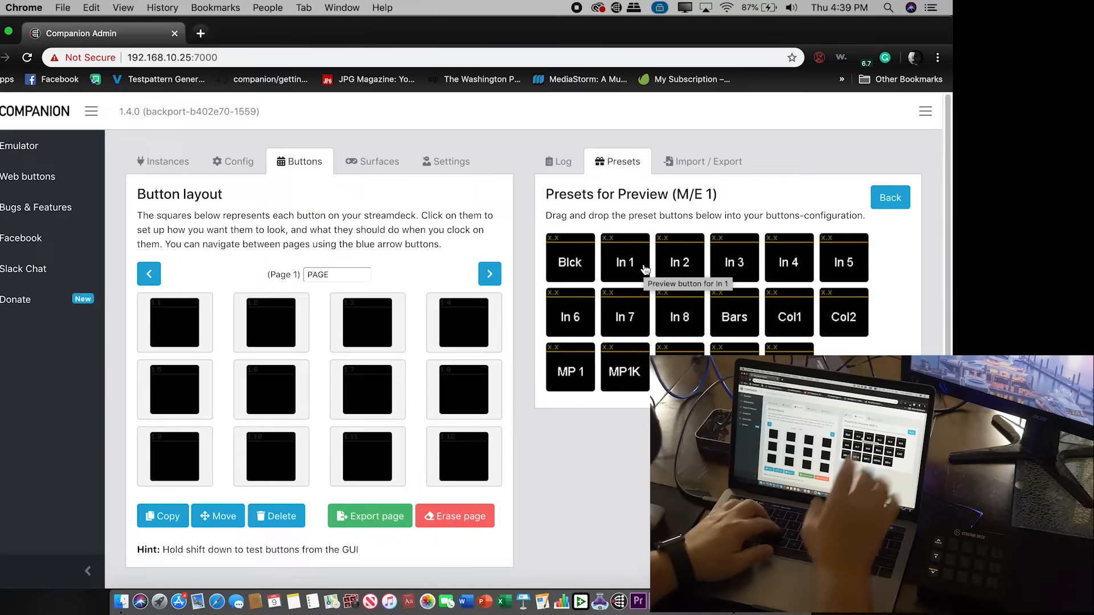
{"action": "left_click_drag", "start_coordinate": [625, 259], "coordinate": [175, 390]}
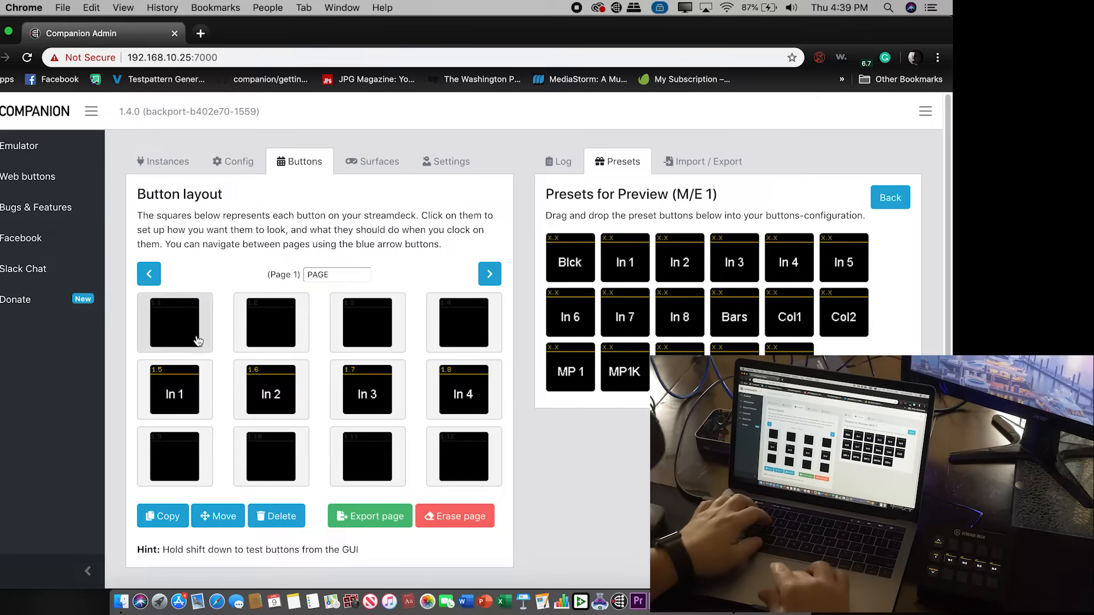
{"action": "left_click", "coordinate": [373, 161]}
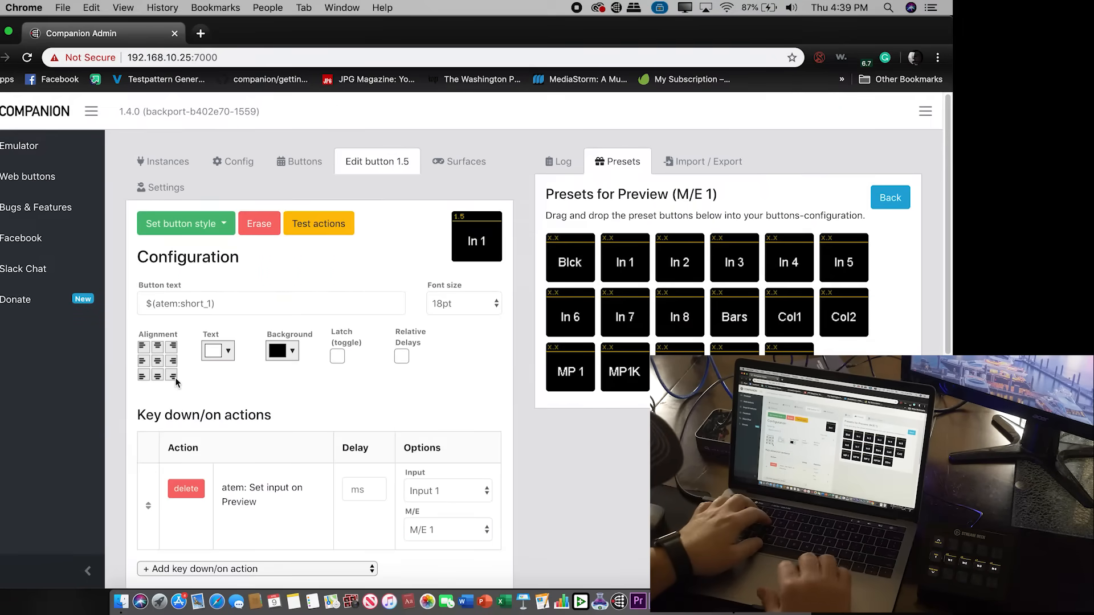
{"action": "scroll", "scroll_direction": "down", "scroll_amount": 3}
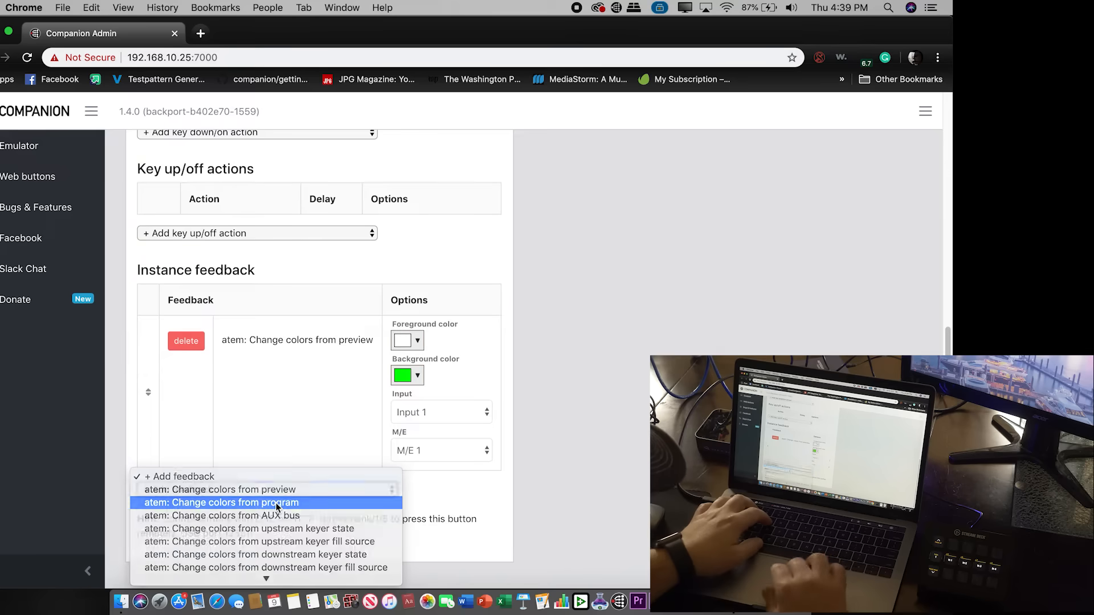
{"action": "left_click", "coordinate": [223, 502]}
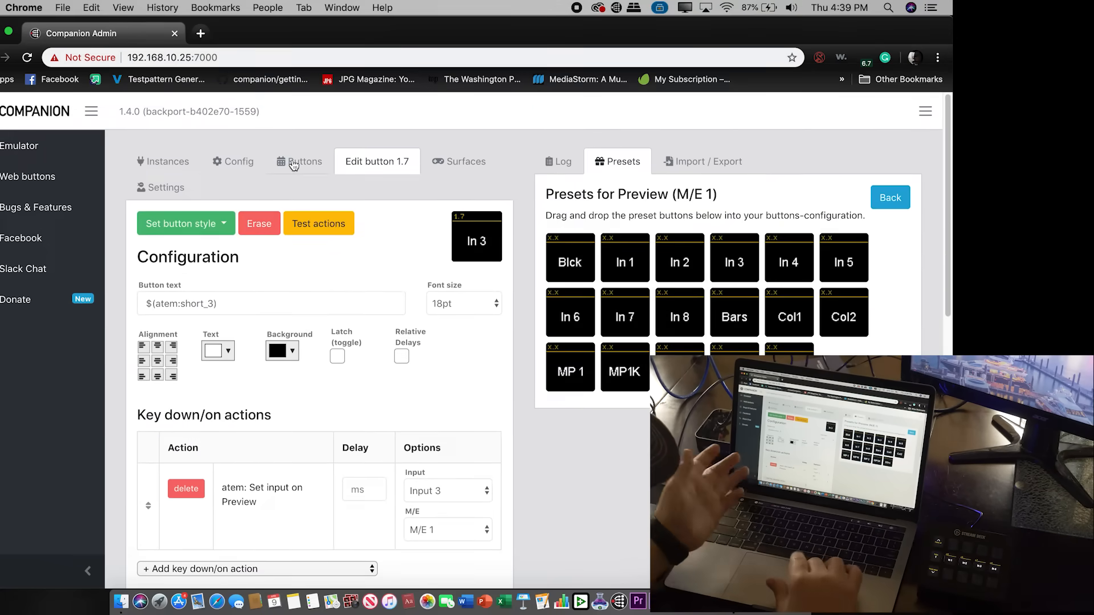
{"action": "left_click", "coordinate": [299, 161]}
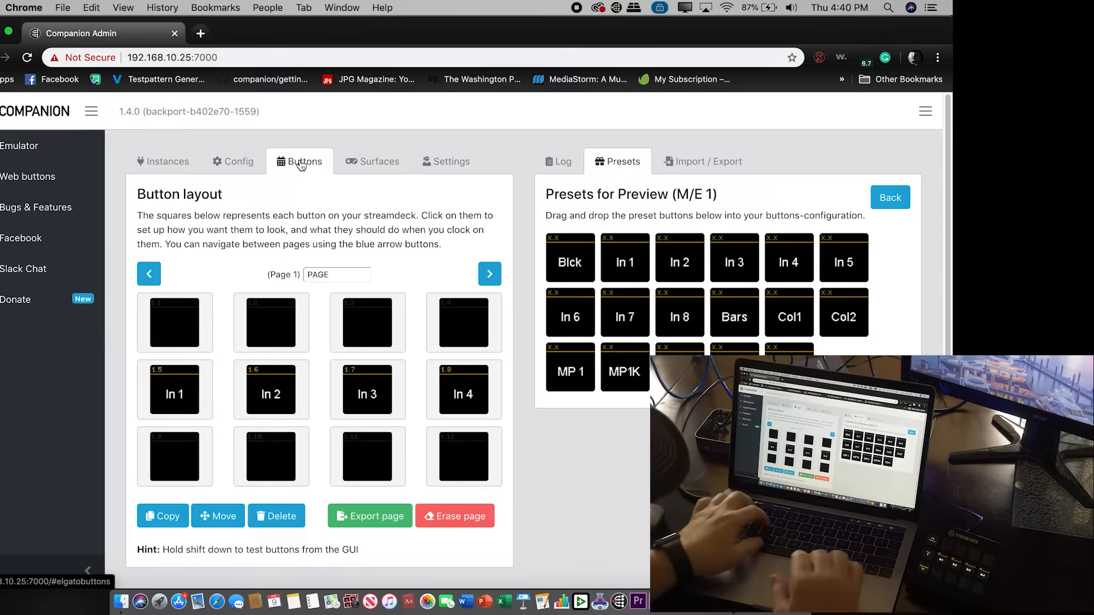
- Give button 1.12 the 'atem: AUTO transition operation' key-down action
{"action": "left_click", "coordinate": [562, 161]}
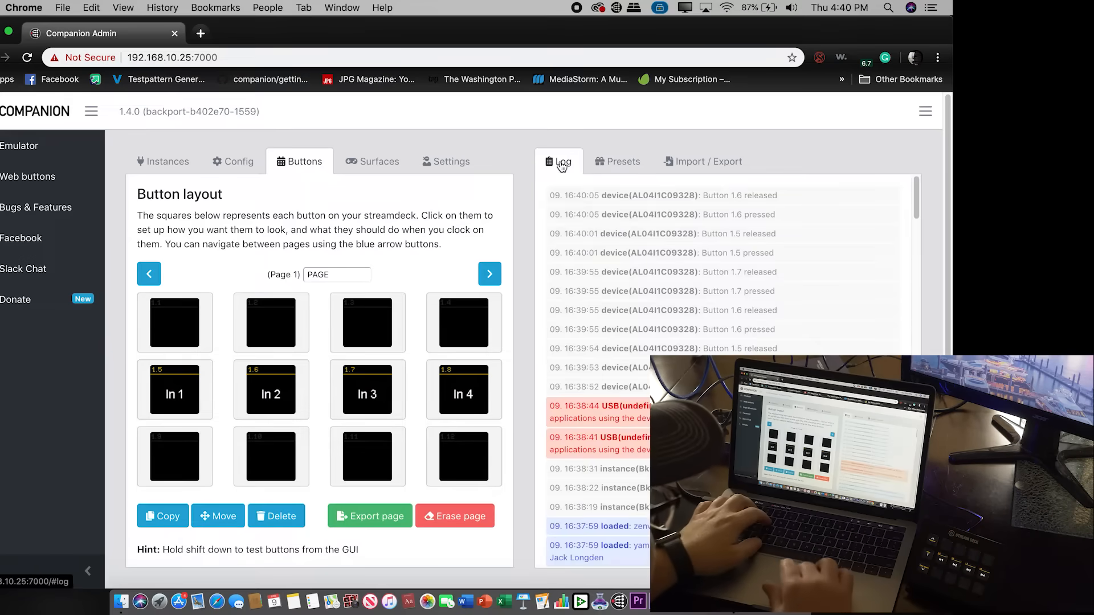
{"action": "left_click", "coordinate": [617, 161]}
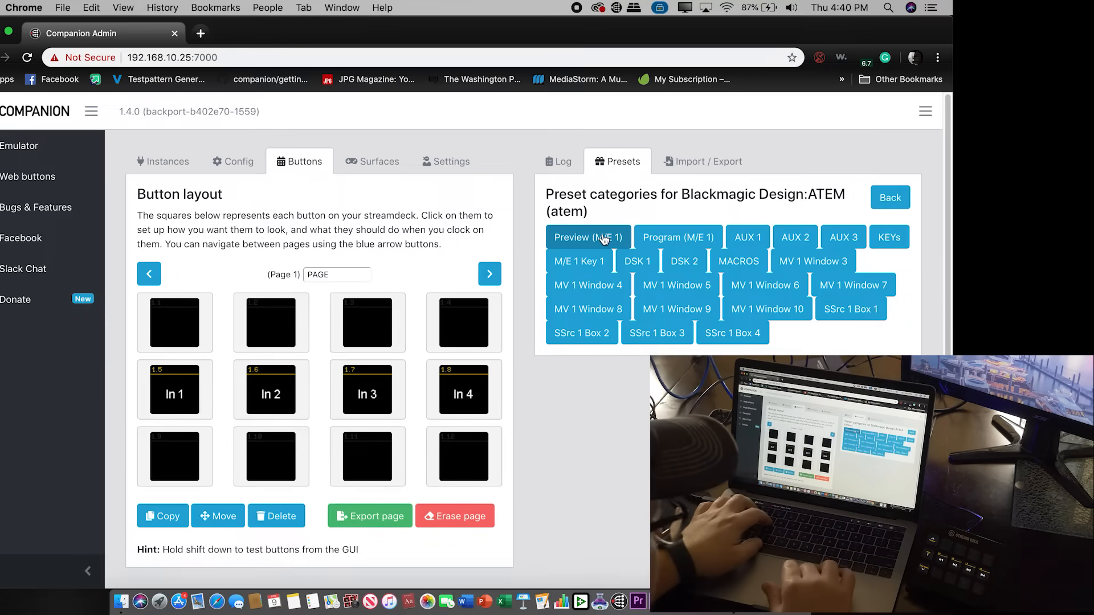
{"action": "left_click", "coordinate": [588, 237]}
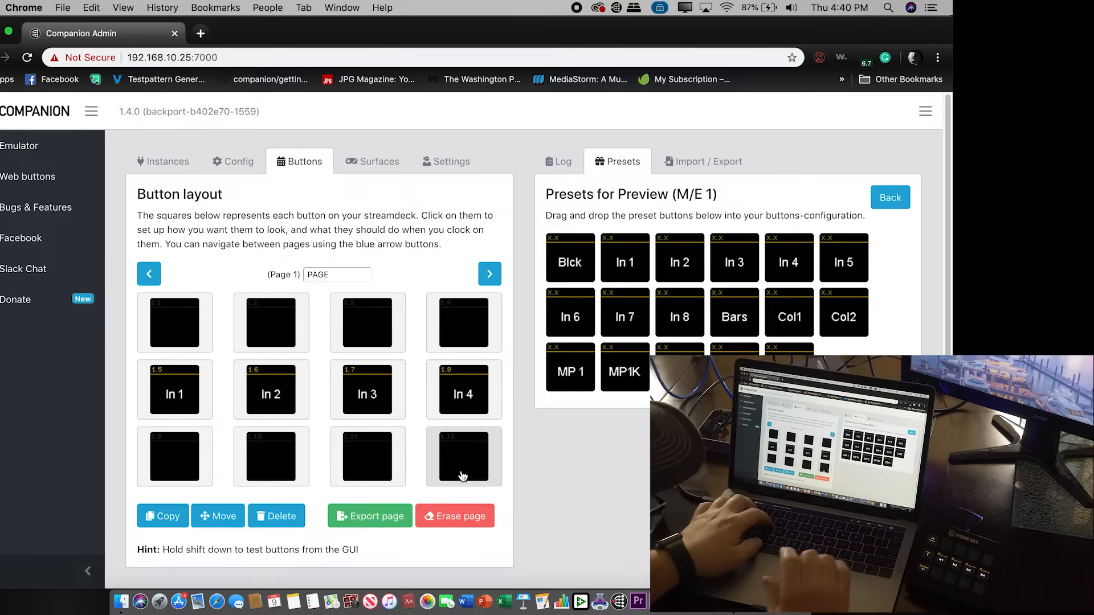
{"action": "left_click", "coordinate": [464, 457]}
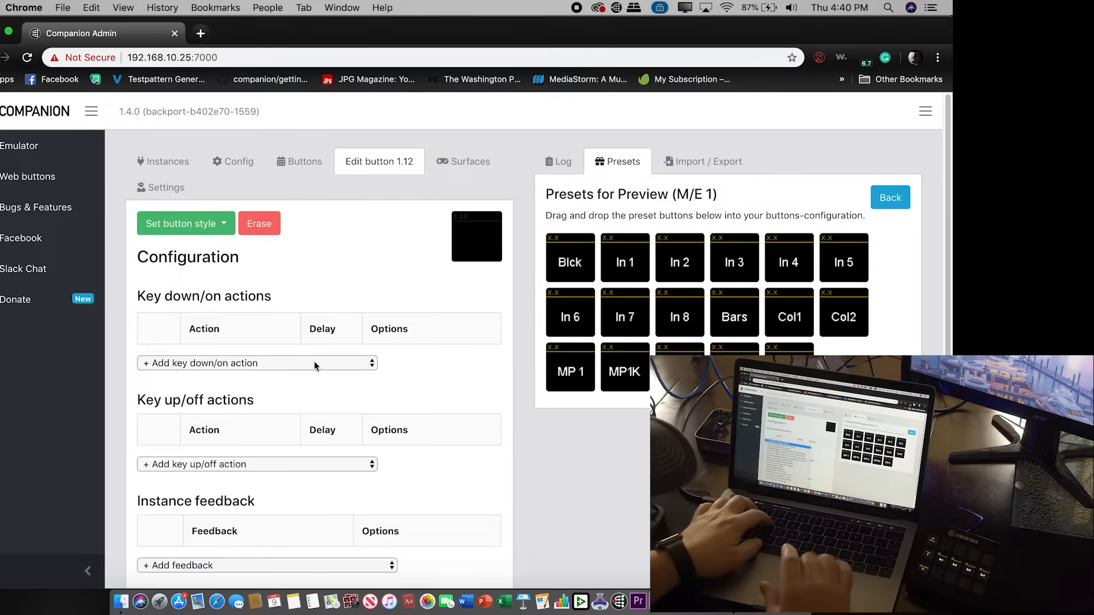
{"action": "left_click", "coordinate": [256, 363]}
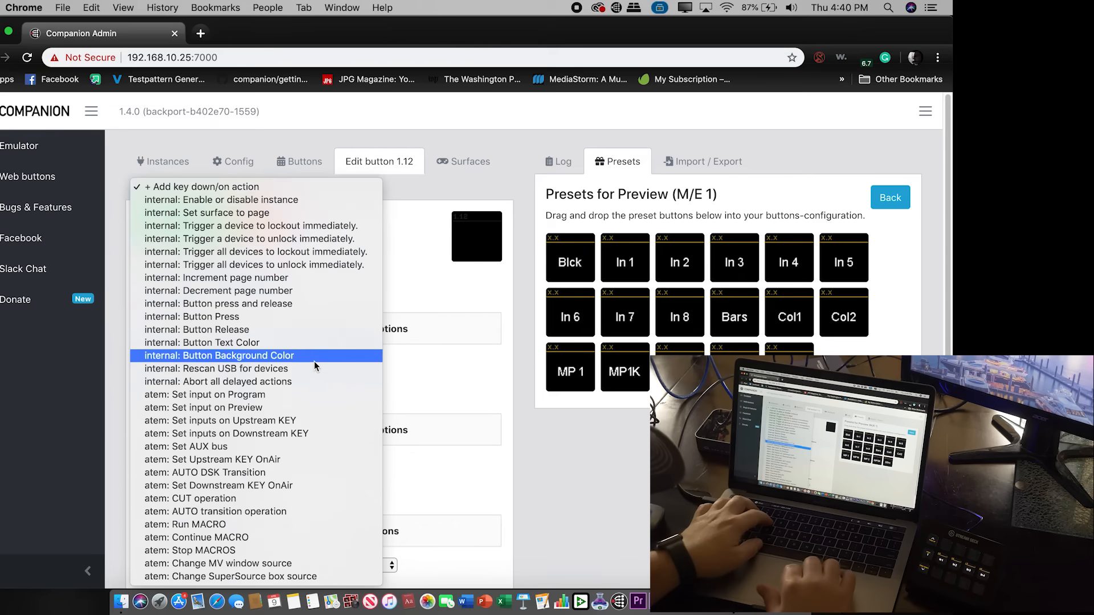
{"action": "mouse_move", "coordinate": [306, 399]}
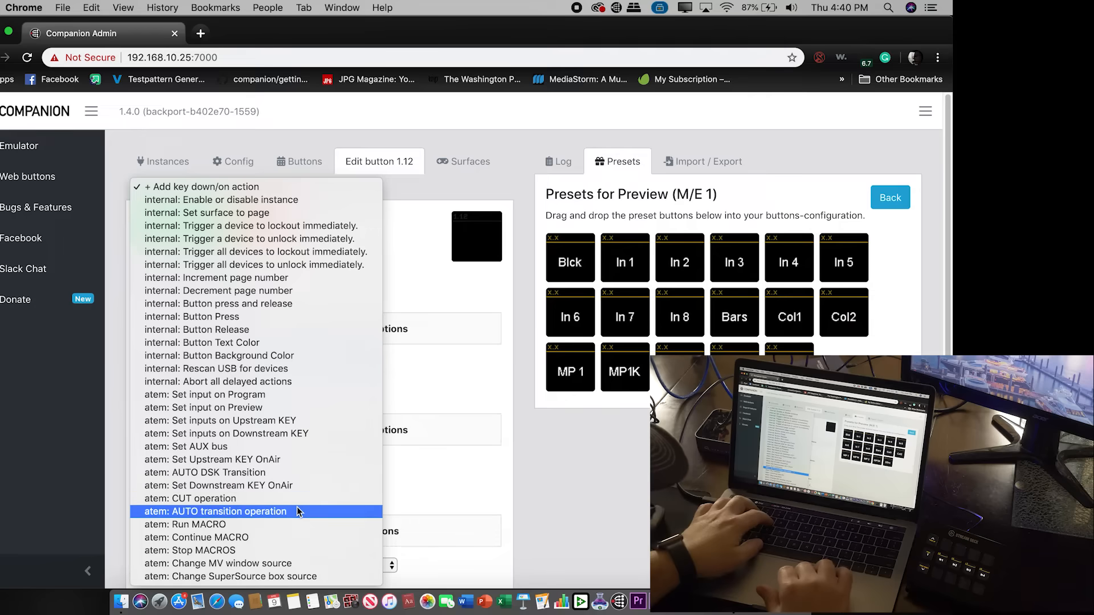
{"action": "left_click", "coordinate": [216, 512]}
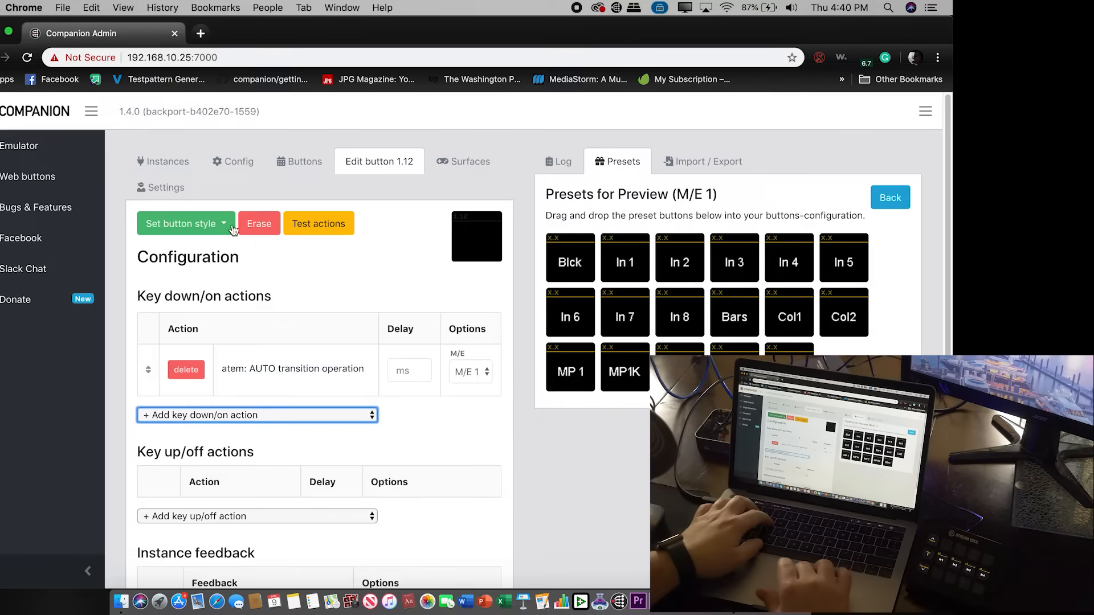
- Set button 1.12 to PNG image style and search the computer for 'compa'
{"action": "left_click", "coordinate": [182, 223]}
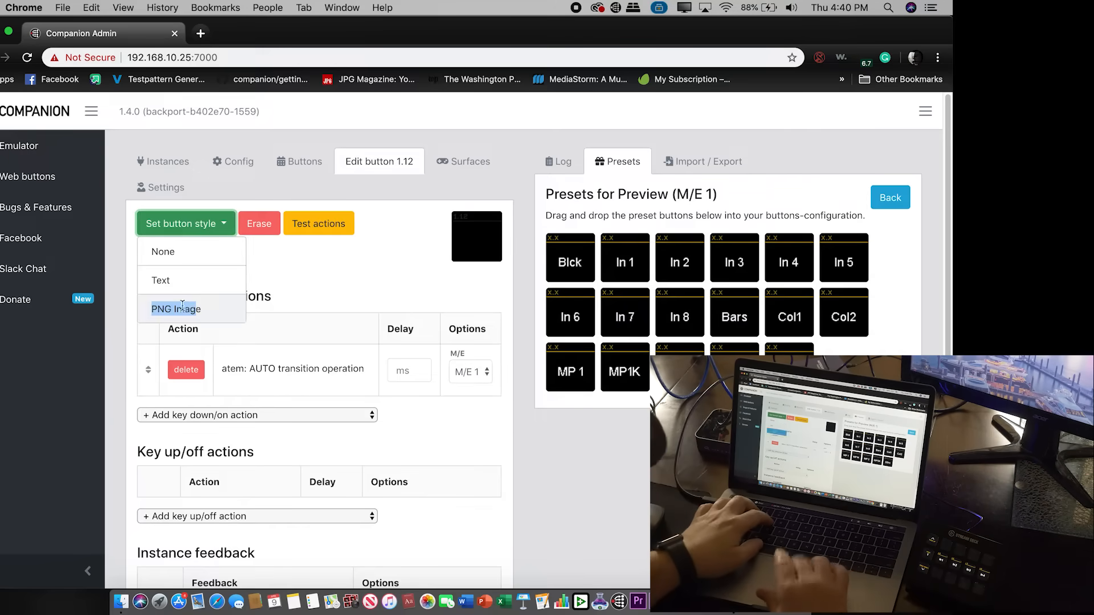
{"action": "left_click", "coordinate": [175, 309]}
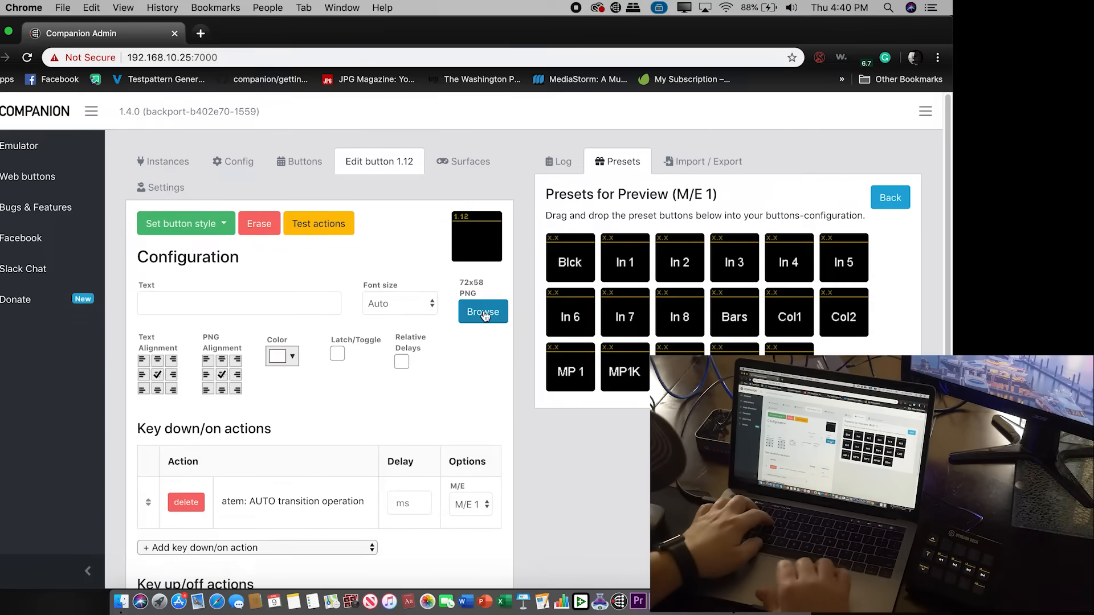
{"action": "left_click", "coordinate": [483, 312]}
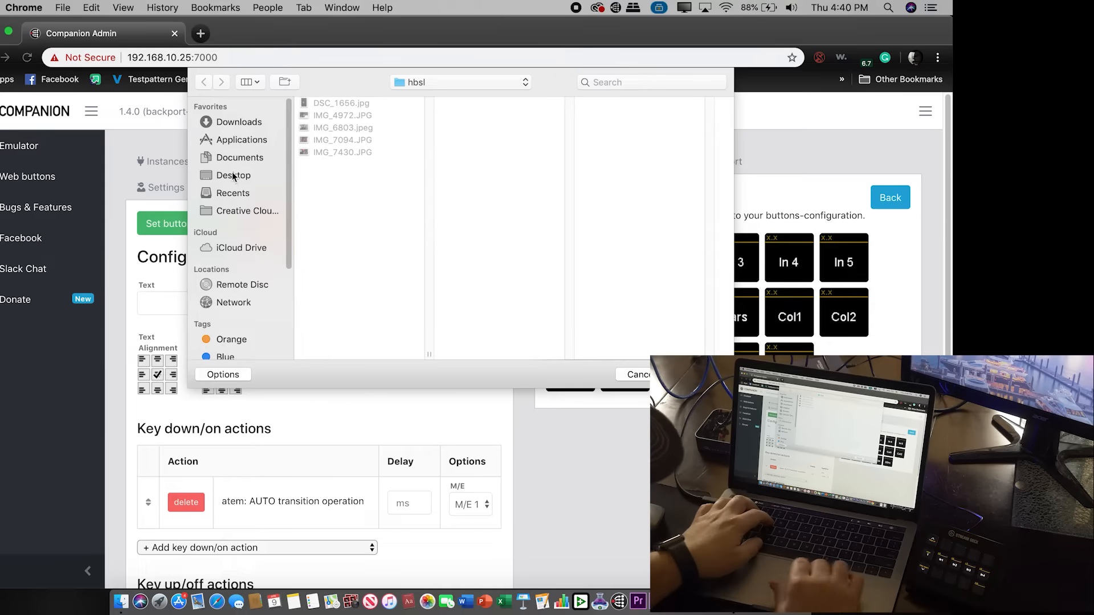
{"action": "type", "text": "companion"}
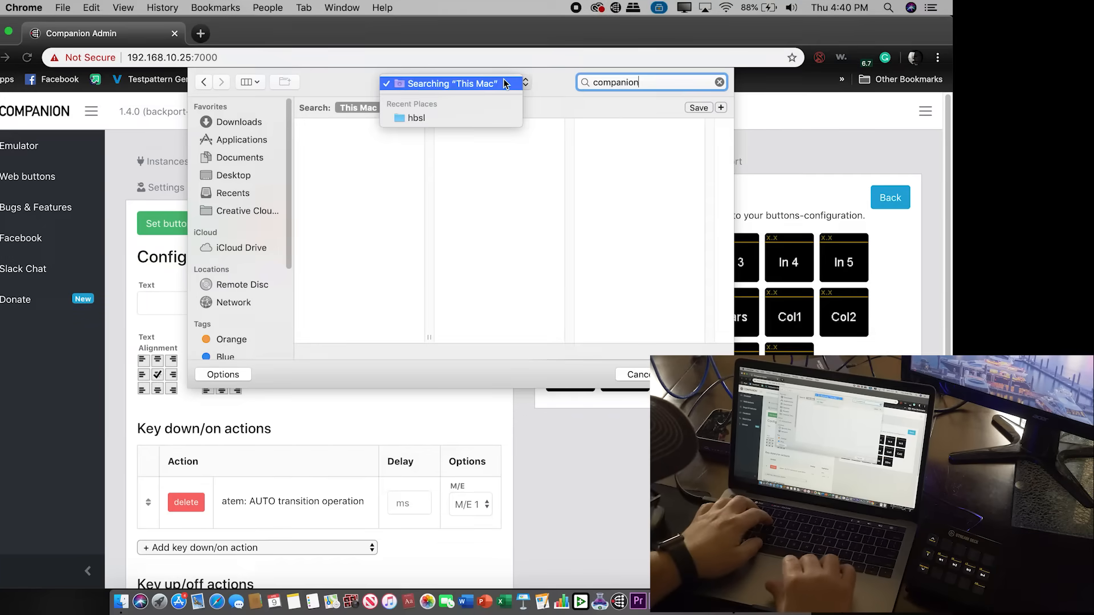
{"action": "left_click", "coordinate": [416, 117]}
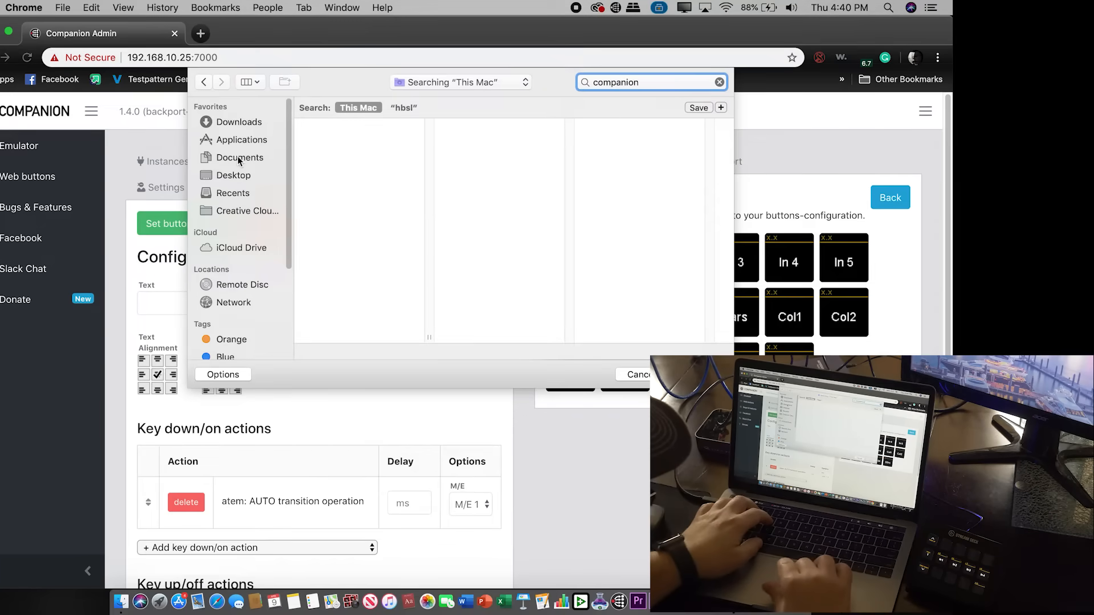
- Browse to the Desktop folder and pick the AUTO image file for the button
{"action": "left_click", "coordinate": [240, 158]}
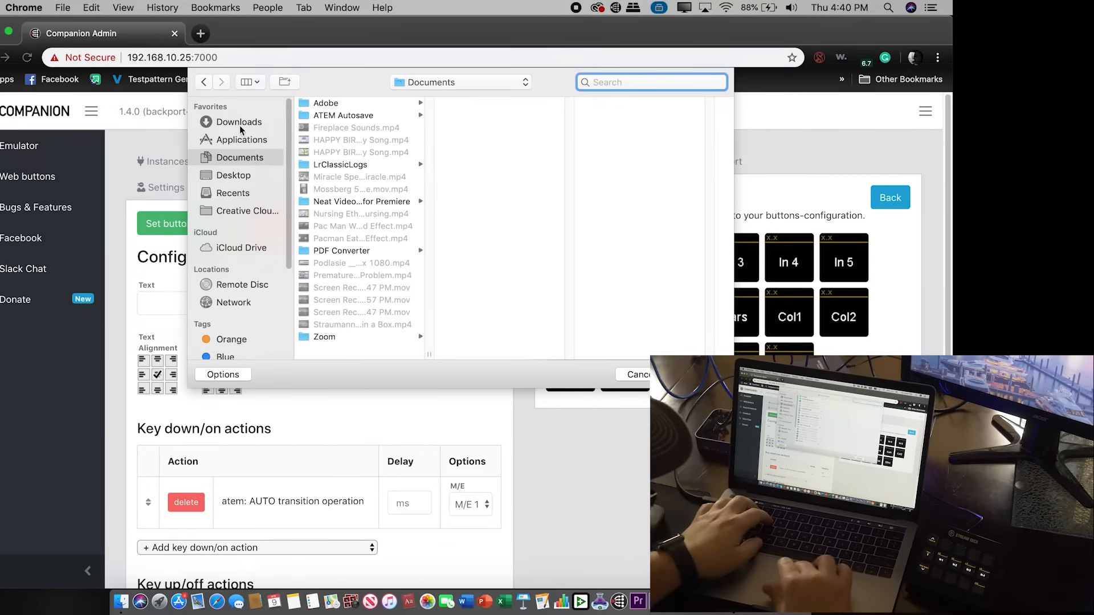
{"action": "left_click", "coordinate": [233, 175]}
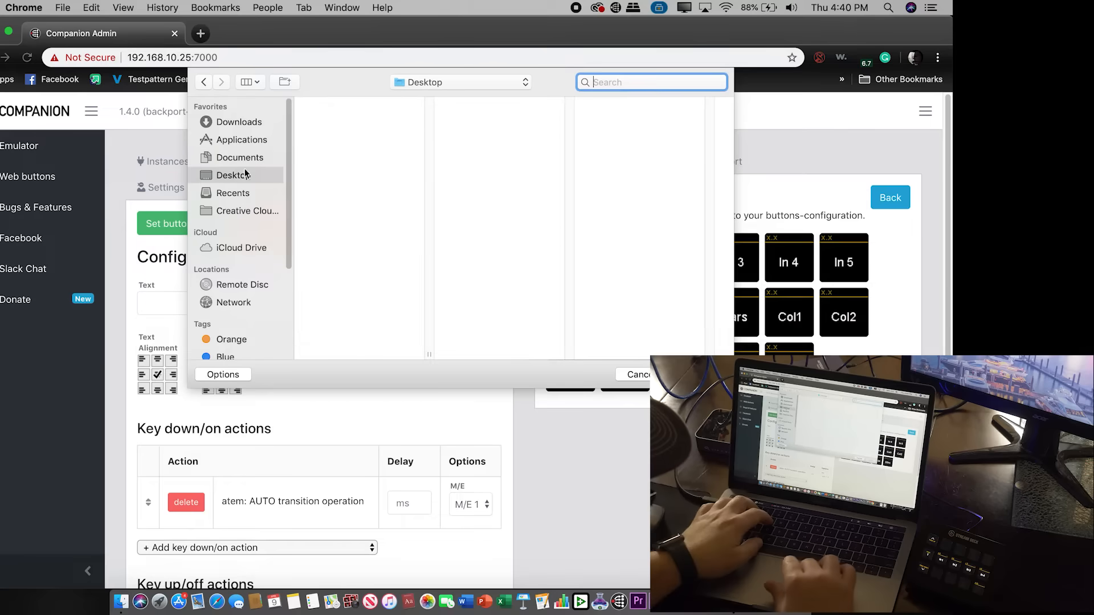
{"action": "left_click", "coordinate": [460, 82]}
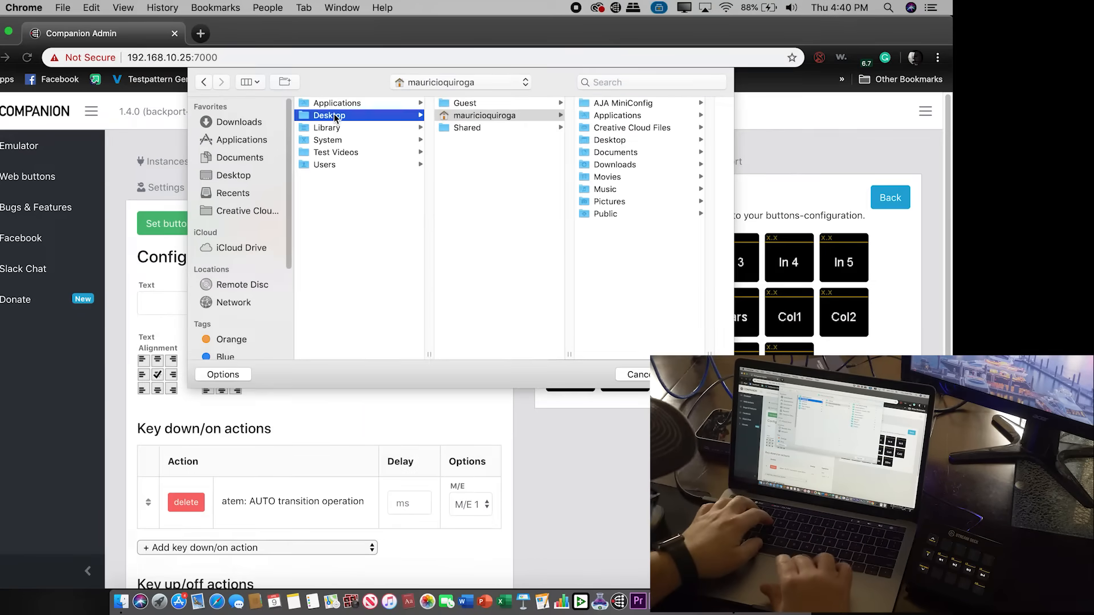
{"action": "left_click", "coordinate": [328, 115]}
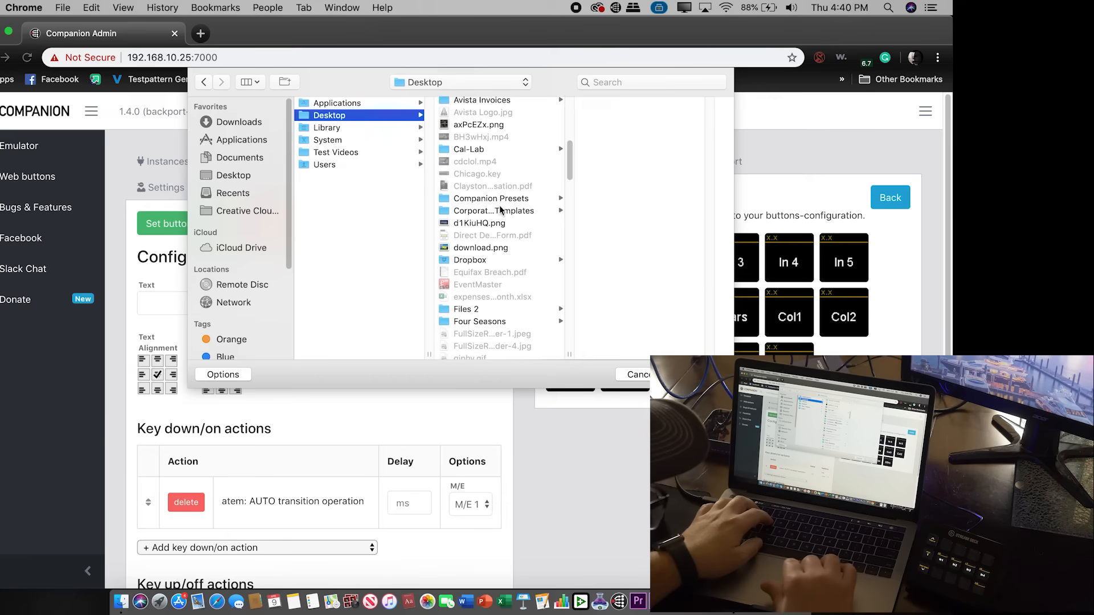
{"action": "left_click", "coordinate": [491, 198]}
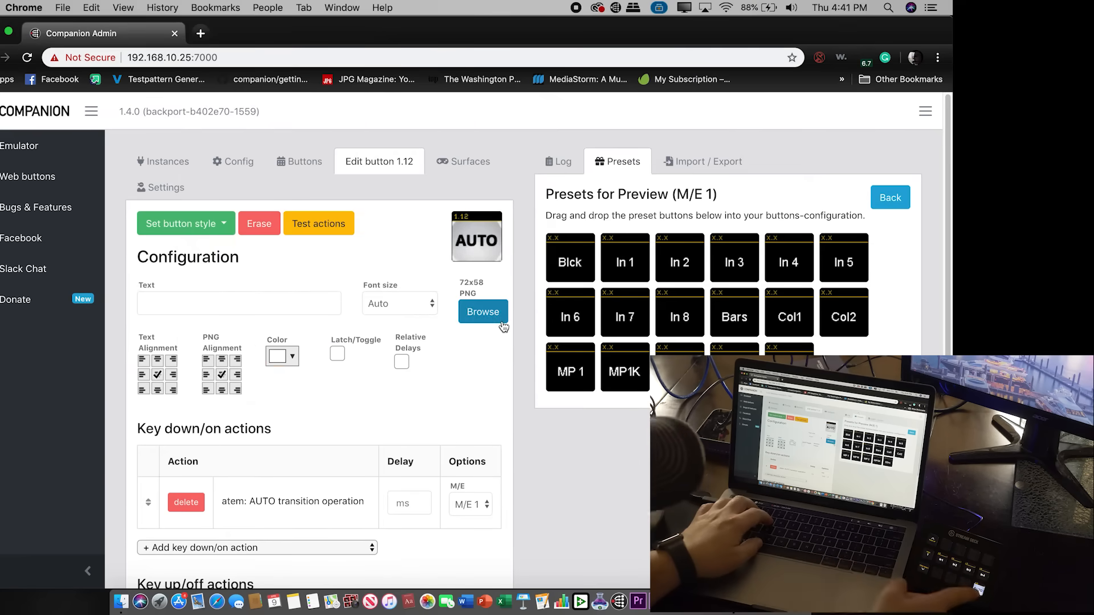
- Review the ATEM MACROS presets and the ATEM instance's target IP configuration
{"action": "left_click", "coordinate": [233, 161]}
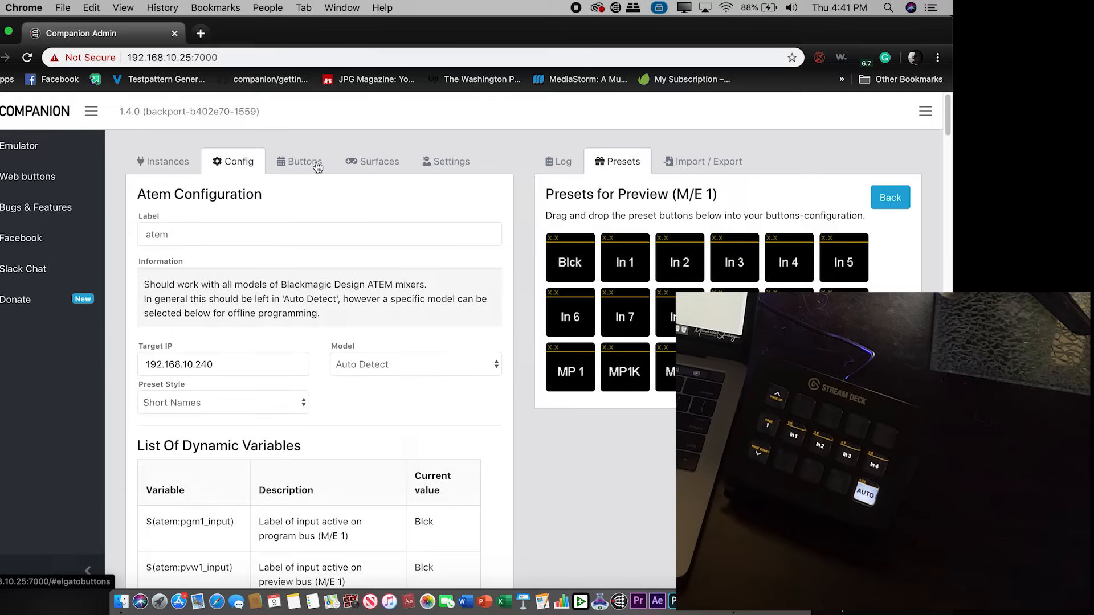
{"action": "left_click", "coordinate": [163, 161]}
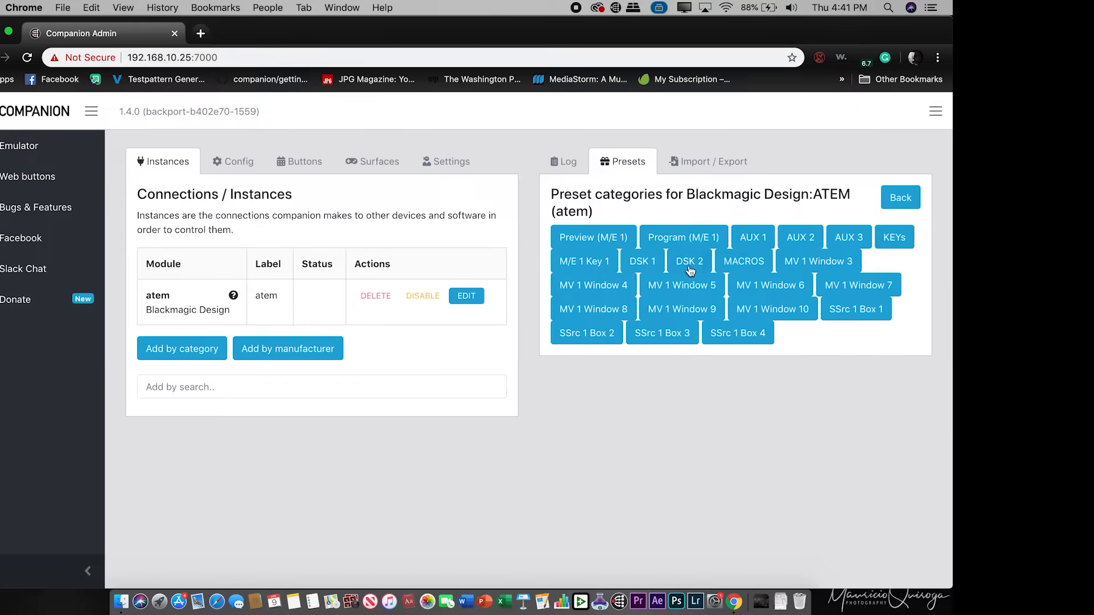
{"action": "left_click", "coordinate": [744, 260]}
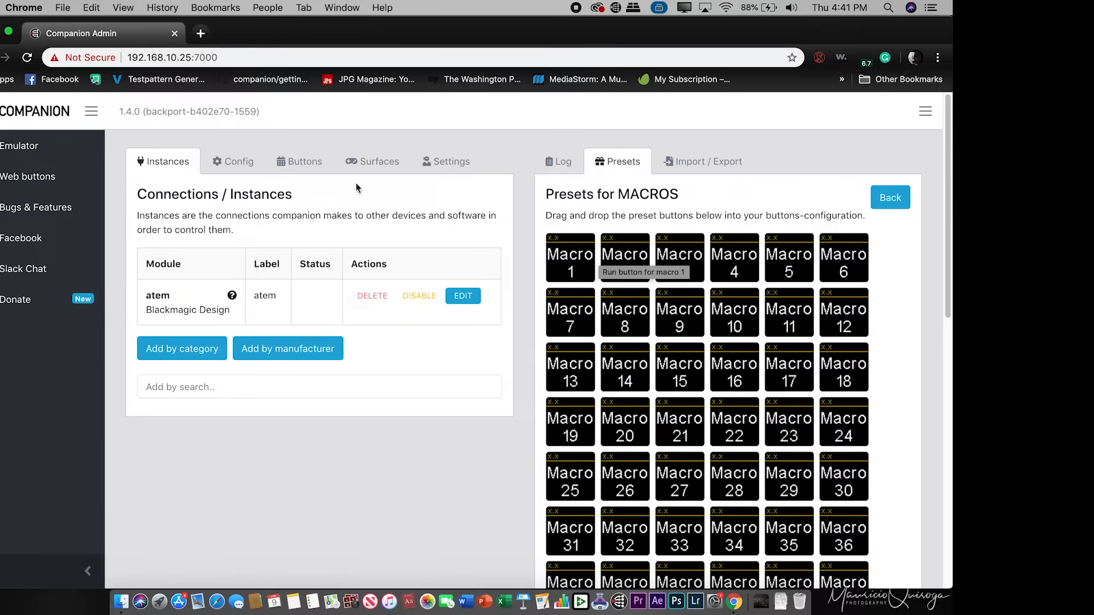
{"action": "left_click", "coordinate": [238, 161]}
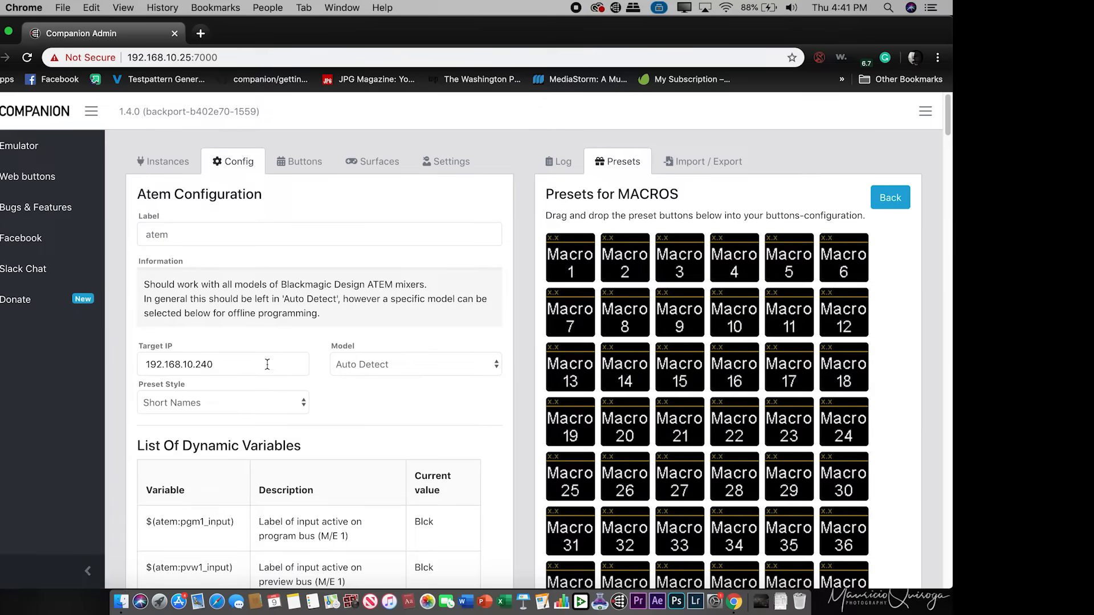
{"action": "left_click", "coordinate": [163, 161]}
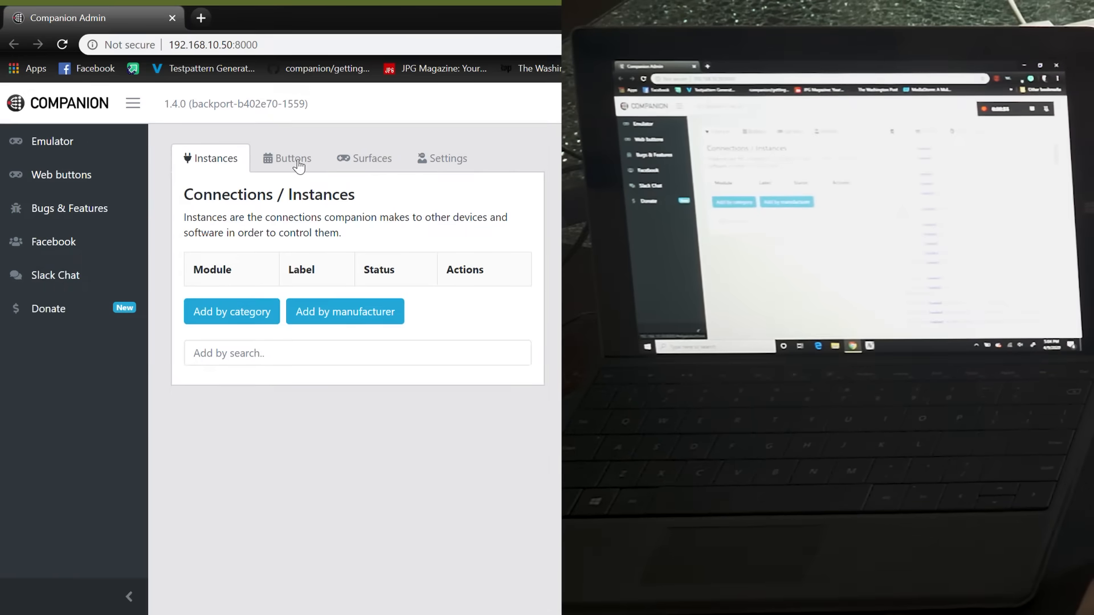
- Add an ATEM instance with target IP 192.168.10.240 and apply the changes
{"action": "type", "text": "a"}
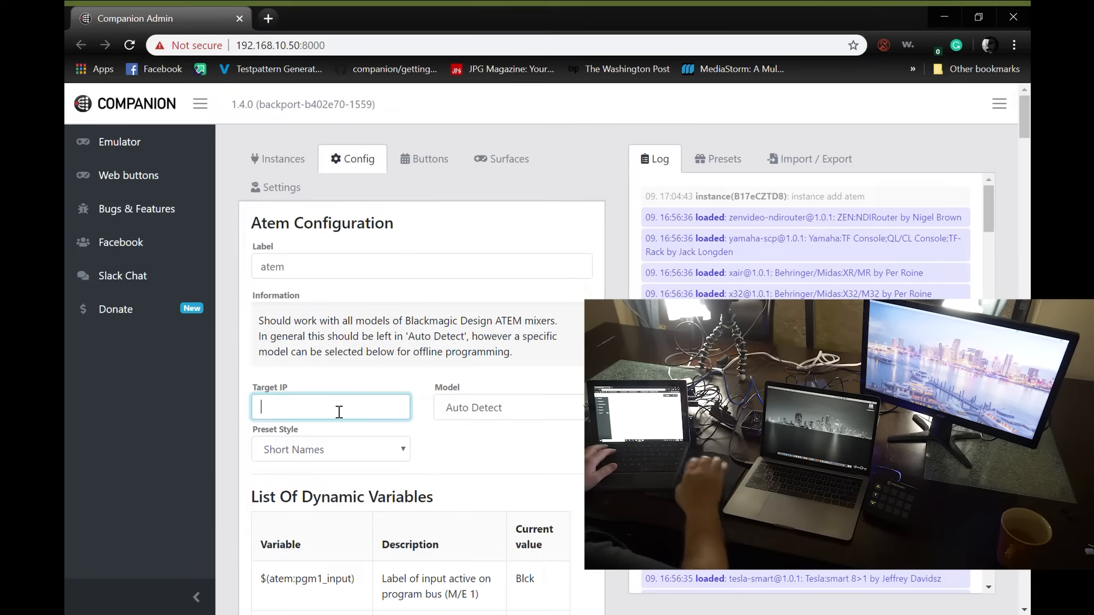
{"action": "type", "text": "192.168.10.2"}
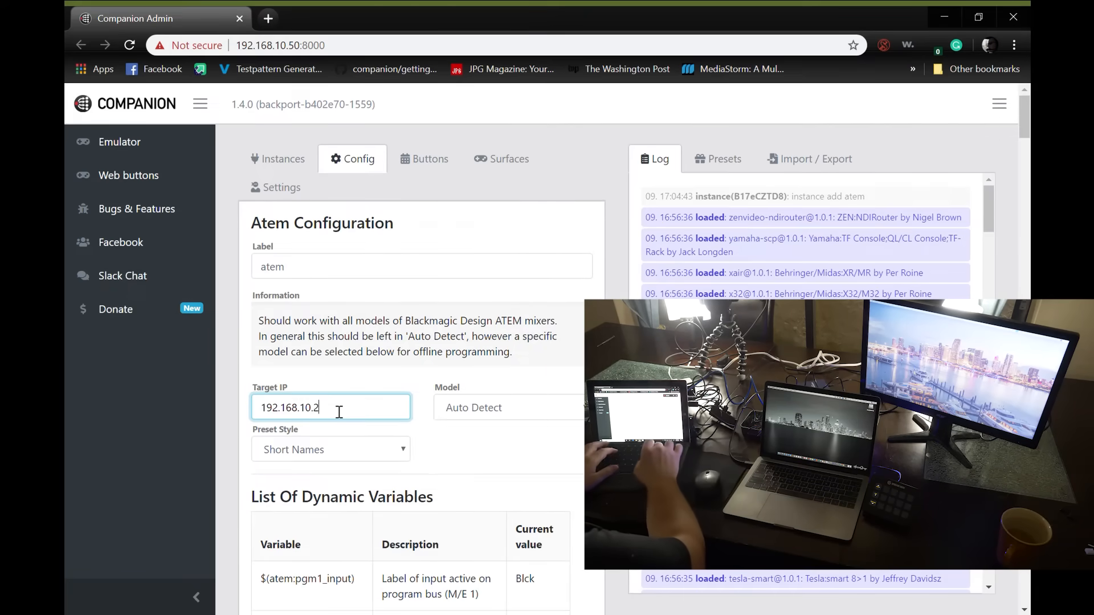
{"action": "scroll", "scroll_direction": "down", "scroll_amount": 3}
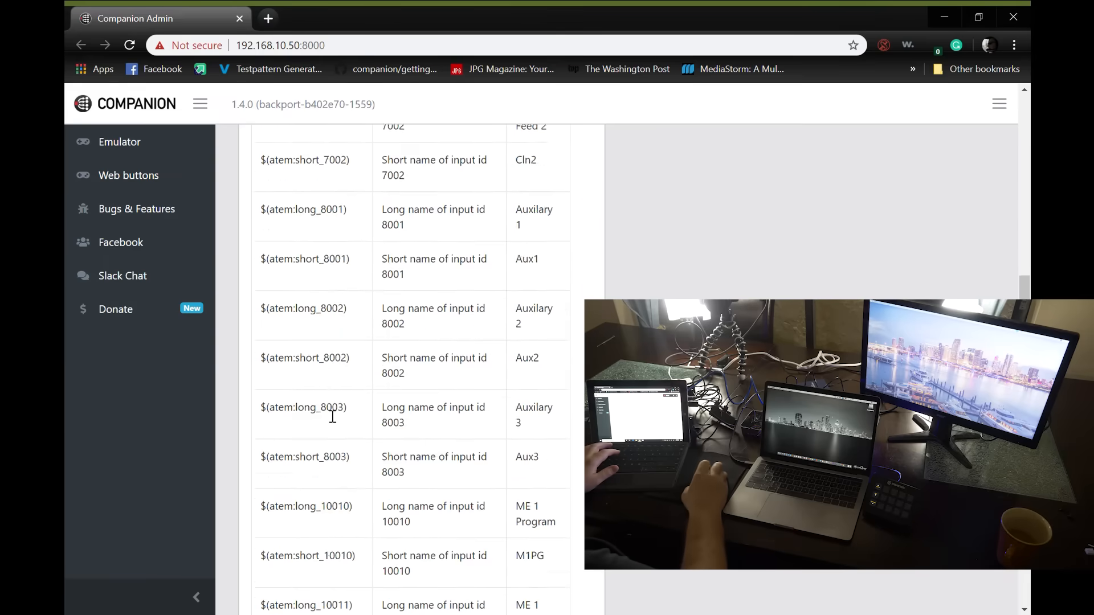
{"action": "scroll", "scroll_direction": "down", "scroll_amount": 3}
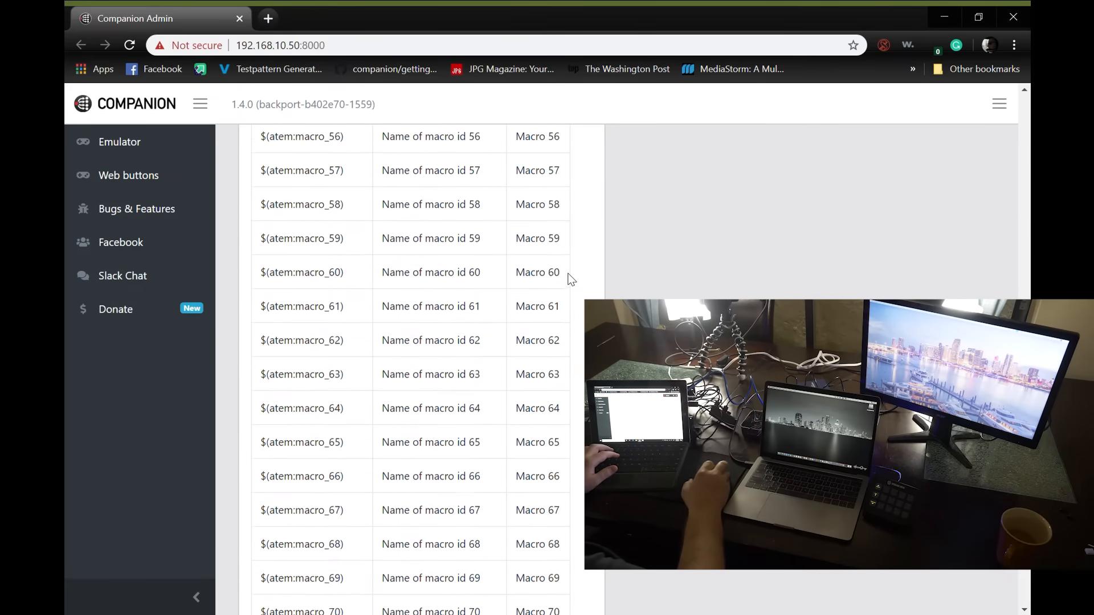
{"action": "left_click", "coordinate": [359, 159]}
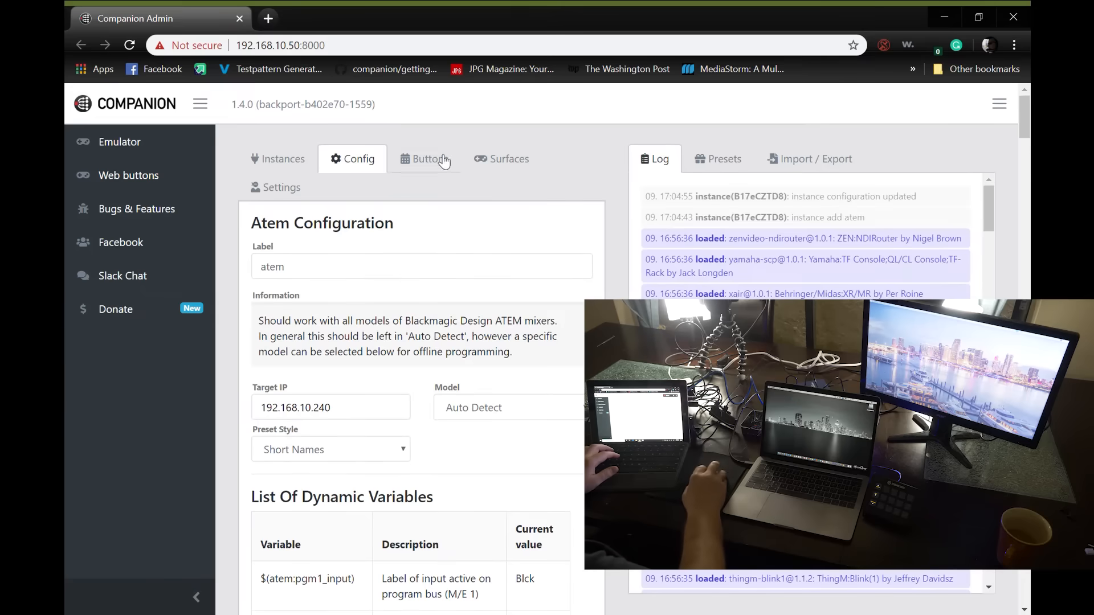
- Show the Preview (M/E 1) presets on the Buttons layout and select button 1.12
{"action": "left_click", "coordinate": [424, 159]}
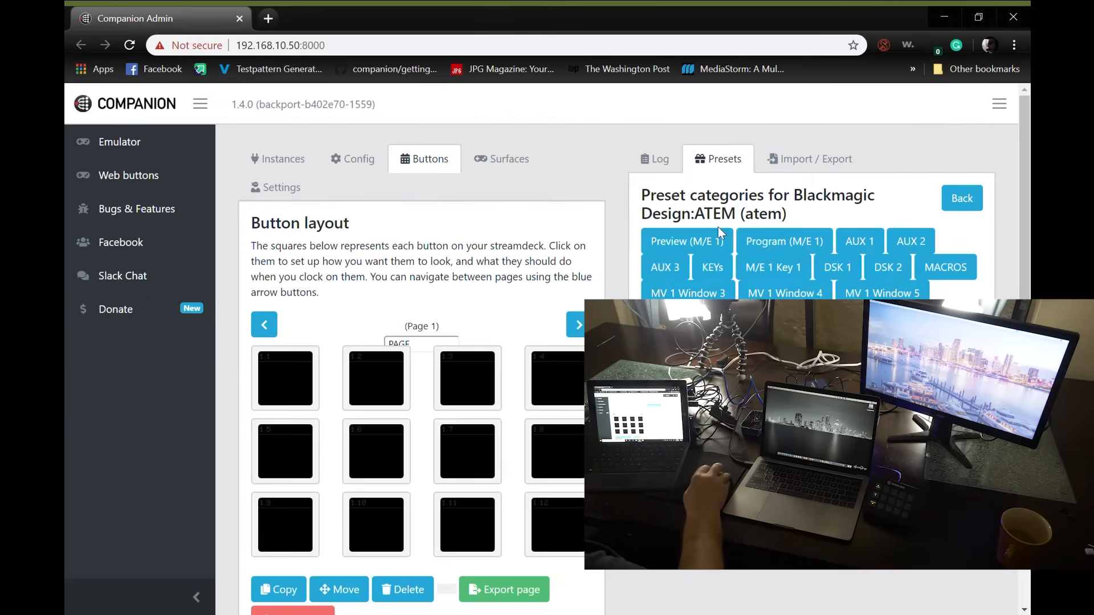
{"action": "left_click", "coordinate": [686, 240]}
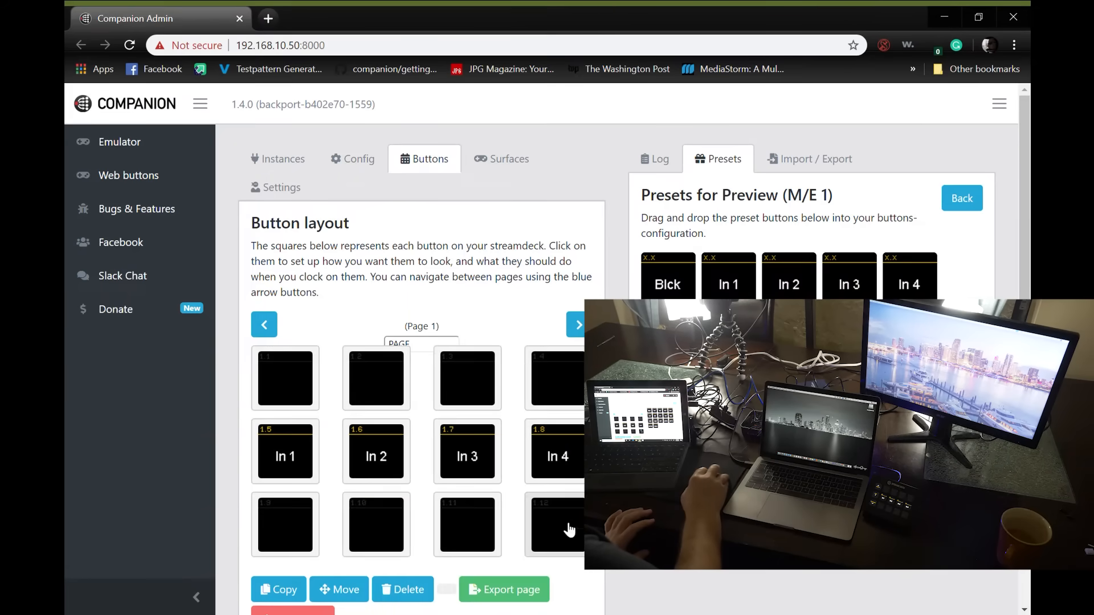
{"action": "left_click", "coordinate": [556, 525]}
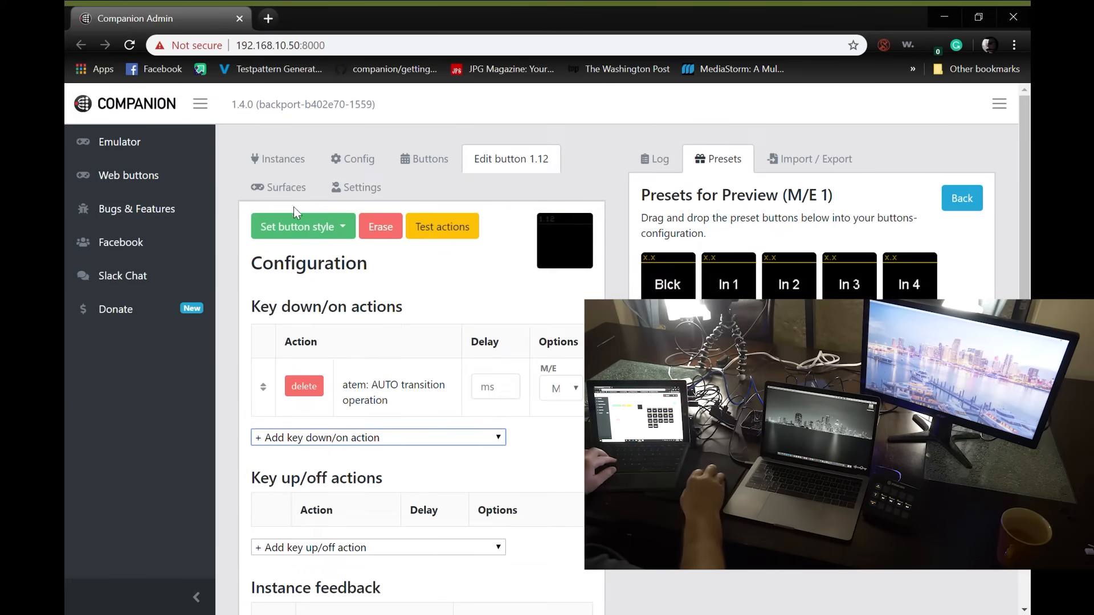
- Replace button 1.12's 'Unnamed' label with TAKE and set its text colour to red
{"action": "left_click", "coordinate": [297, 226]}
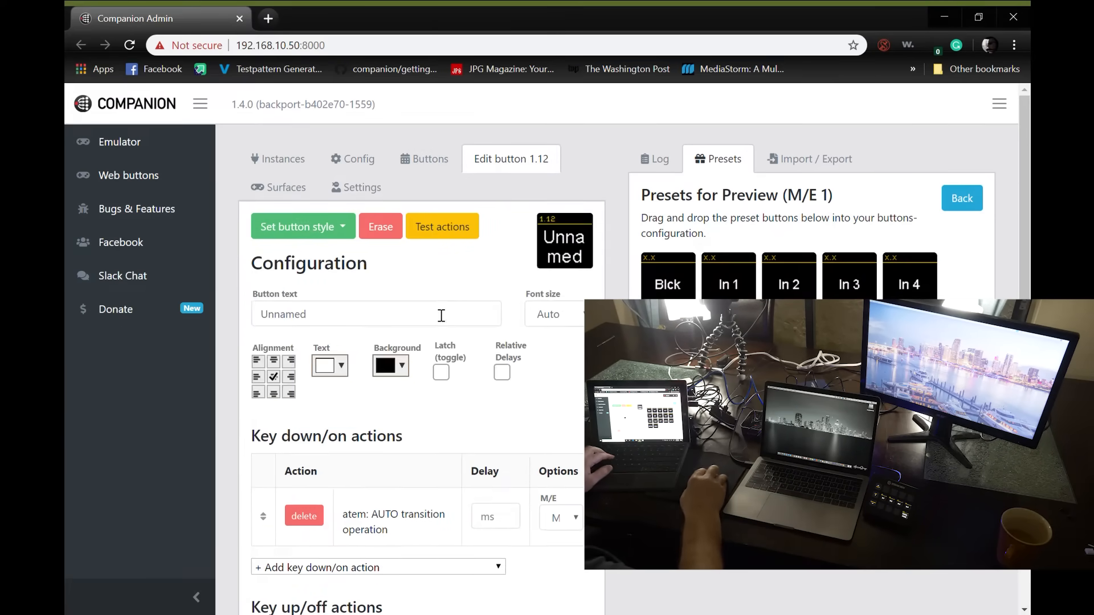
{"action": "left_click", "coordinate": [375, 314]}
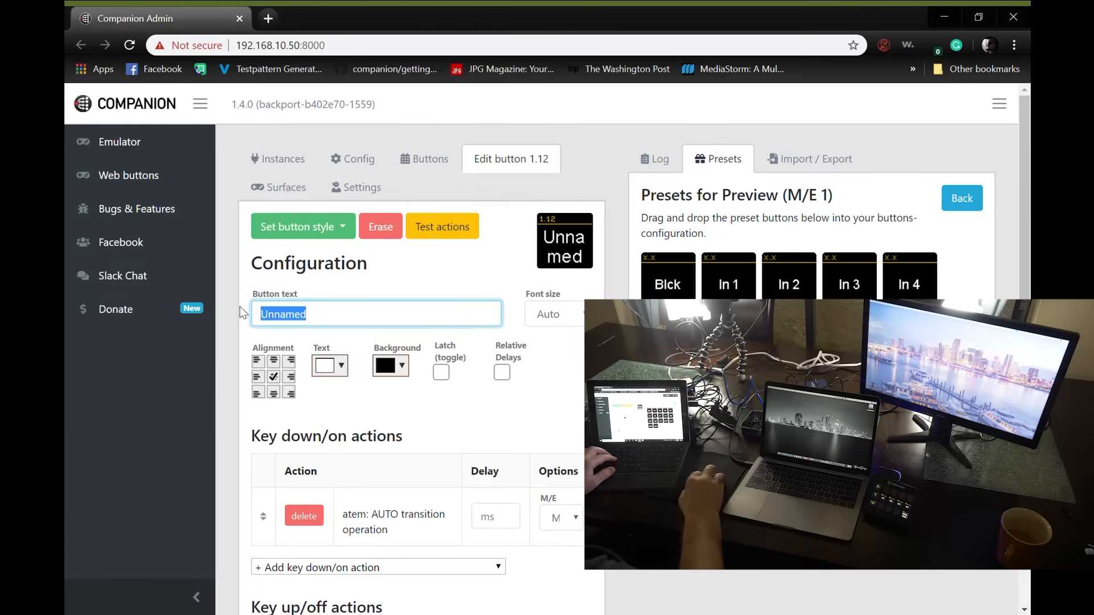
{"action": "type", "text": "Take"}
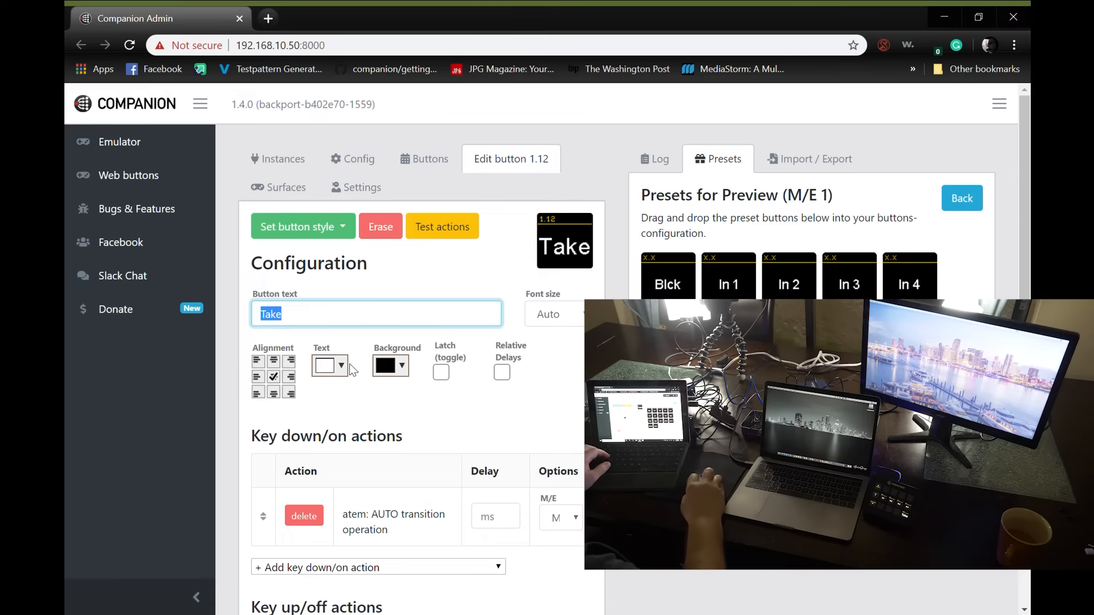
{"action": "left_click", "coordinate": [340, 365]}
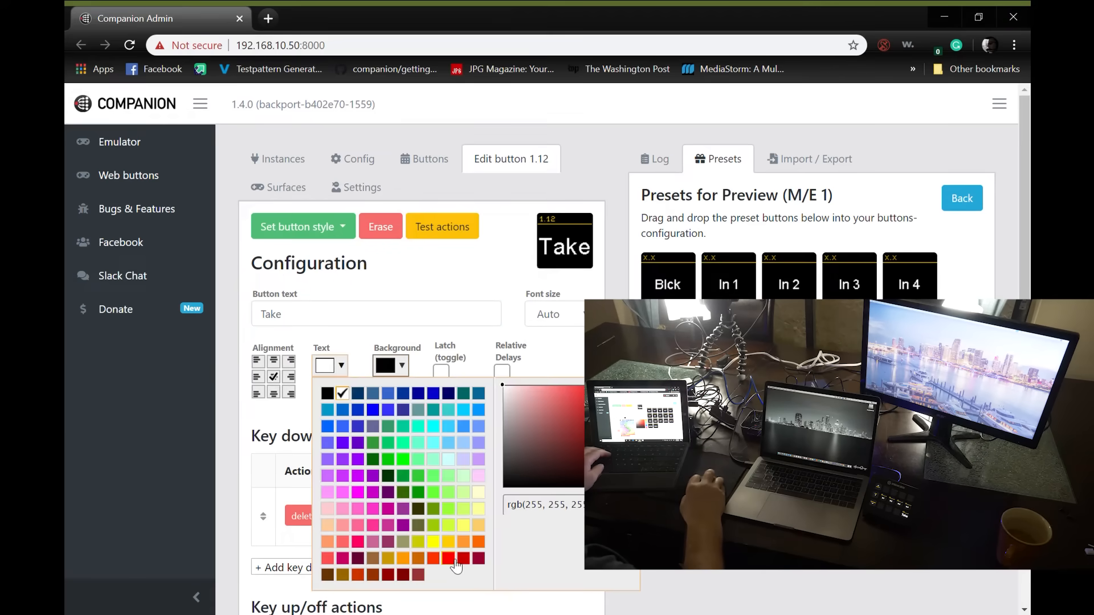
{"action": "left_click", "coordinate": [448, 559]}
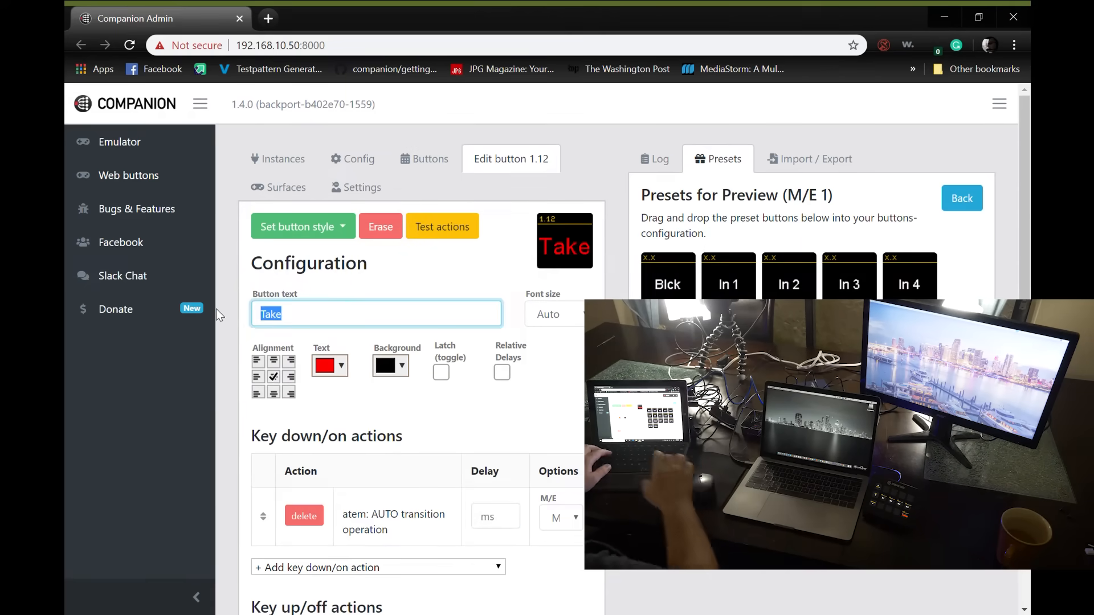
{"action": "type", "text": "TAKE"}
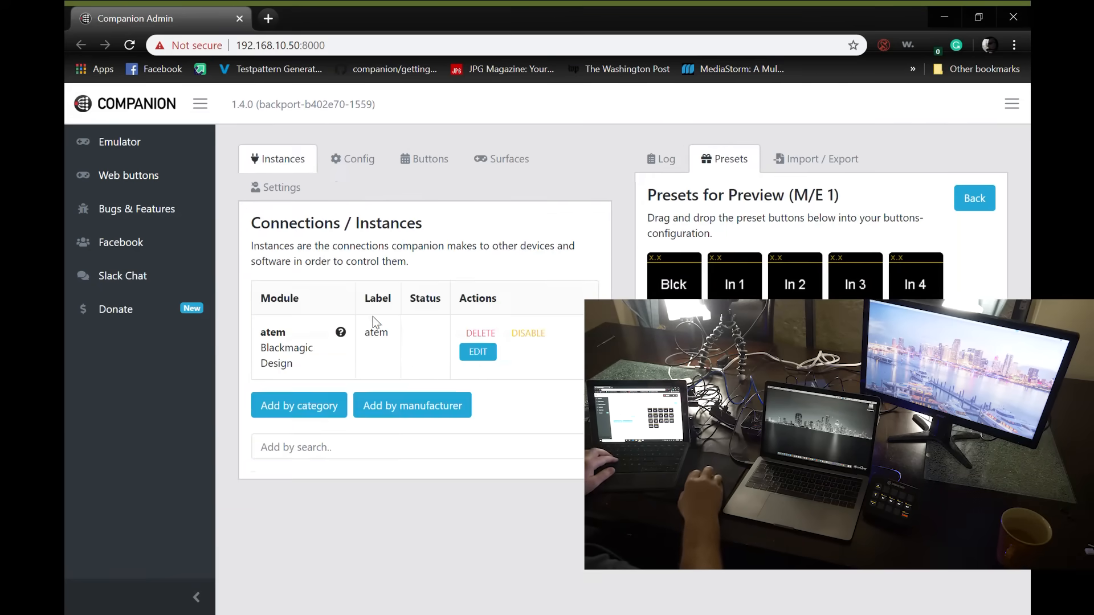
- Add the Figure 53 QLab module with target IP 192.168.10.25 and confirm it connects
{"action": "type", "text": "qlab"}
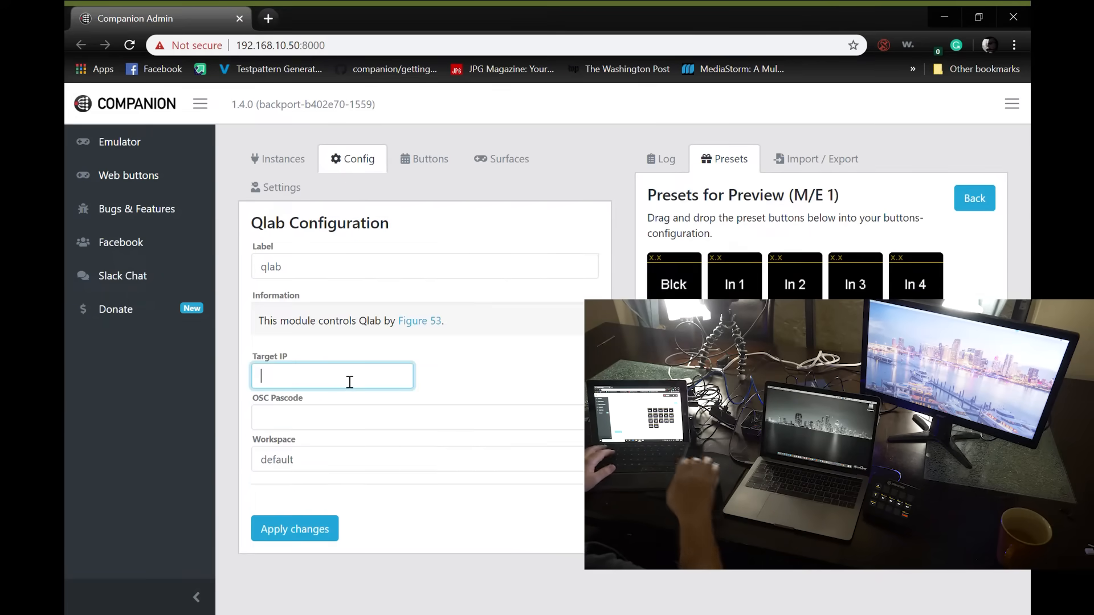
{"action": "type", "text": "192.168"}
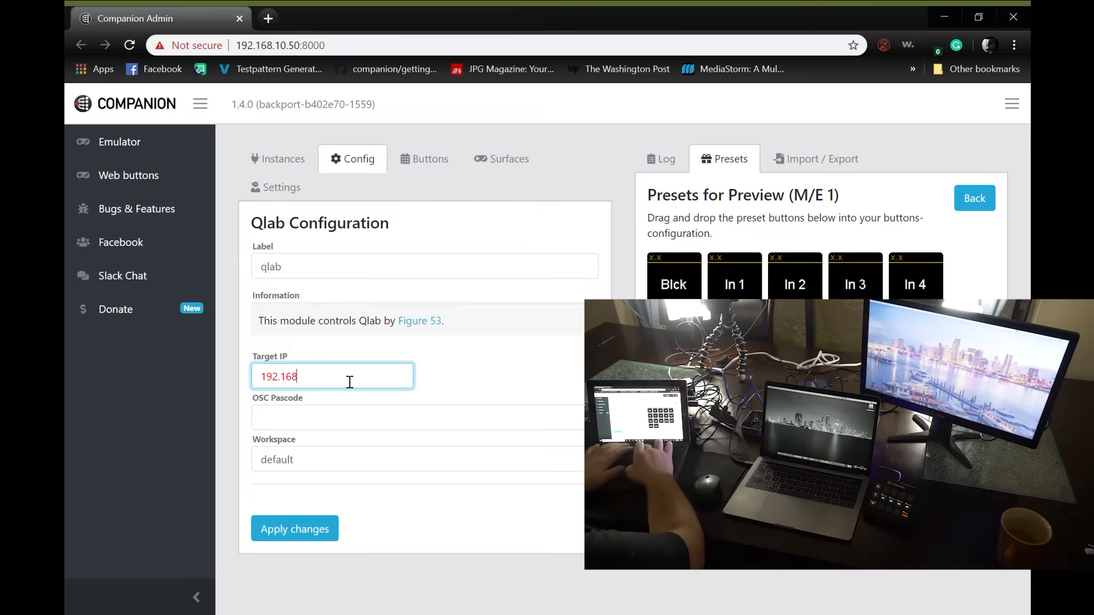
{"action": "type", "text": ".10/"}
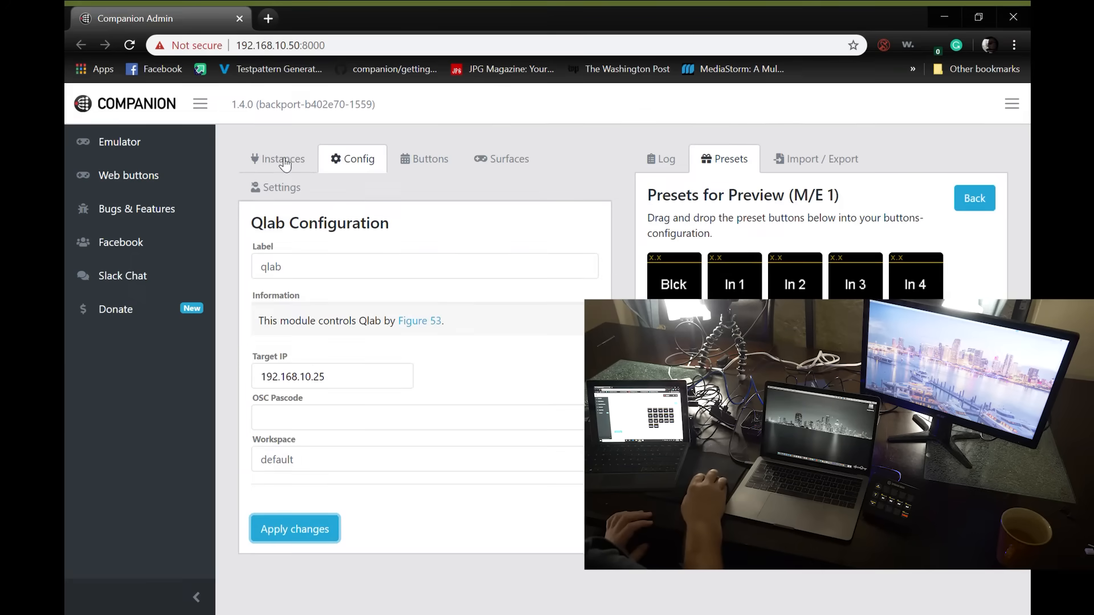
{"action": "left_click", "coordinate": [282, 158]}
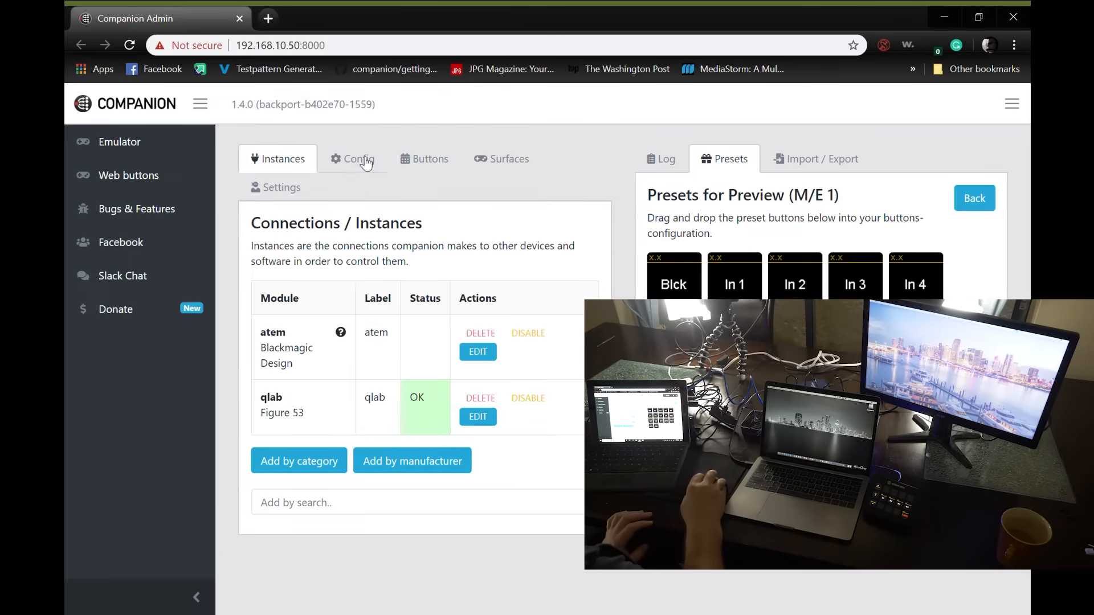
{"action": "left_click", "coordinate": [477, 417]}
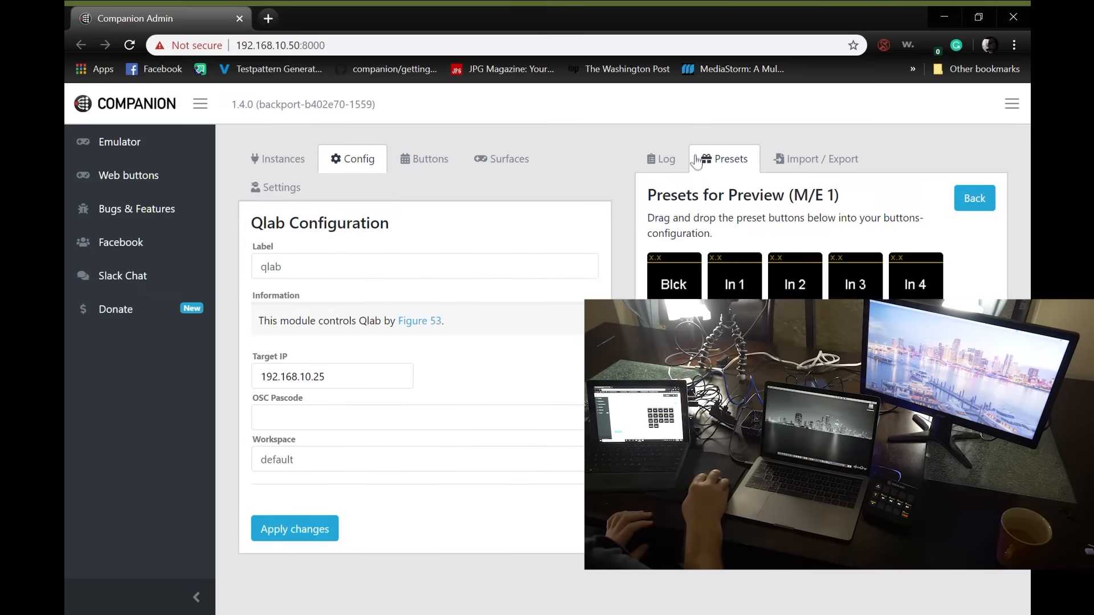
- Drag the QLab CueList GO preset onto button 1.3 and another cue-list preset onto page 1
{"action": "left_click", "coordinate": [424, 158]}
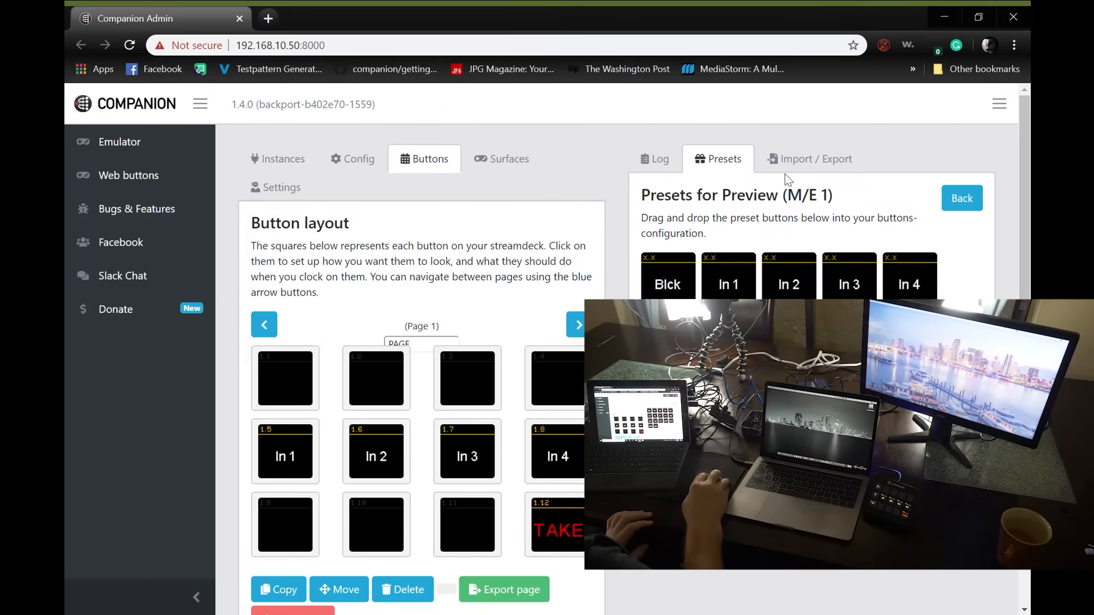
{"action": "mouse_move", "coordinate": [669, 164]}
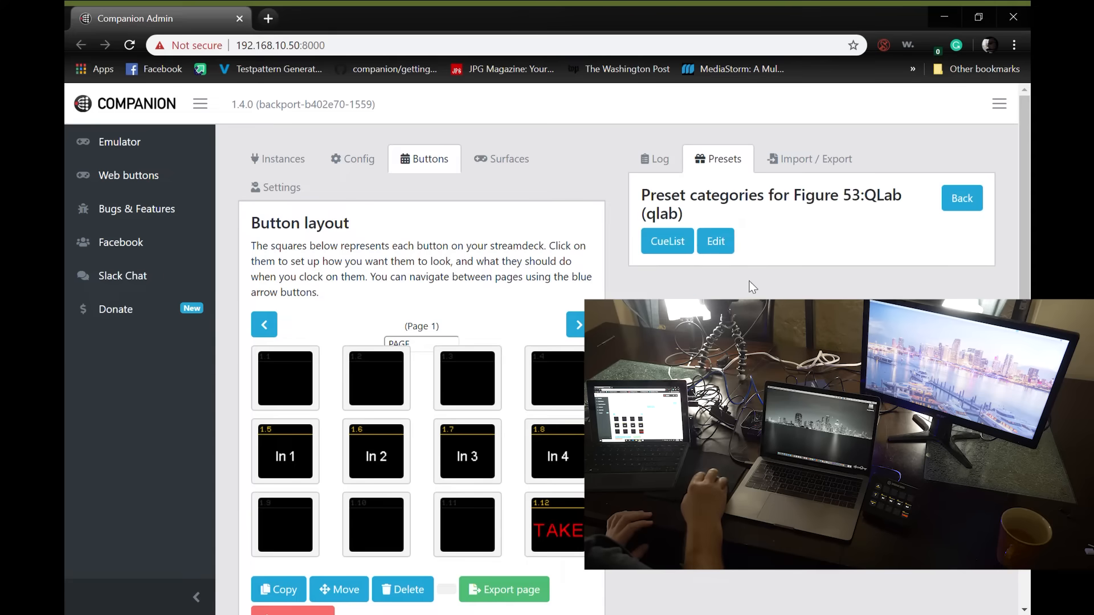
{"action": "left_click", "coordinate": [666, 241]}
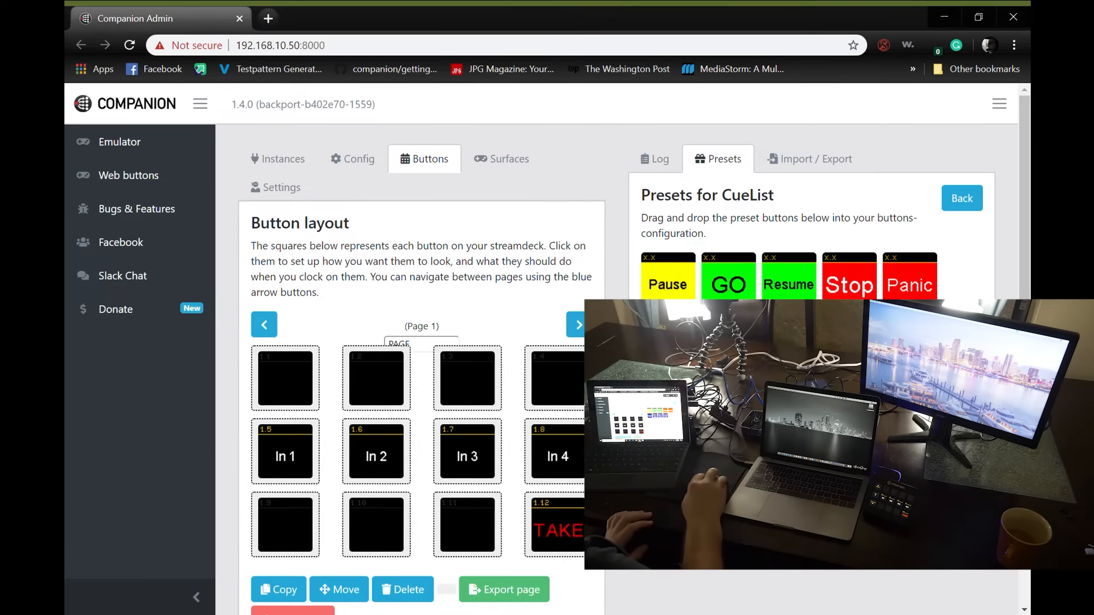
{"action": "left_click_drag", "start_coordinate": [729, 276], "coordinate": [467, 378]}
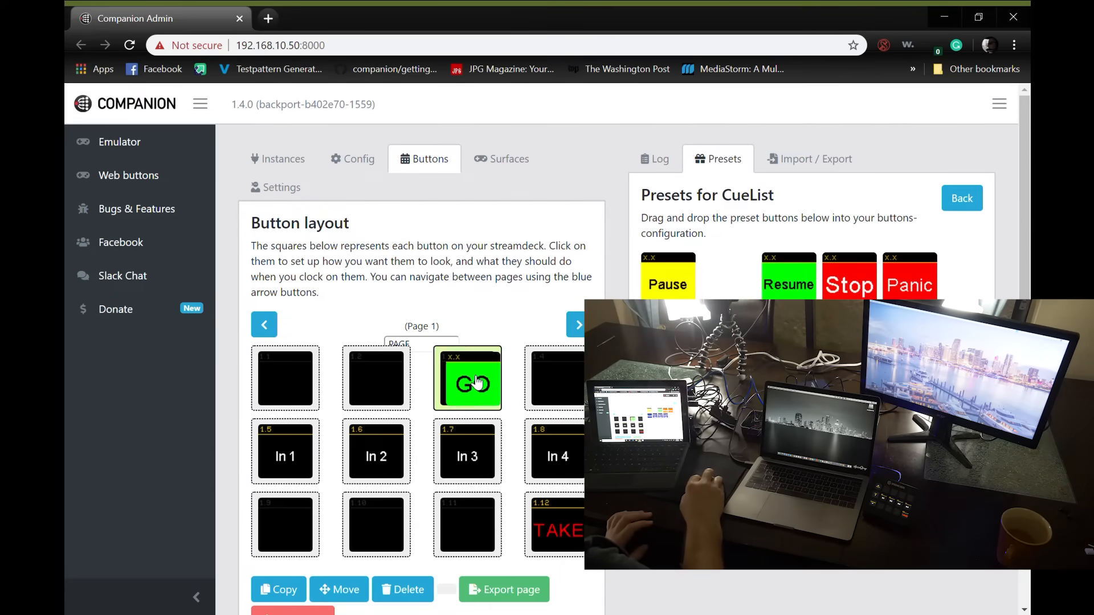
{"action": "left_click_drag", "start_coordinate": [909, 275], "coordinate": [484, 412]}
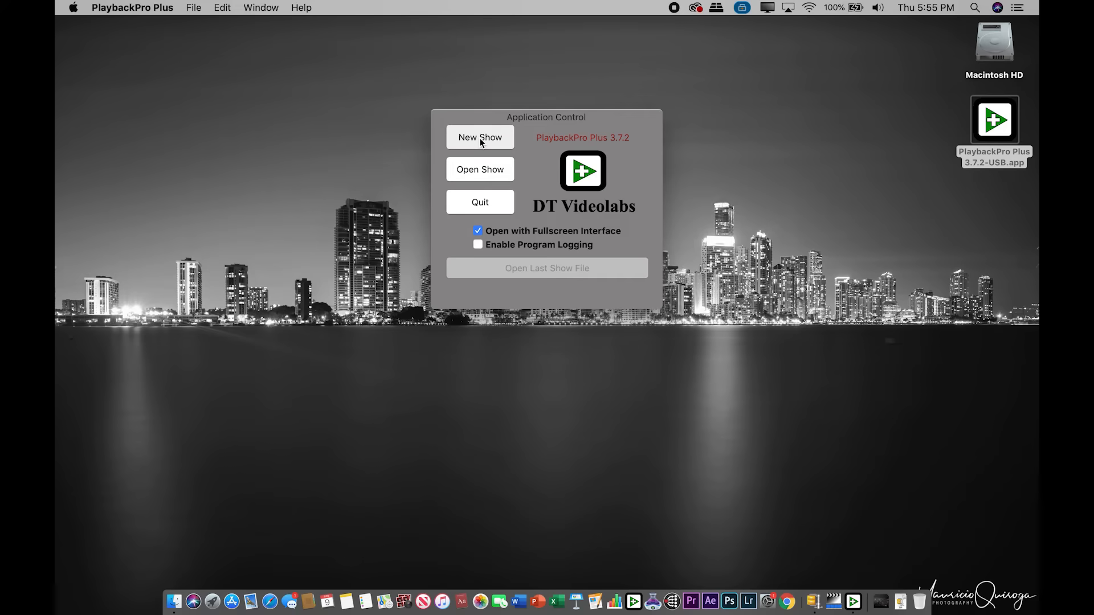
- Start a new PlaybackPro Plus show and add the DT Videolabs PlaybackPro Plus module in Companion
{"action": "left_click", "coordinate": [480, 138]}
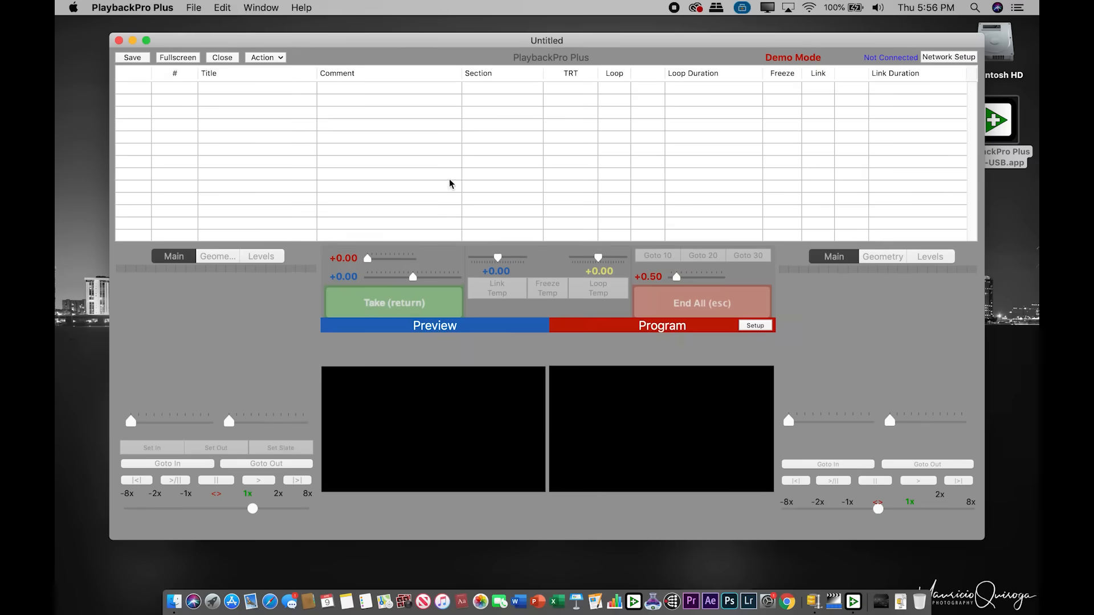
{"action": "mouse_move", "coordinate": [883, 602]}
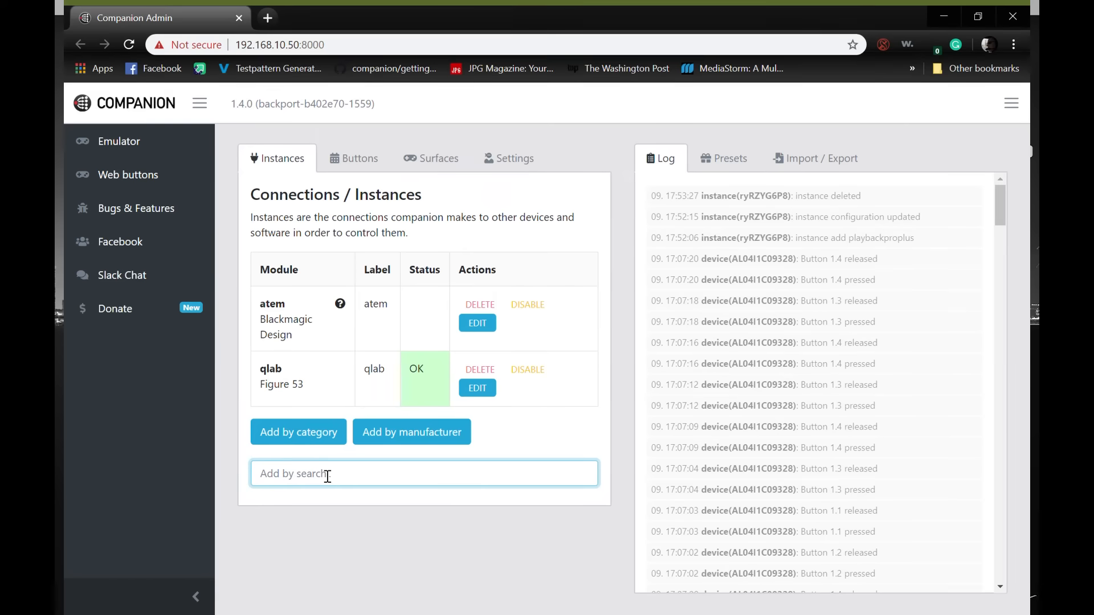
{"action": "type", "text": "playback"}
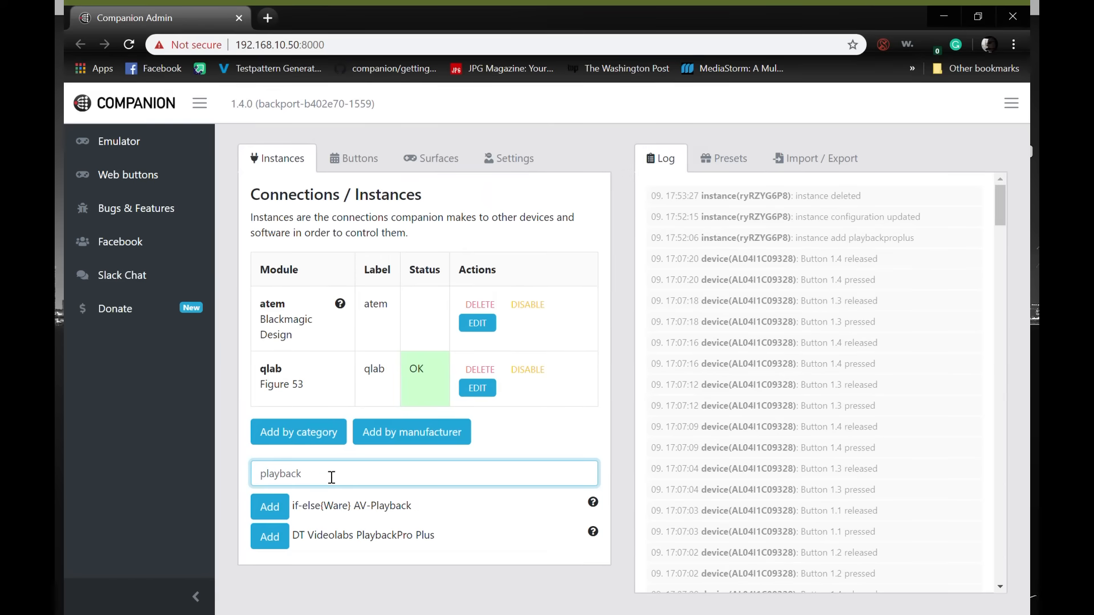
{"action": "left_click", "coordinate": [269, 537]}
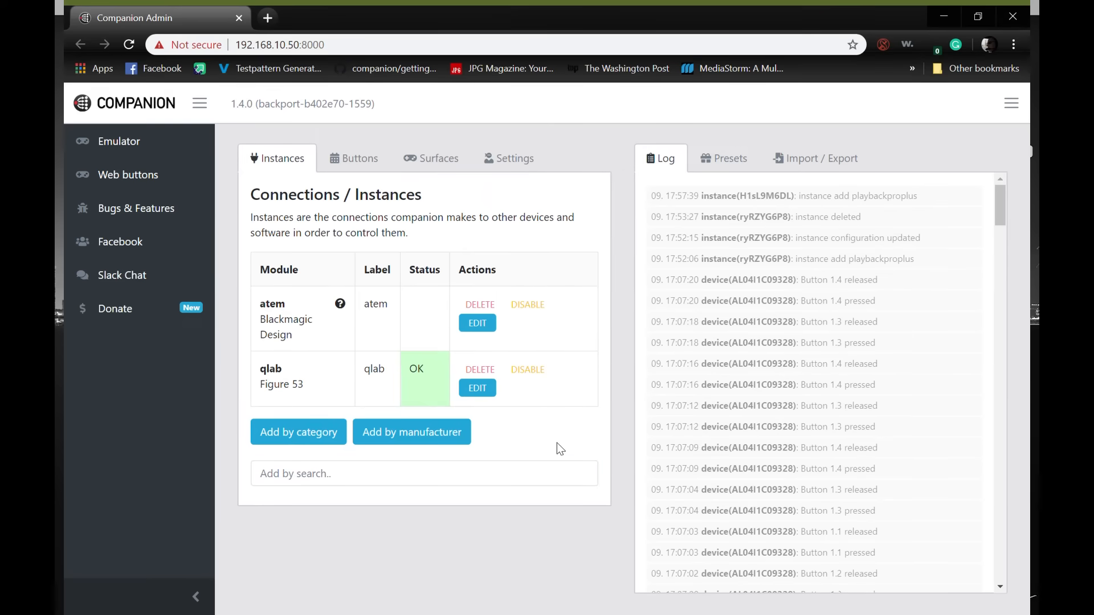
- Set the pbp connection's target IP to 192.168.10.25 and apply the changes
{"action": "left_click", "coordinate": [478, 323]}
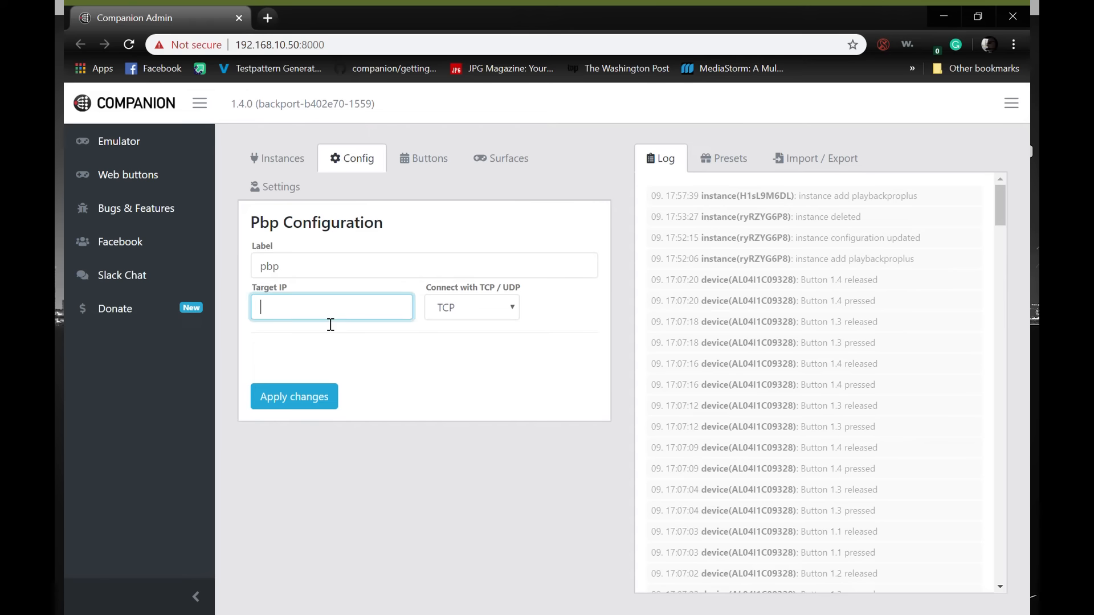
{"action": "type", "text": "192.168.10.25"}
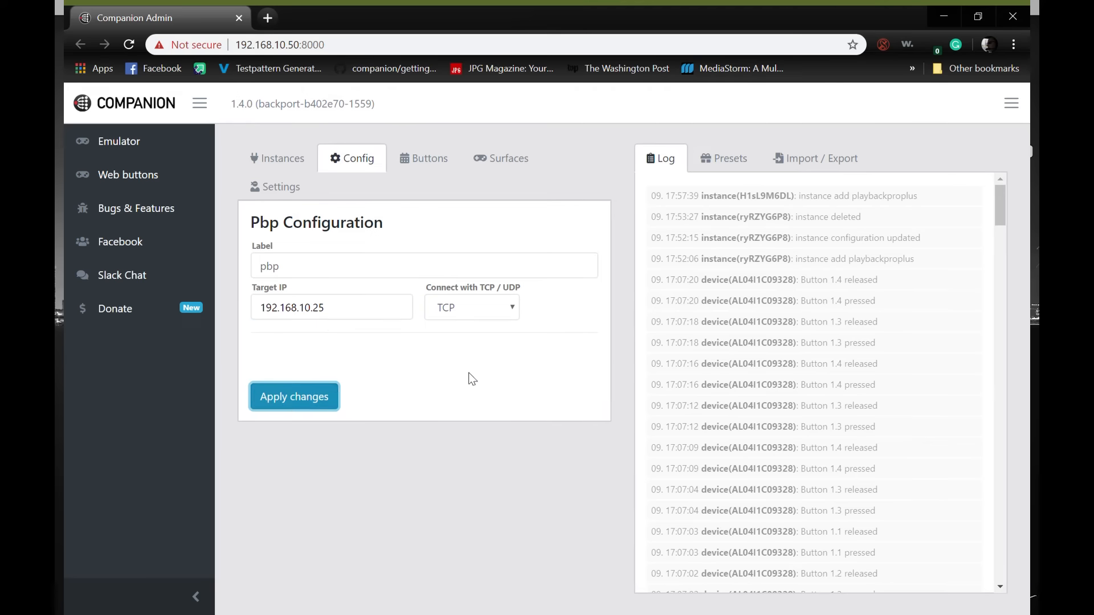
{"action": "left_click", "coordinate": [294, 396]}
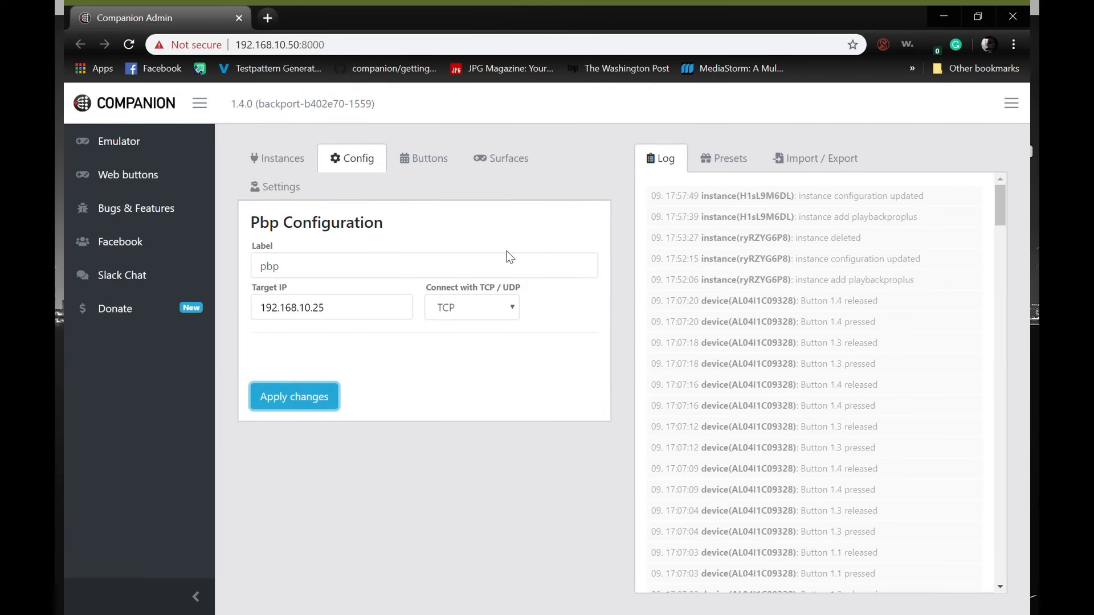
{"action": "mouse_move", "coordinate": [281, 159]}
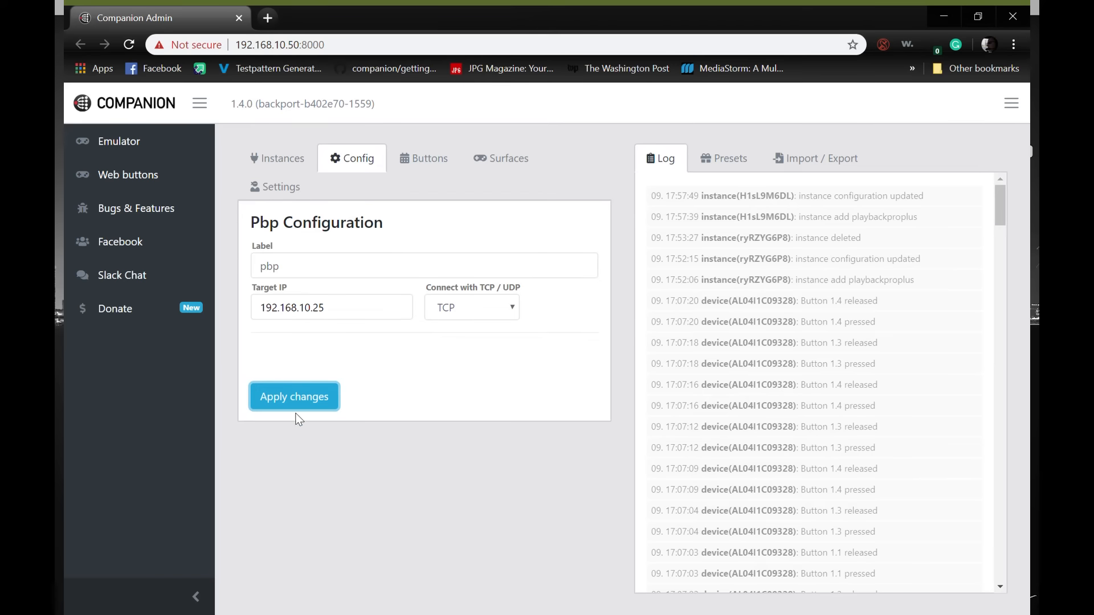
{"action": "left_click", "coordinate": [294, 397]}
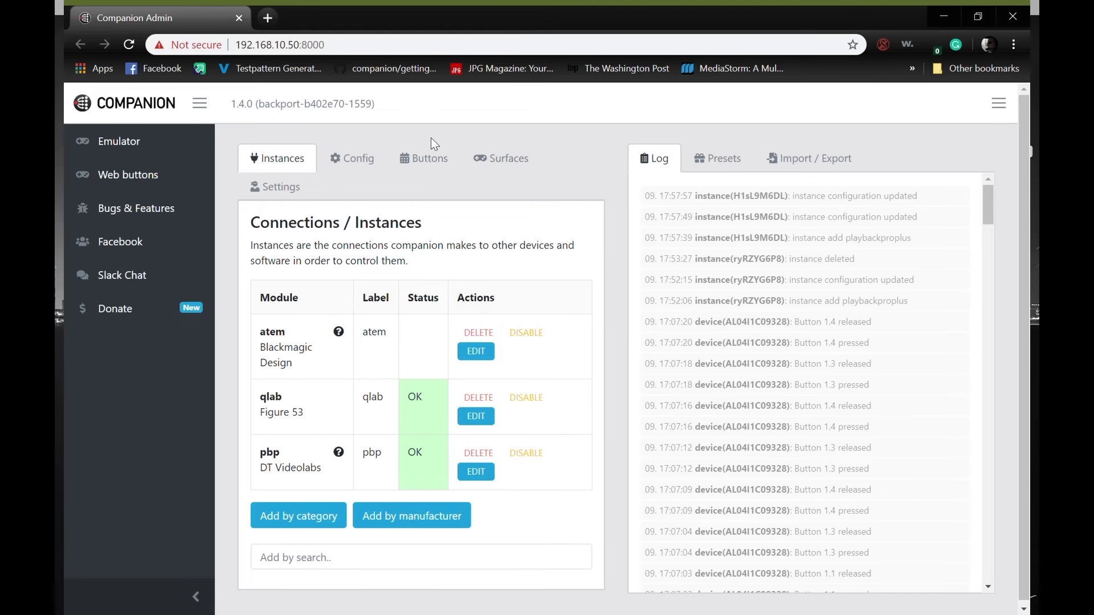
- Drag the PlaybackPro Program Take preset and another program preset onto page 2 buttons
{"action": "left_click", "coordinate": [424, 158]}
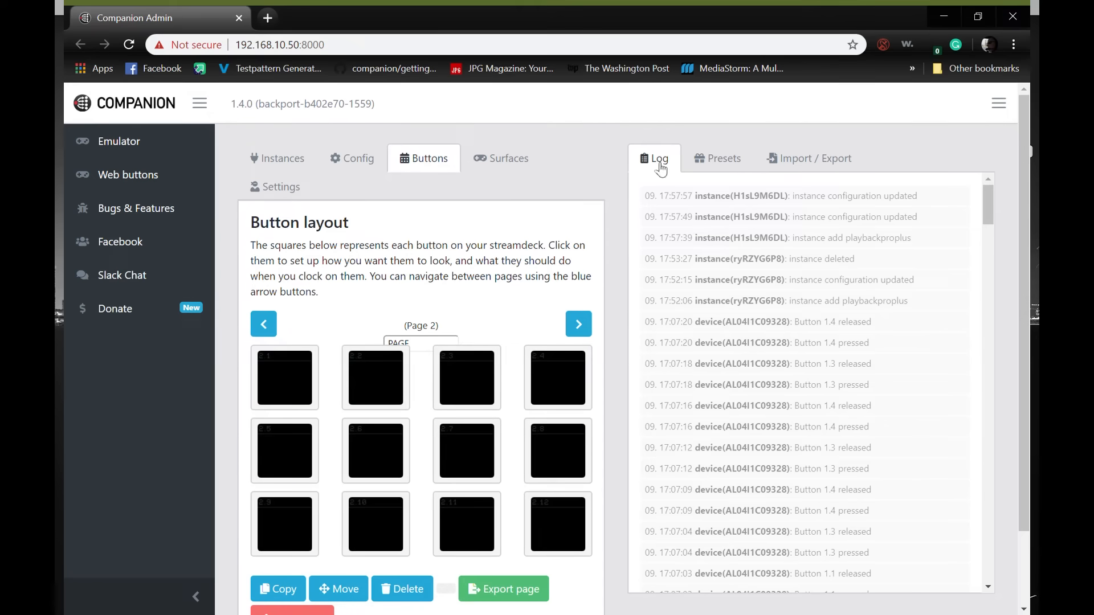
{"action": "left_click", "coordinate": [717, 159]}
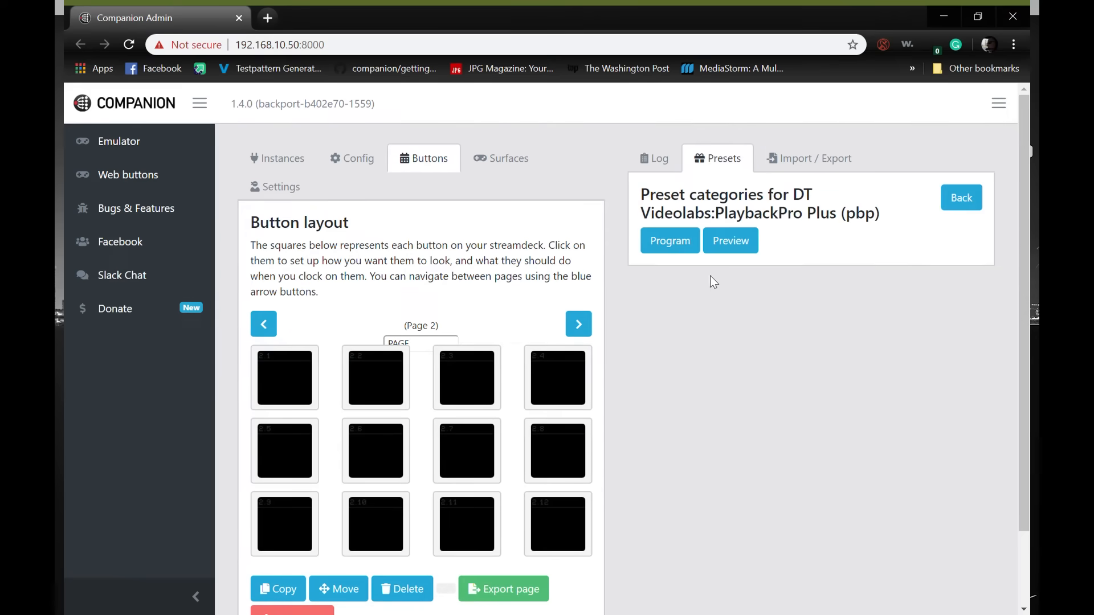
{"action": "left_click", "coordinate": [669, 241]}
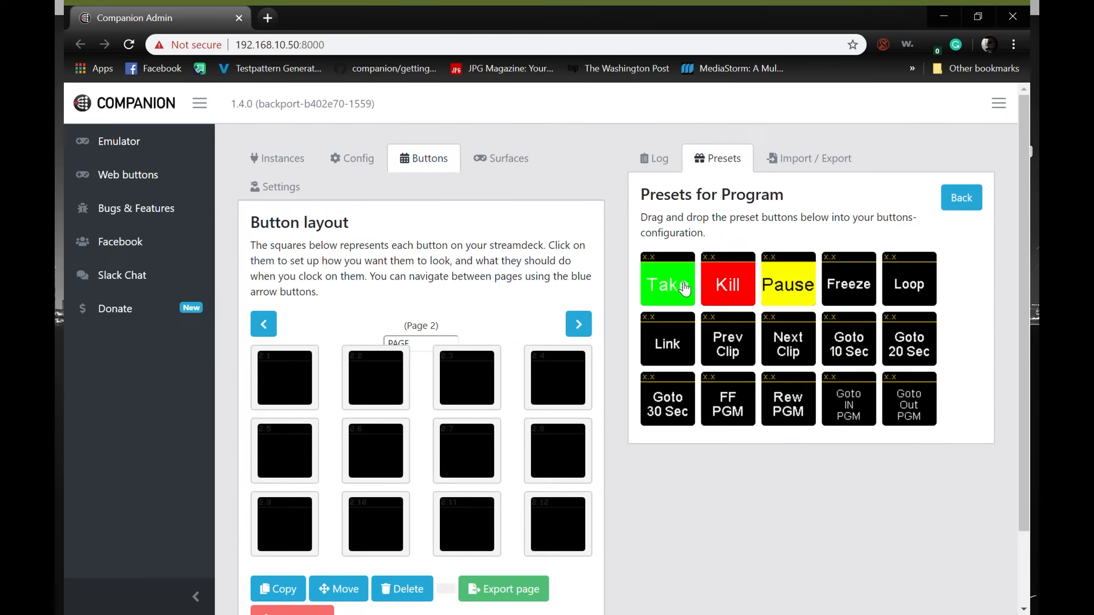
{"action": "left_click_drag", "start_coordinate": [727, 282], "coordinate": [559, 524]}
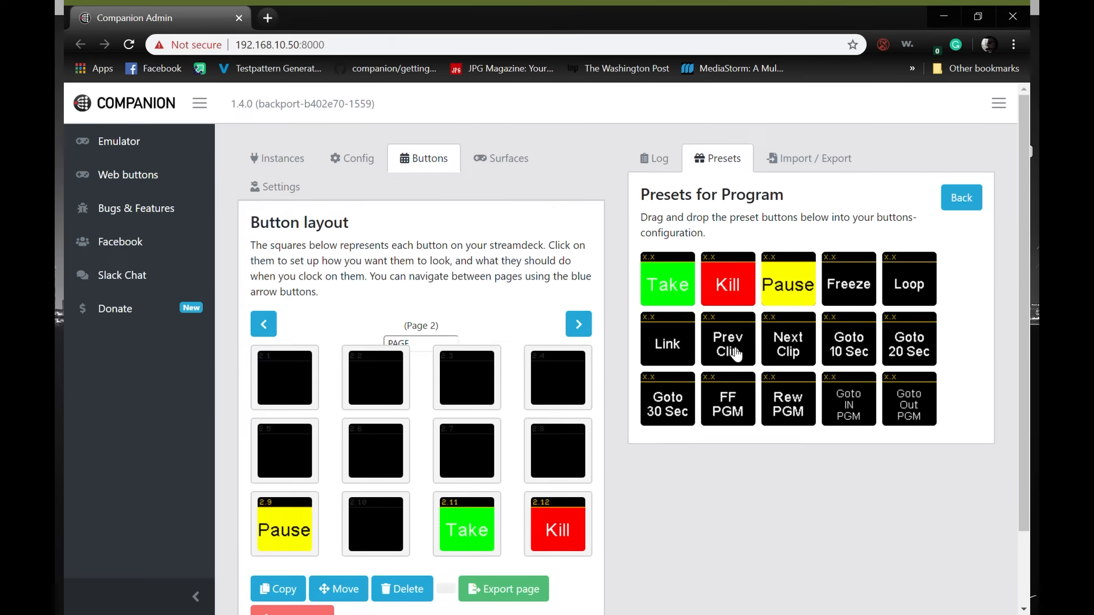
{"action": "left_click_drag", "start_coordinate": [728, 342], "coordinate": [467, 451]}
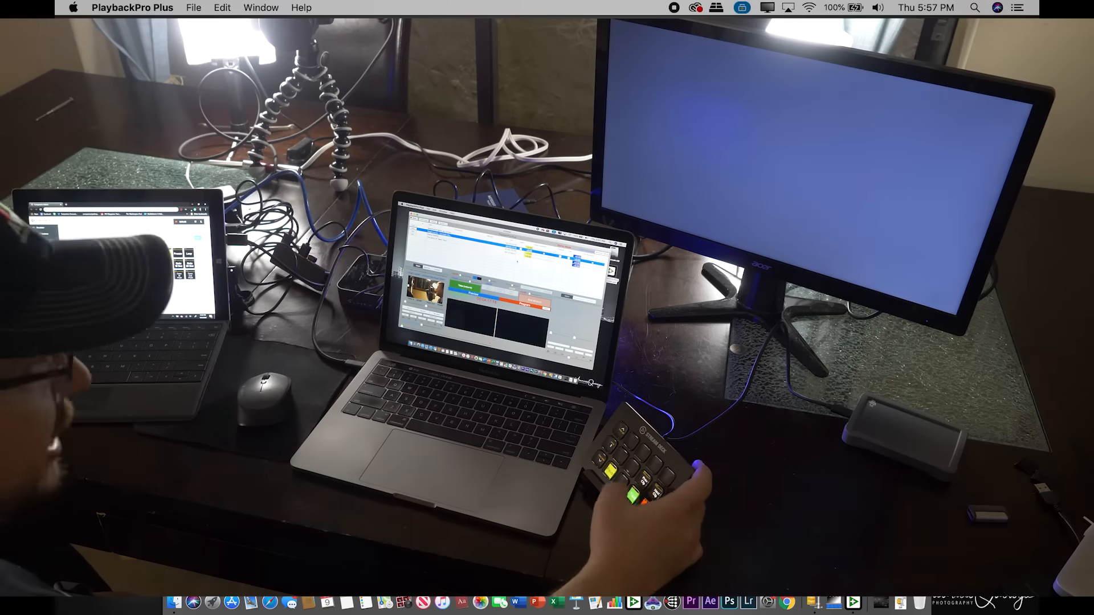
- Operate PlaybackPro Plus clip playback and bring the Companion window forward
{"action": "left_click", "coordinate": [634, 481]}
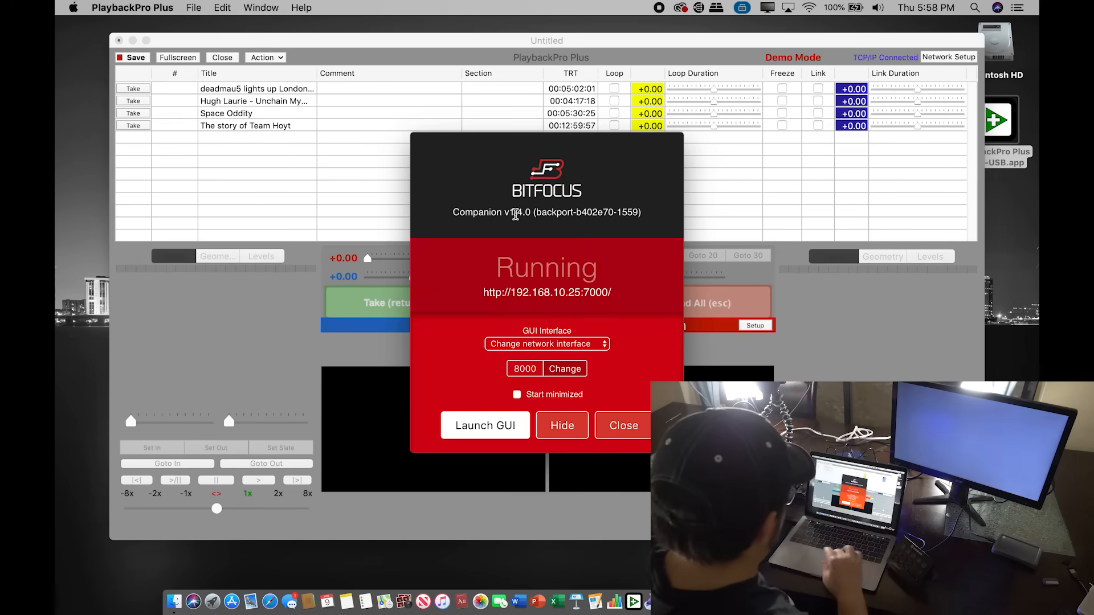
{"action": "mouse_move", "coordinate": [604, 345]}
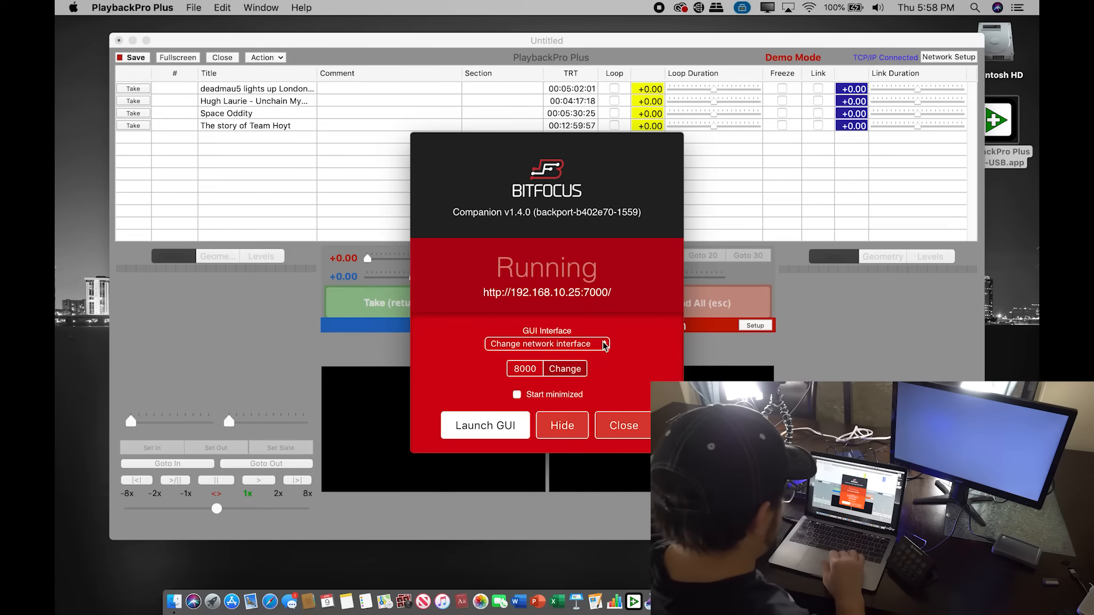
- Choose the en10: 192.168.10.25 interface for Companion's GUI
{"action": "left_click", "coordinate": [546, 344]}
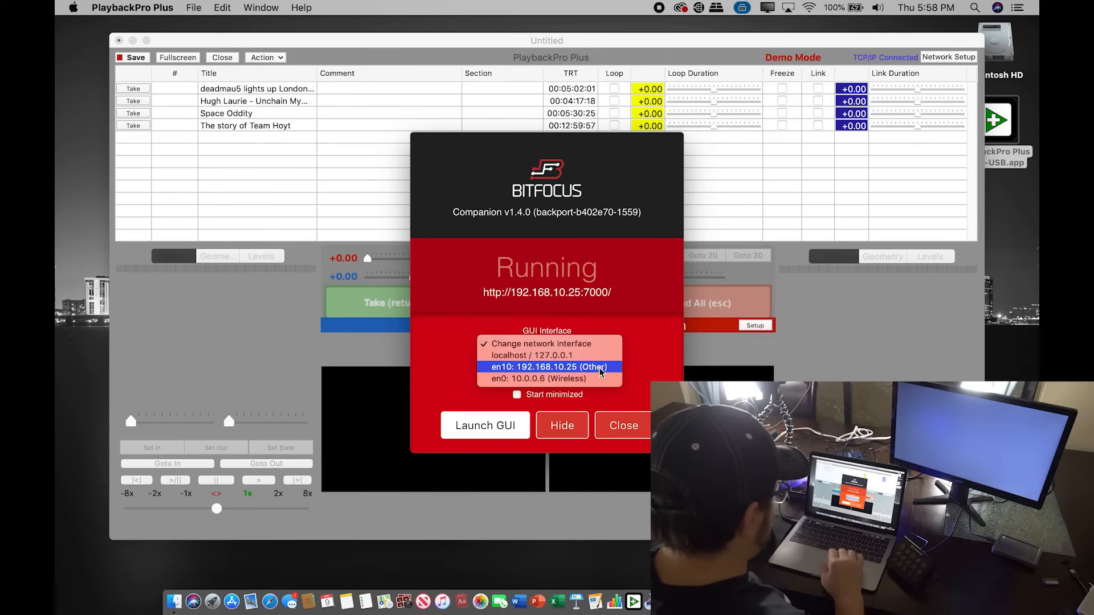
{"action": "left_click", "coordinate": [548, 367]}
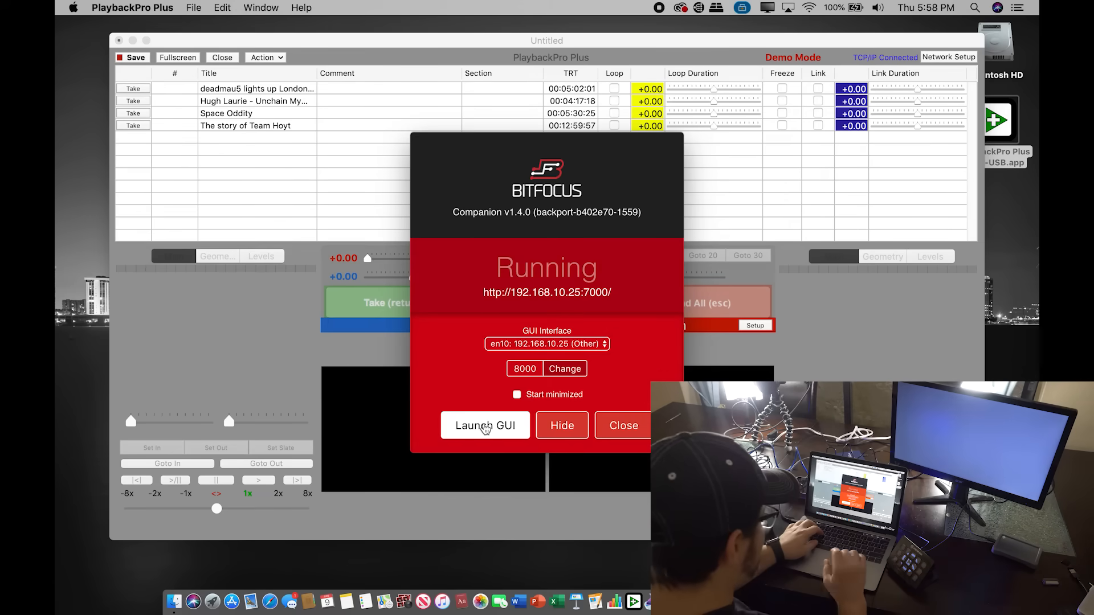
{"action": "mouse_move", "coordinate": [620, 206]}
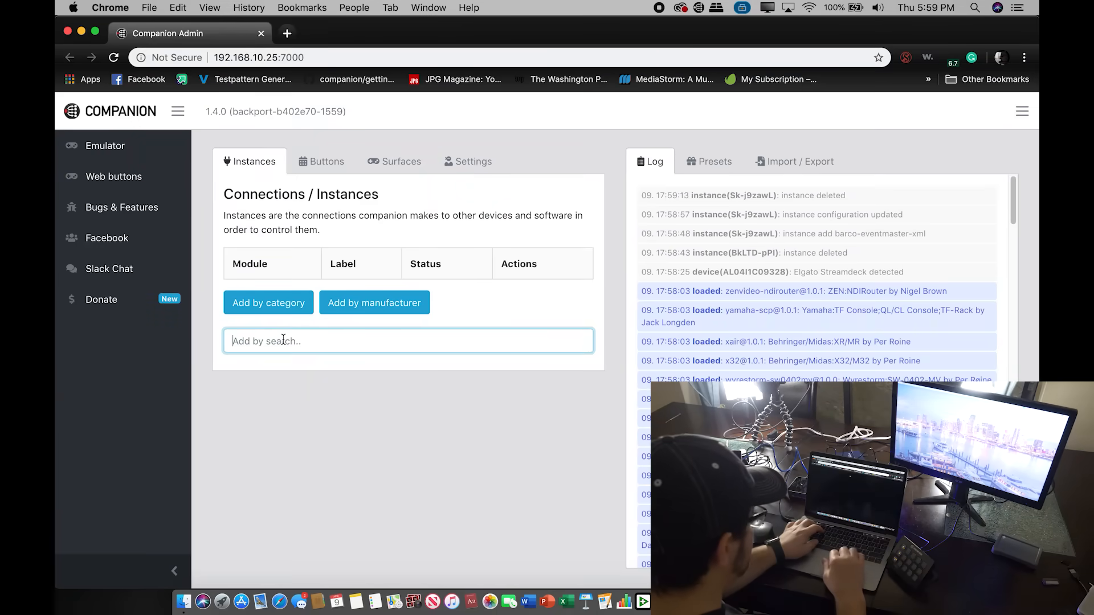
- Add the Barco Event Master module and save its target IP as 192.168.10.175
{"action": "type", "text": "barco"}
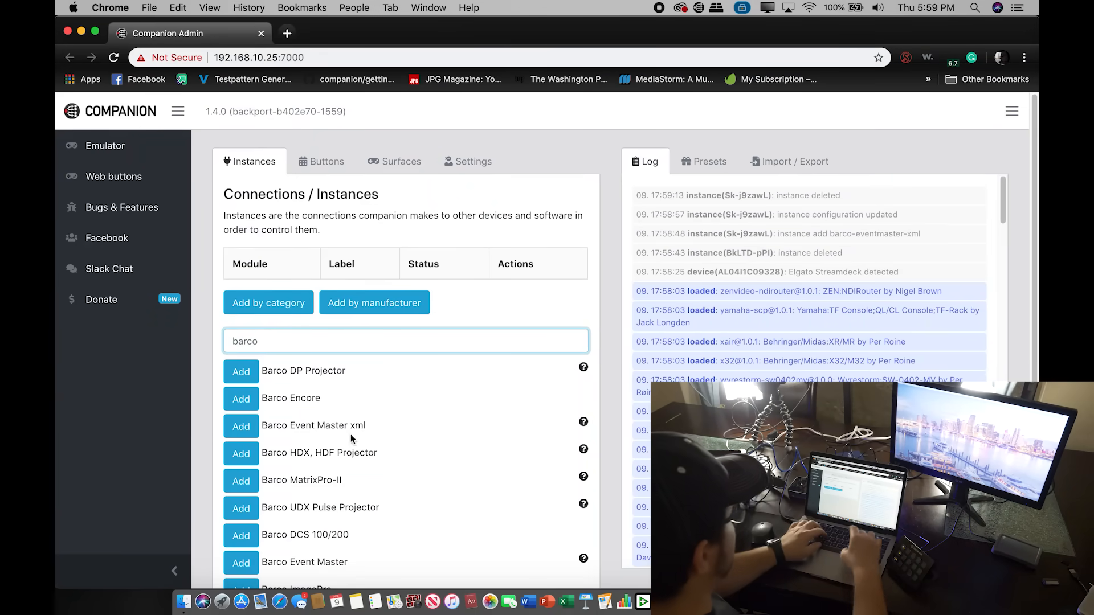
{"action": "left_click", "coordinate": [241, 563]}
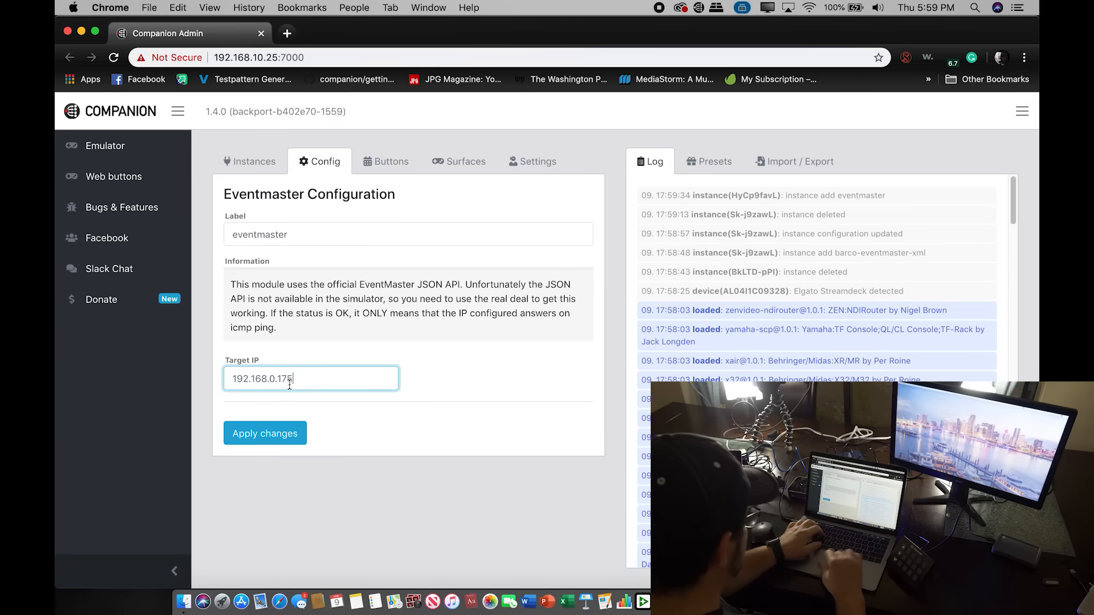
{"action": "key", "text": "Backspace"}
{"action": "type", "text": "1"}
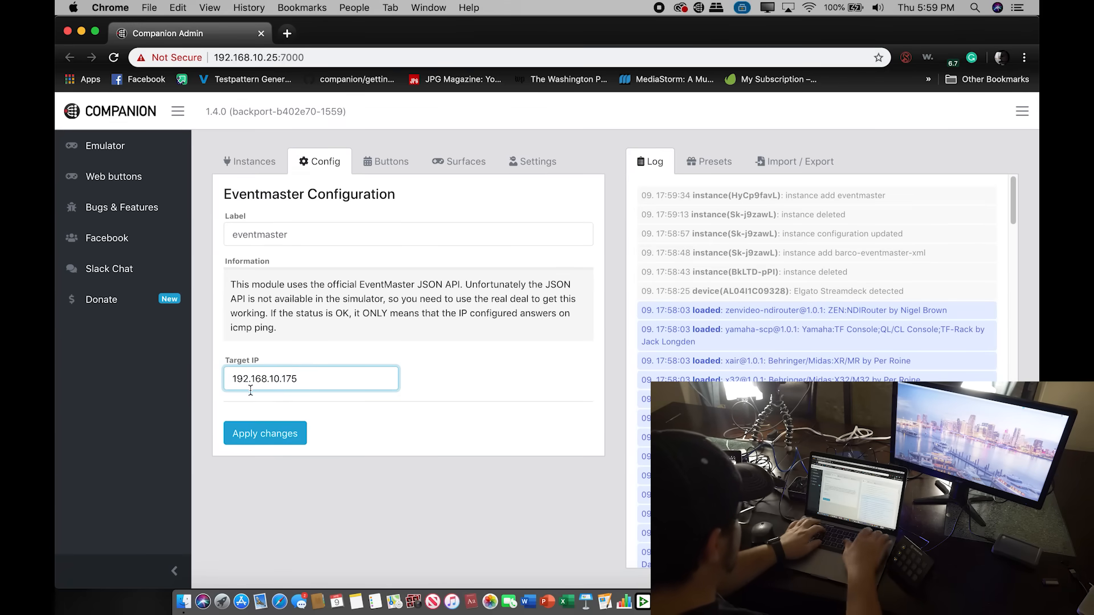
{"action": "left_click", "coordinate": [264, 433]}
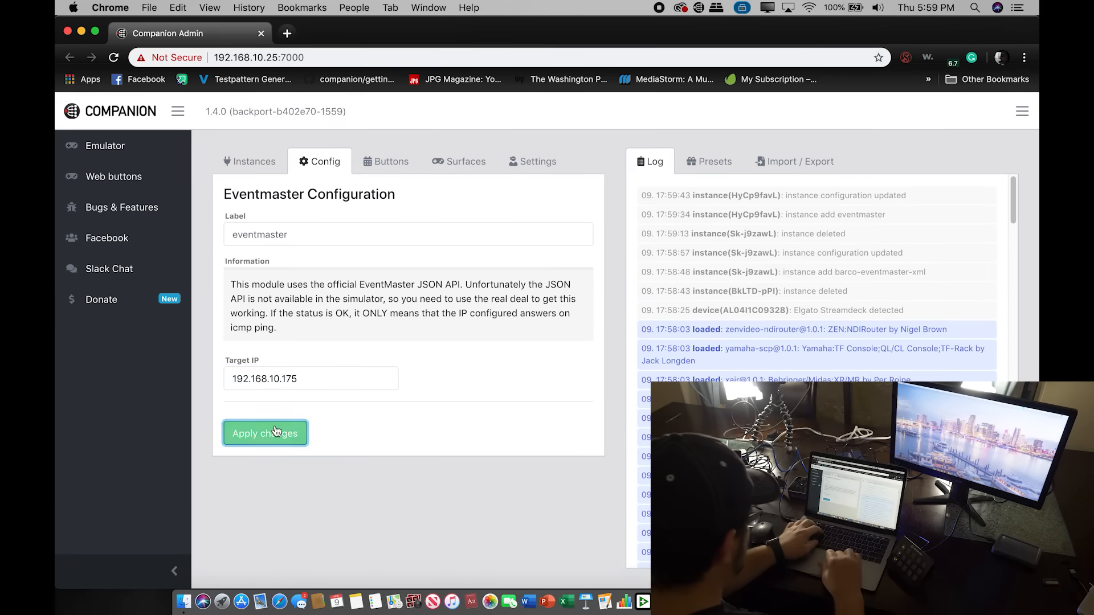
{"action": "mouse_move", "coordinate": [391, 160]}
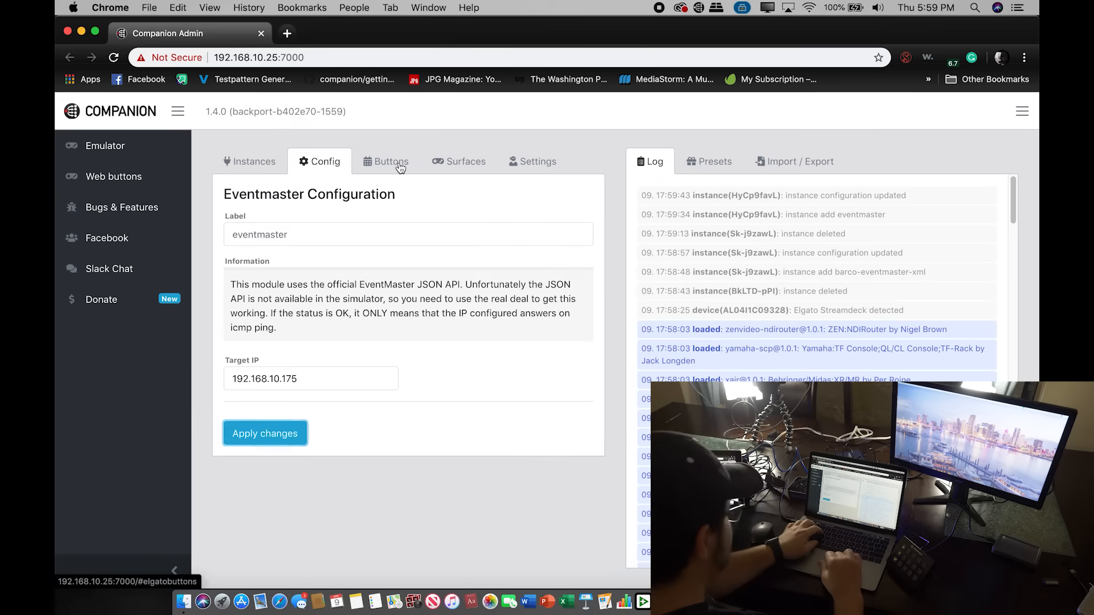
- Drag the Barco Event Master Take preset onto button 1.12
{"action": "left_click", "coordinate": [386, 161]}
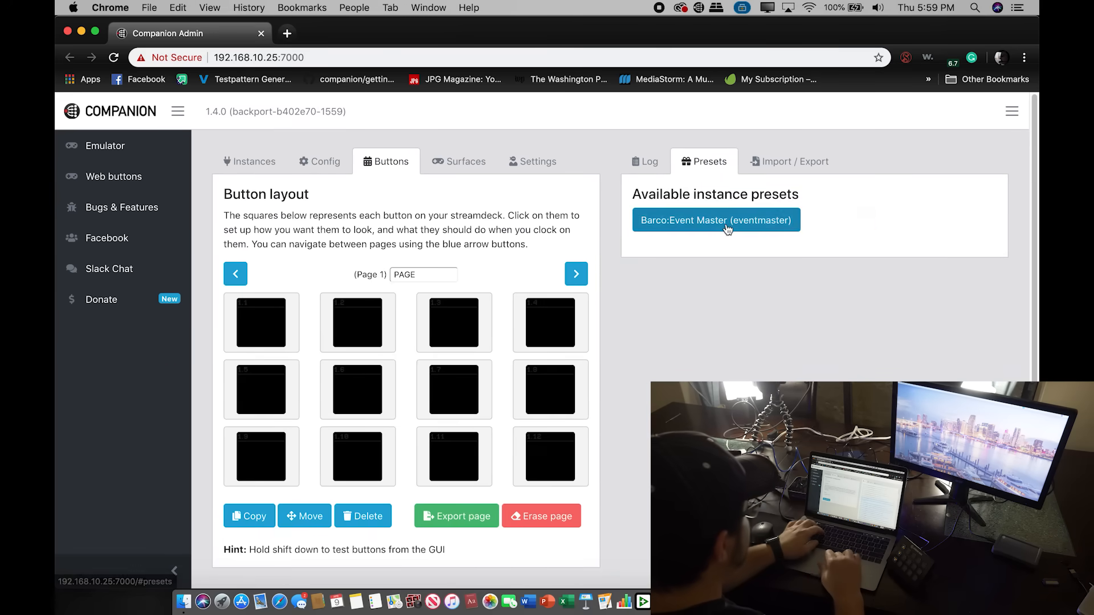
{"action": "left_click", "coordinate": [716, 220]}
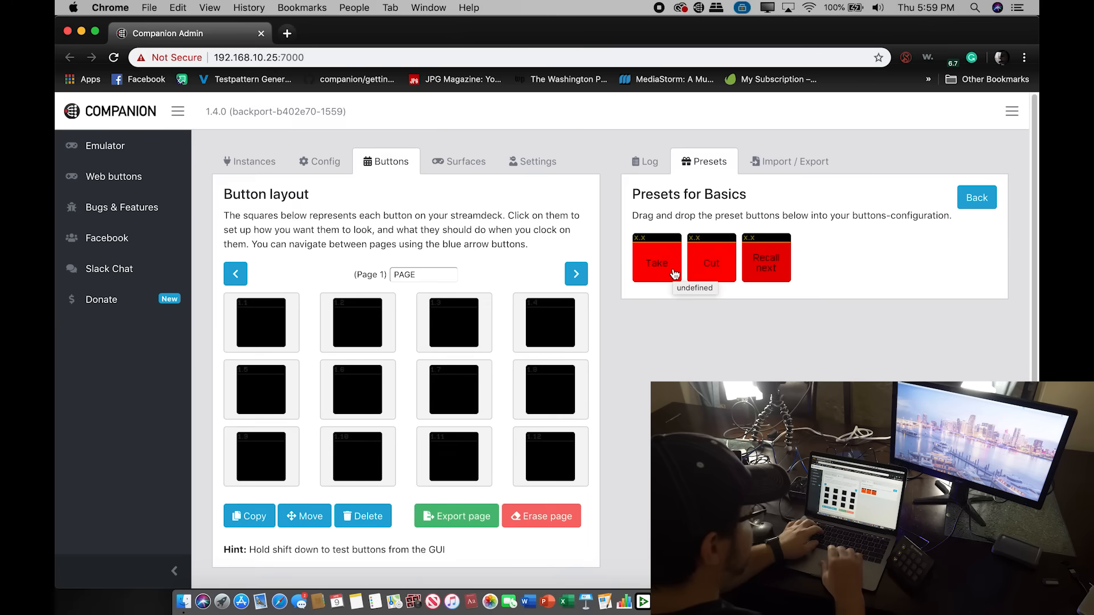
{"action": "left_click_drag", "start_coordinate": [656, 259], "coordinate": [551, 457]}
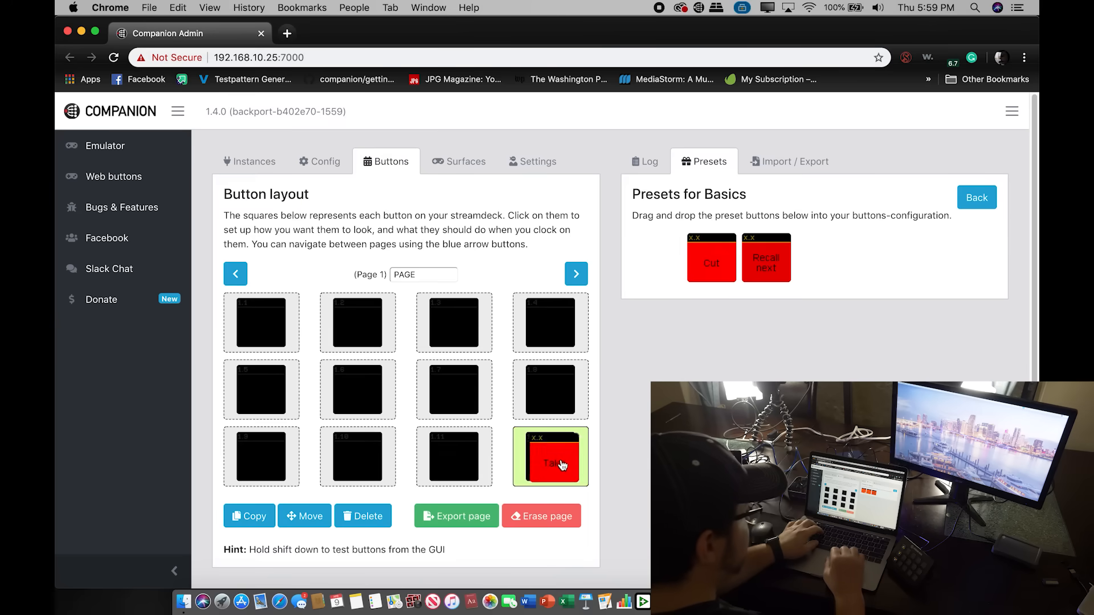
{"action": "left_click", "coordinate": [645, 160]}
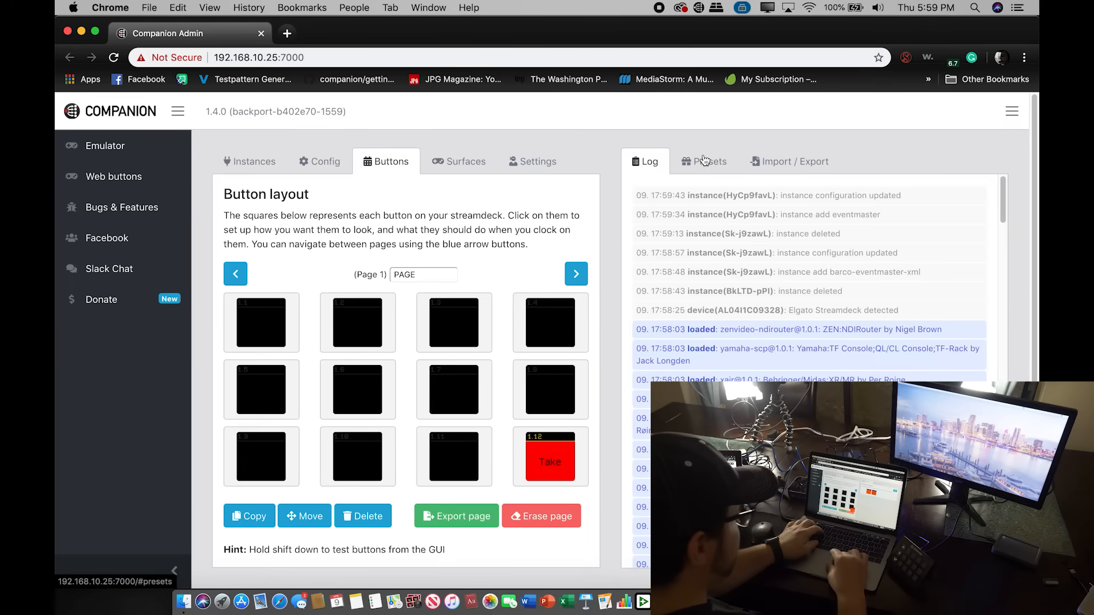
- Give button 1.1 an 'eventmaster: Preset in PVW' key-down action
{"action": "left_click", "coordinate": [261, 323]}
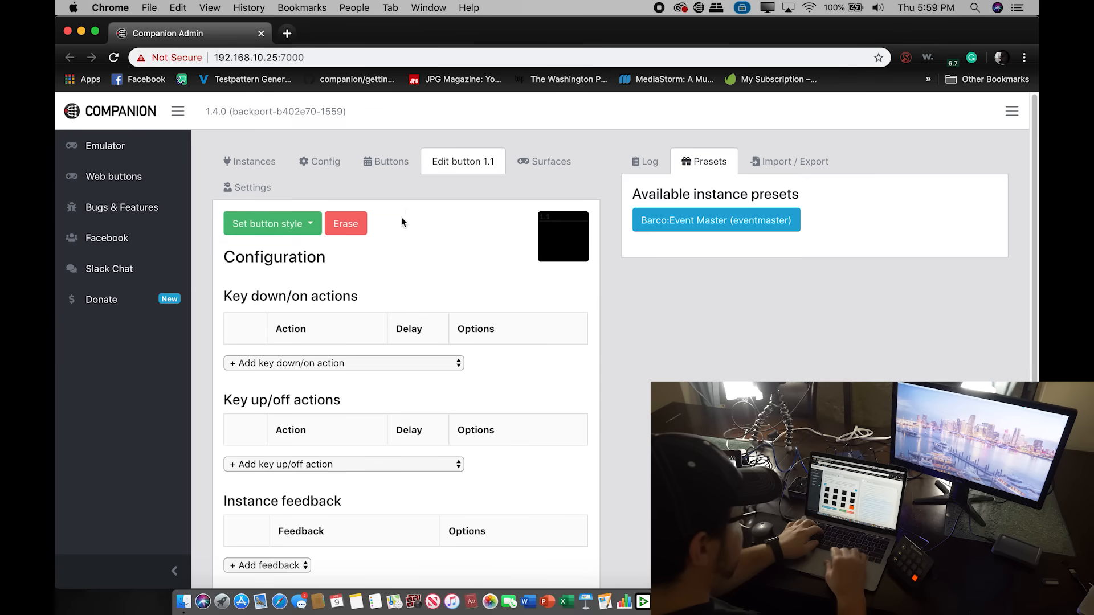
{"action": "left_click", "coordinate": [342, 362]}
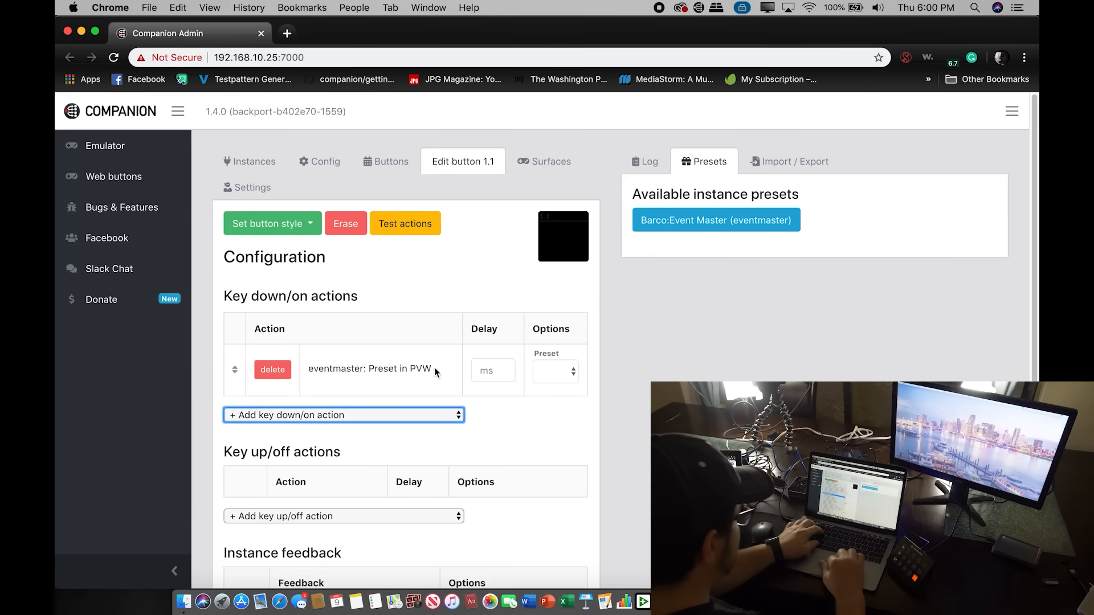
{"action": "left_click", "coordinate": [556, 370]}
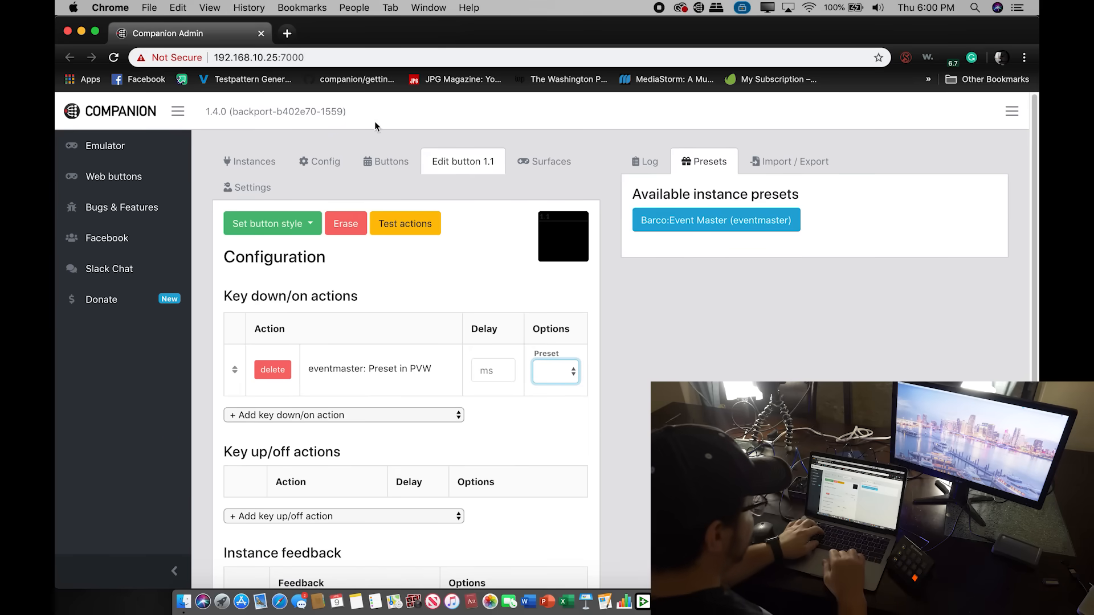
{"action": "left_click", "coordinate": [324, 161]}
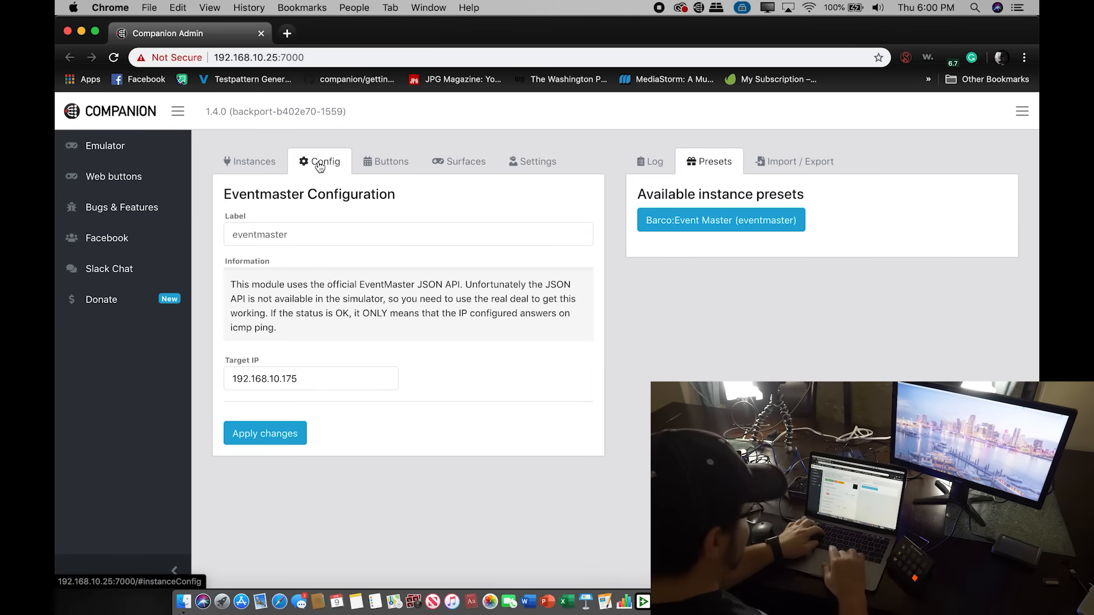
- Give button 1.2 an 'eventmaster: Preset in PVW' action on key down
{"action": "left_click", "coordinate": [253, 161]}
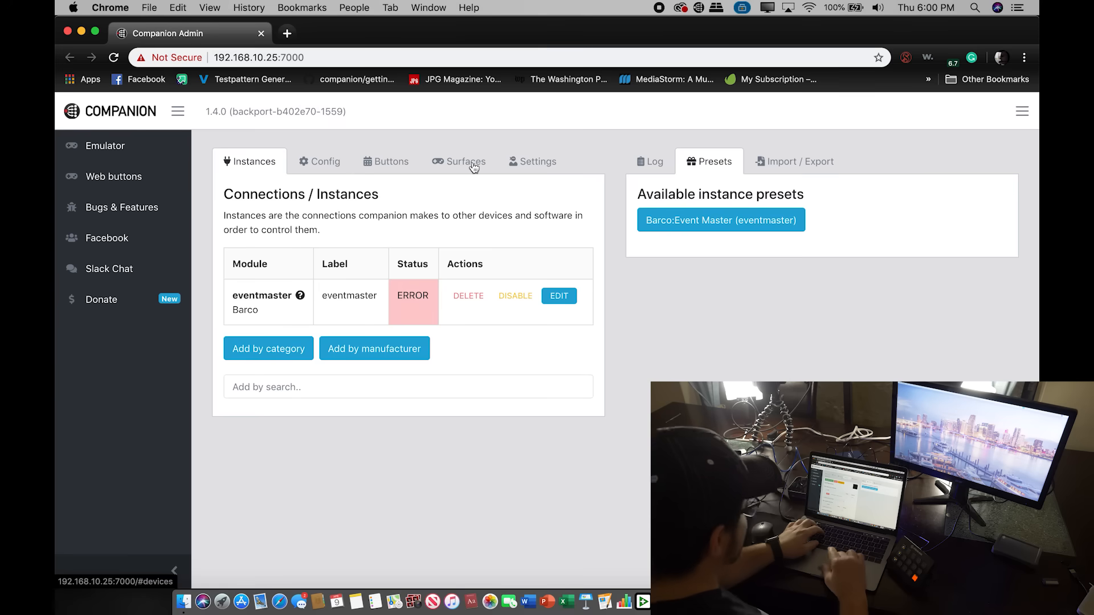
{"action": "left_click", "coordinate": [386, 161]}
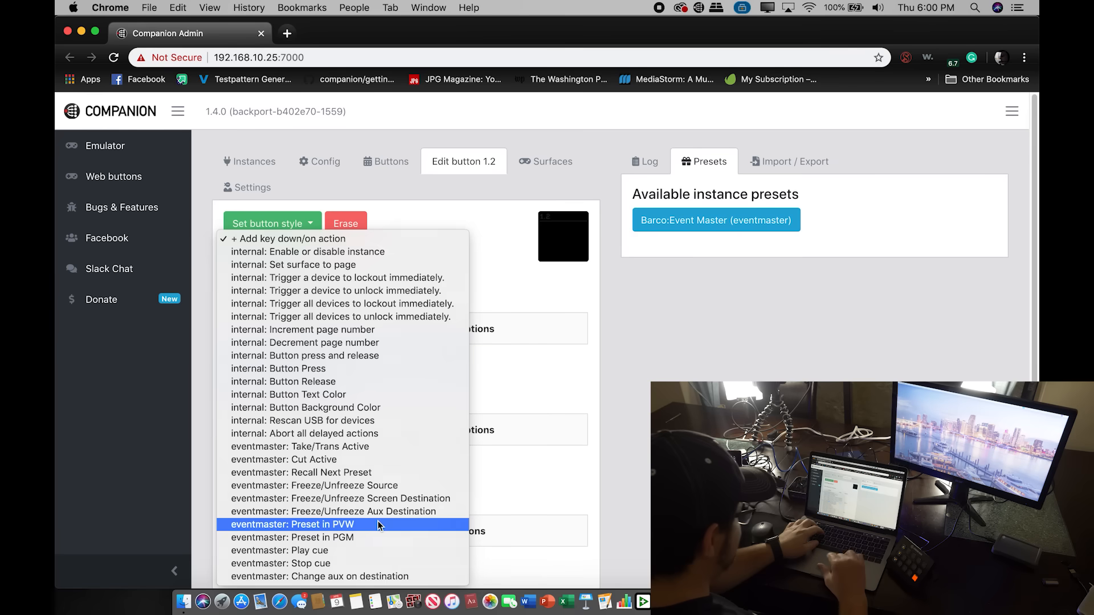
{"action": "left_click", "coordinate": [290, 525]}
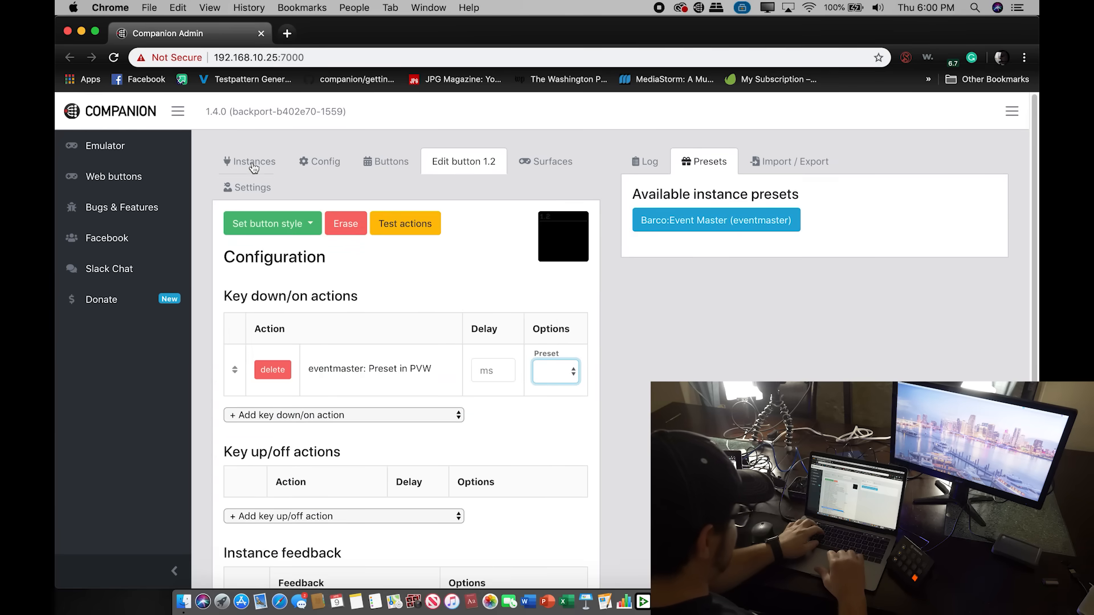
- Delete the eventmaster instance from the Instances list and confirm
{"action": "left_click", "coordinate": [254, 161]}
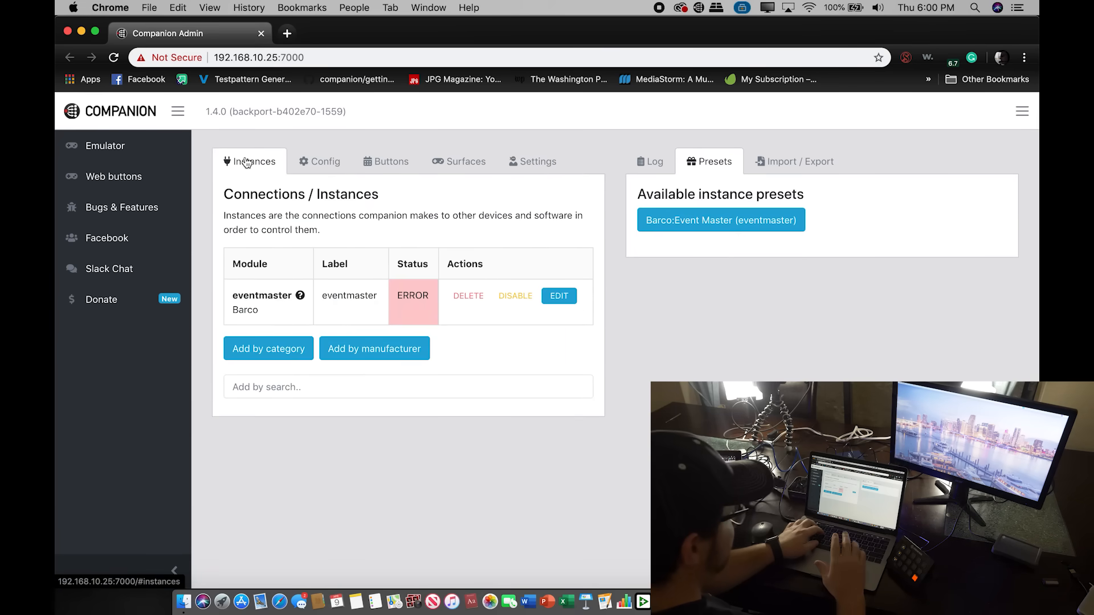
{"action": "left_click", "coordinate": [468, 297]}
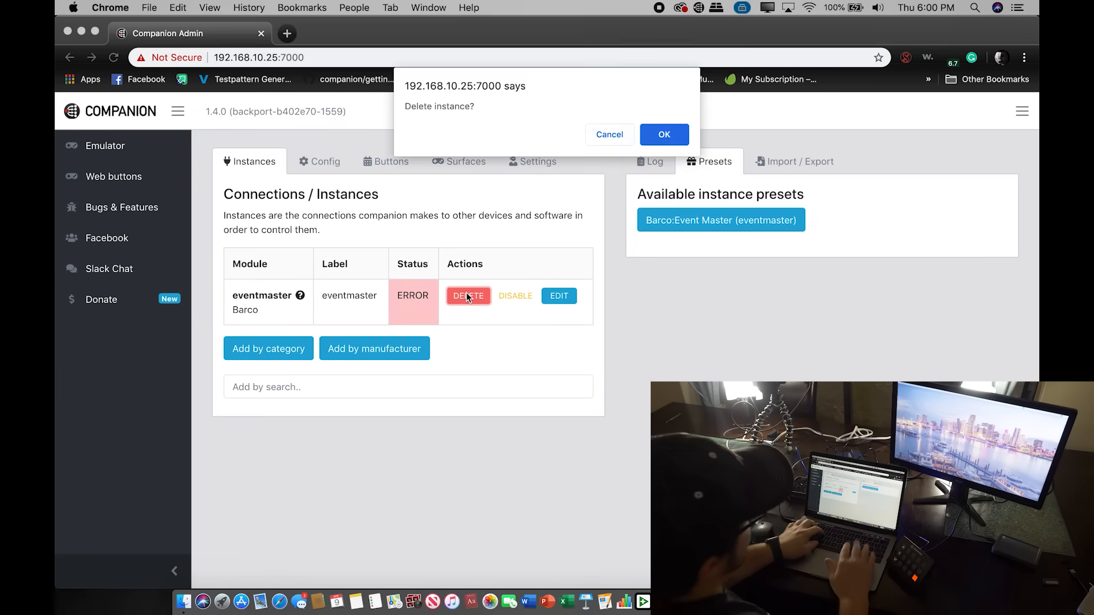
{"action": "left_click", "coordinate": [664, 135]}
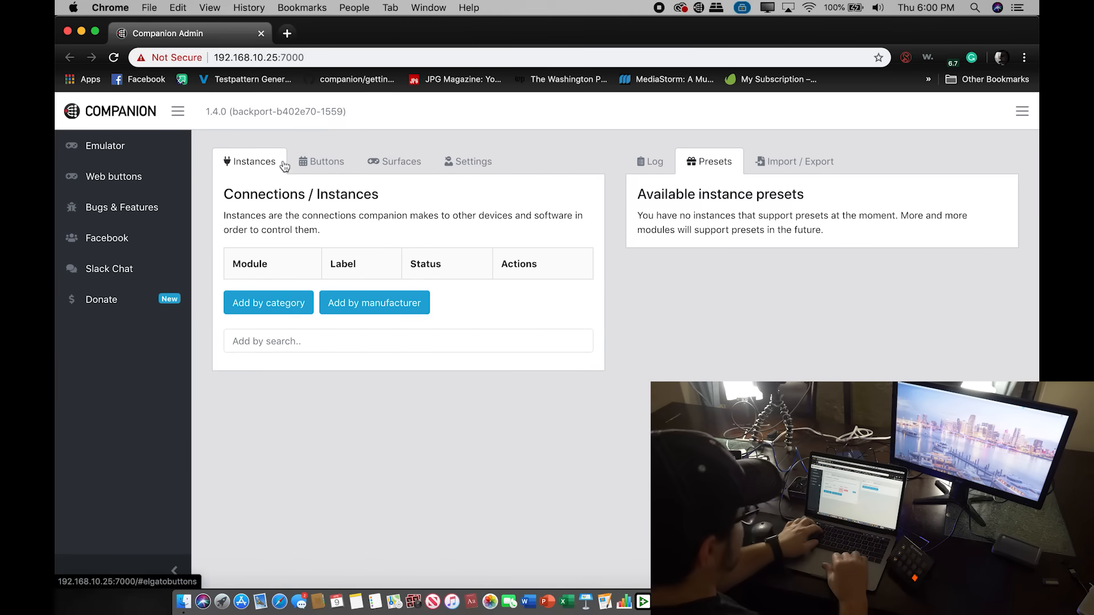